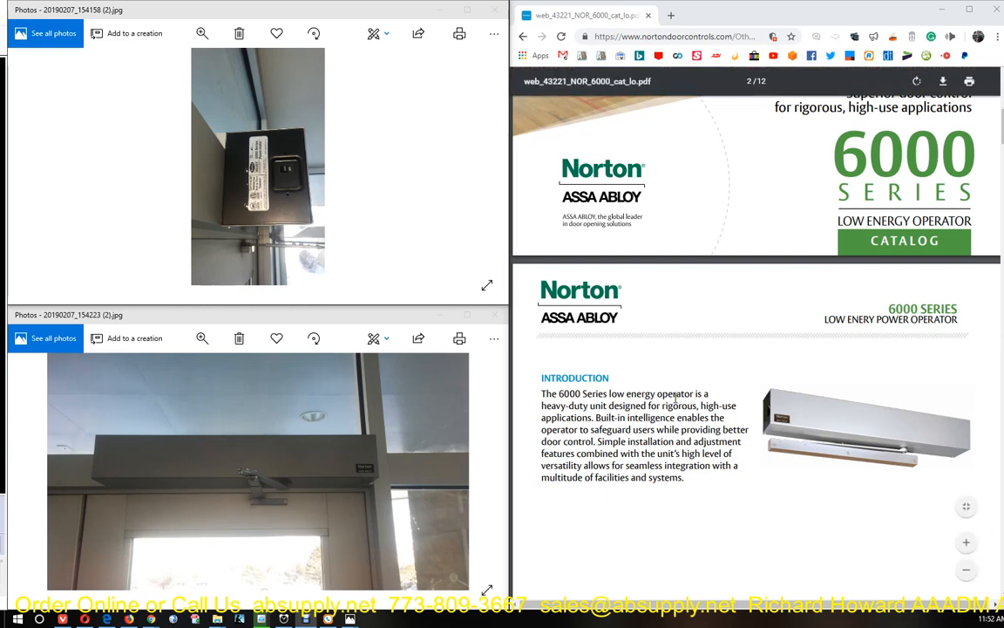
mouse_move(699, 319)
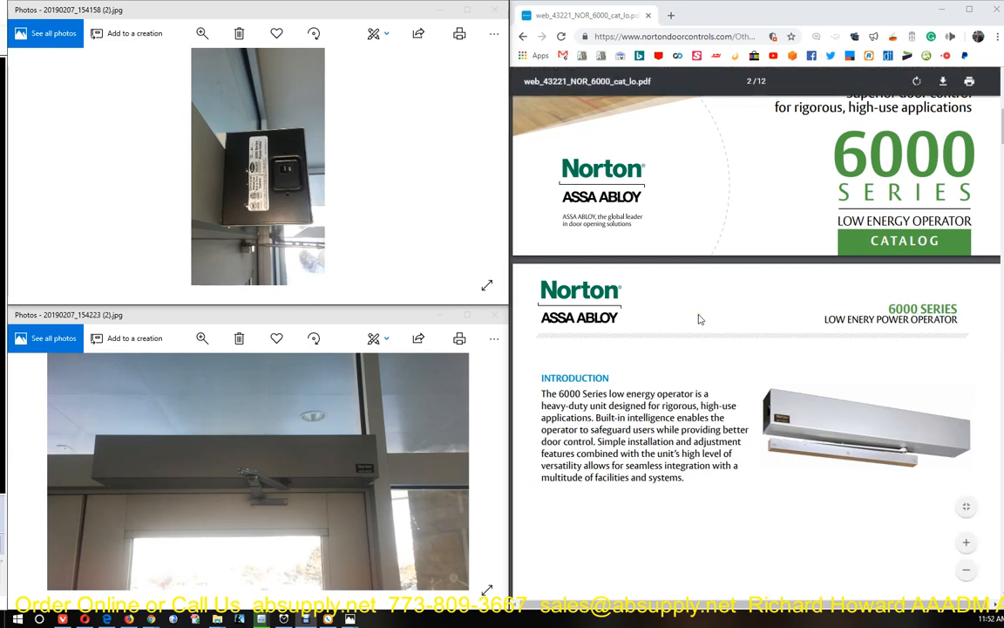
mouse_move(730, 282)
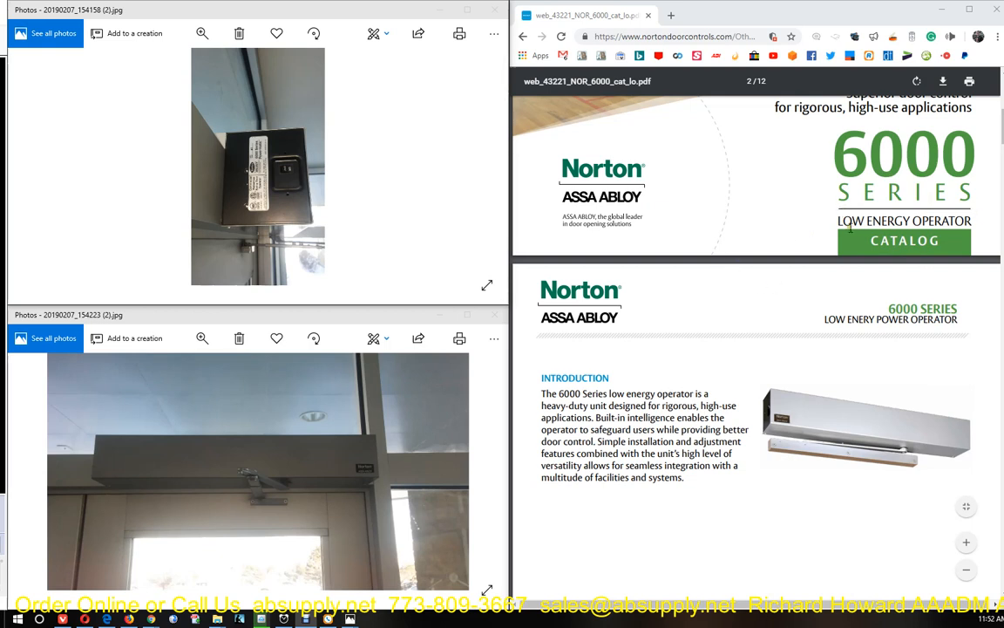
Highlight 'LOW ENERGY OPERATOR' on the cover, then scroll to the accessories page
double_click(904, 220)
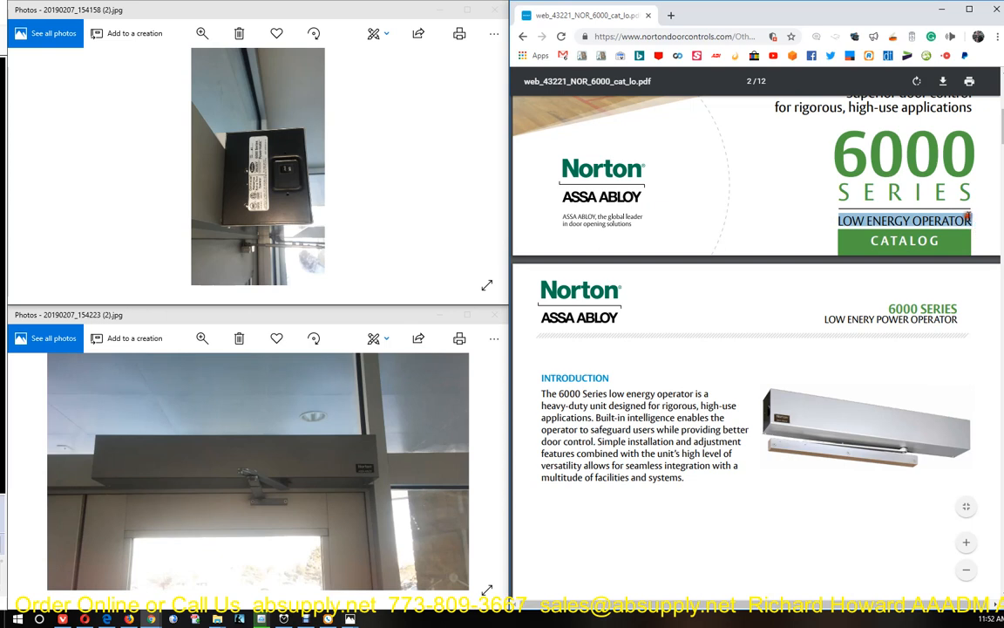
mouse_move(968, 216)
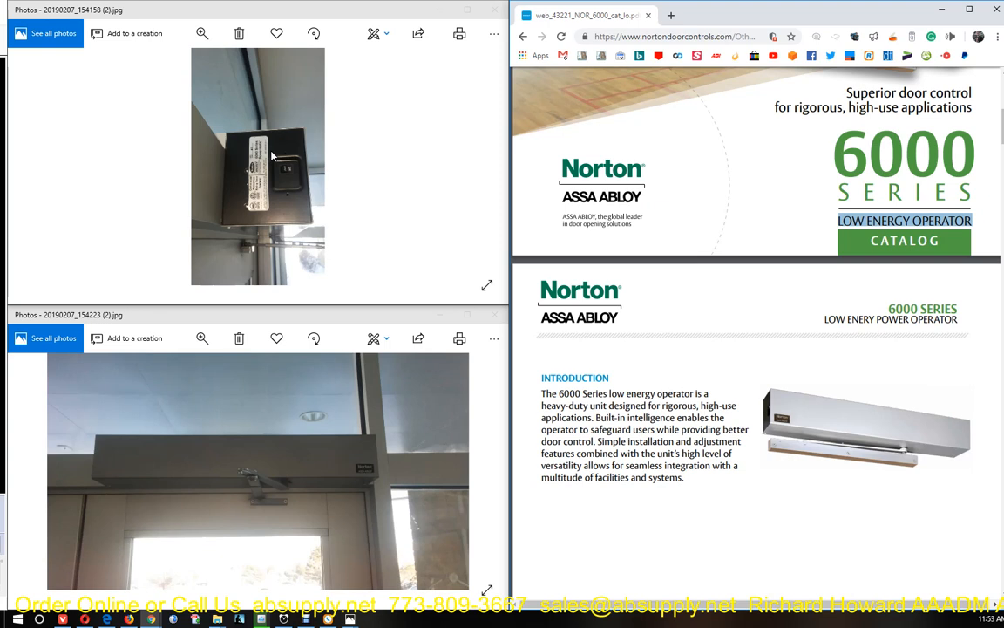
mouse_move(339, 268)
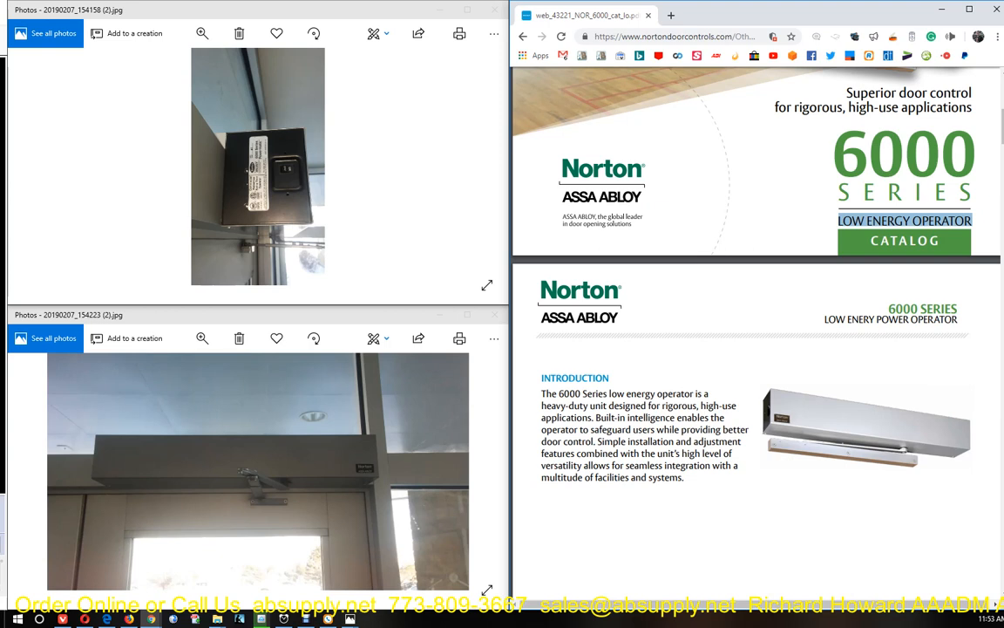
mouse_move(783, 245)
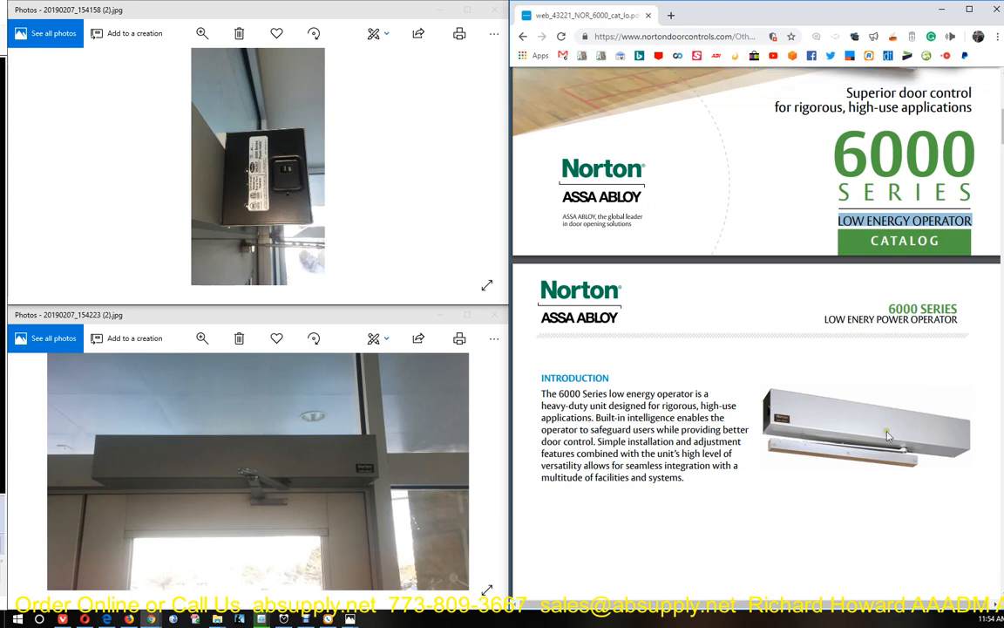
mouse_move(842, 436)
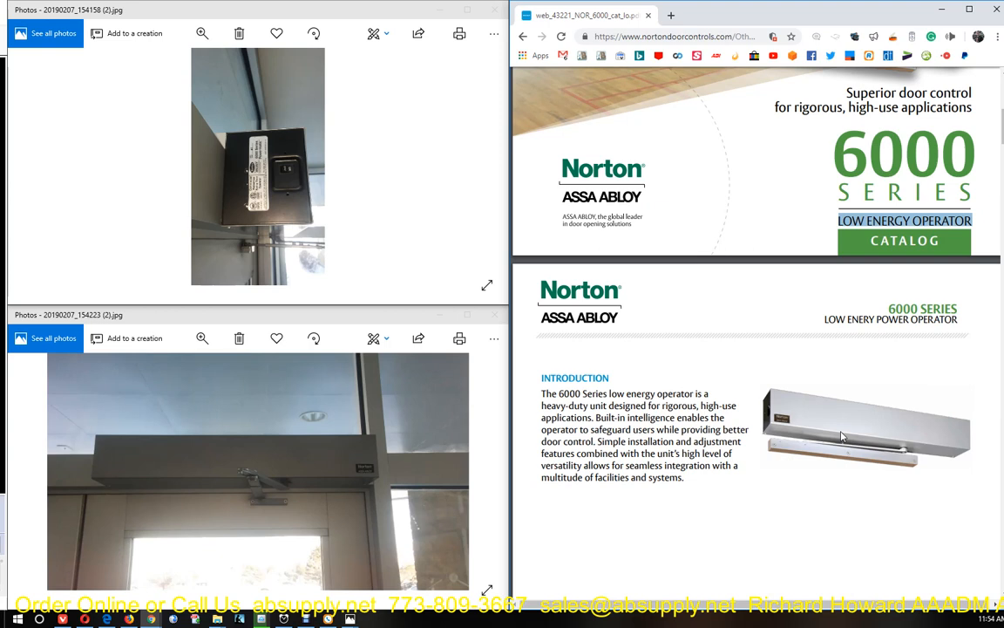
mouse_move(757, 331)
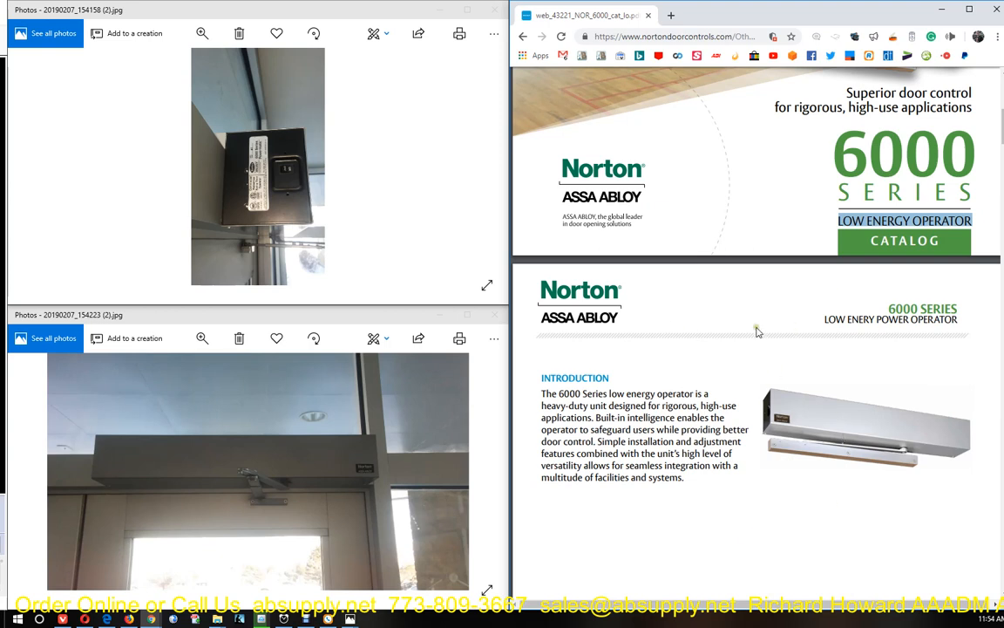
scroll(down, 3)
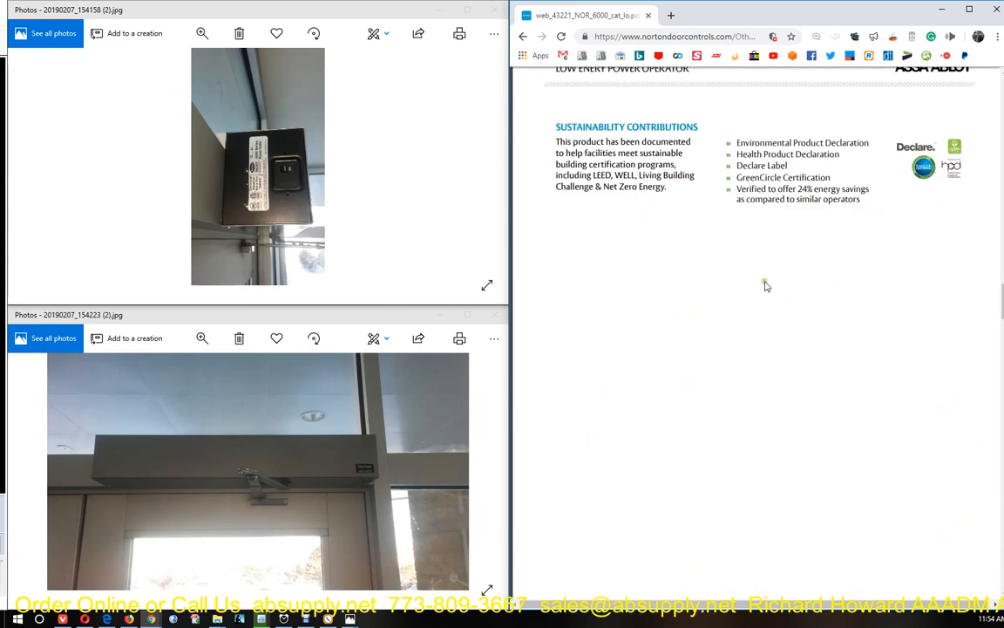
scroll(down, 3)
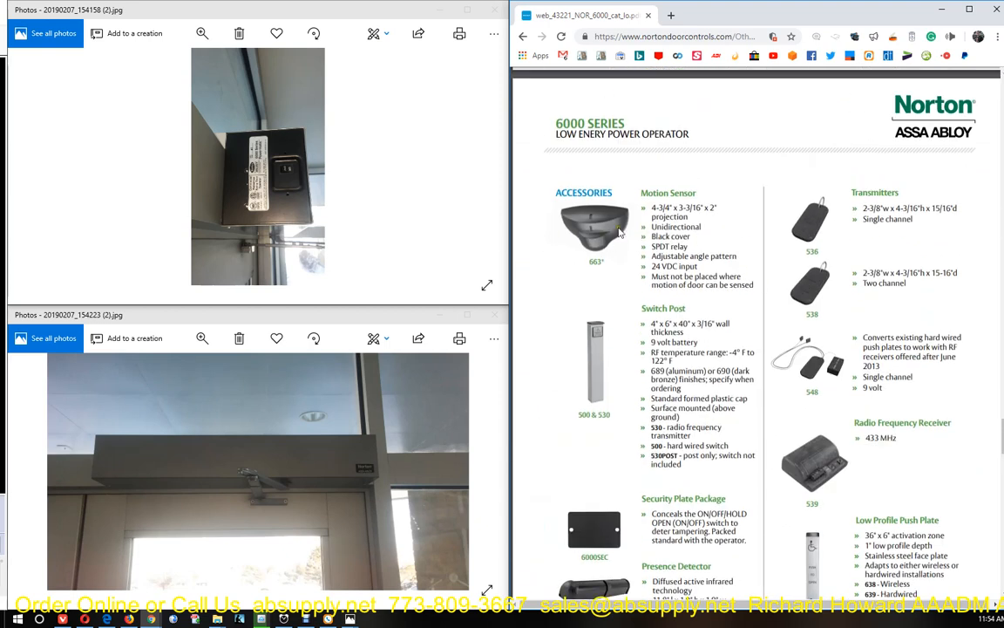
mouse_move(636, 236)
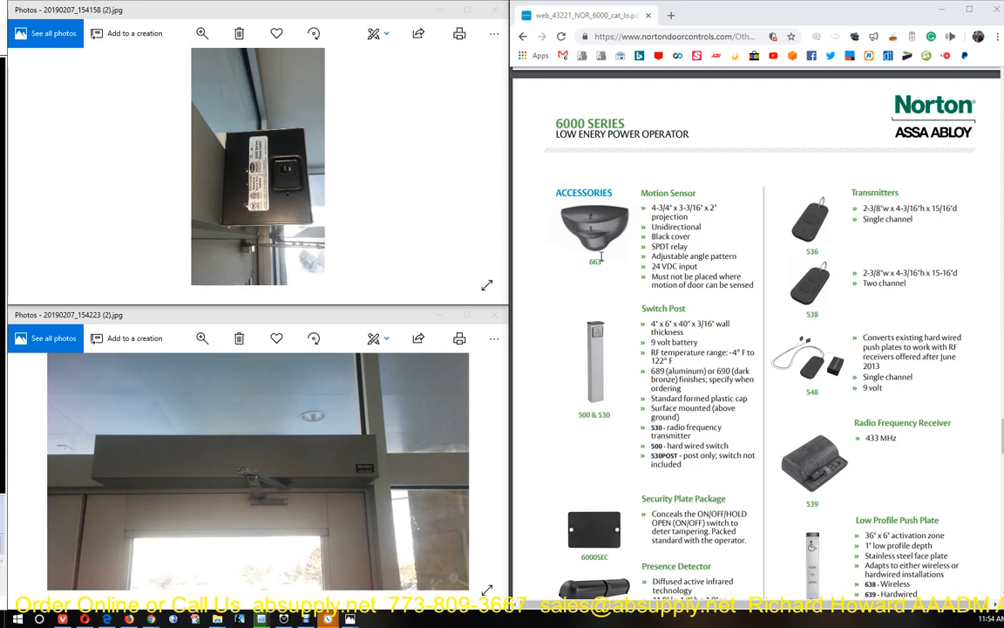
mouse_move(457, 229)
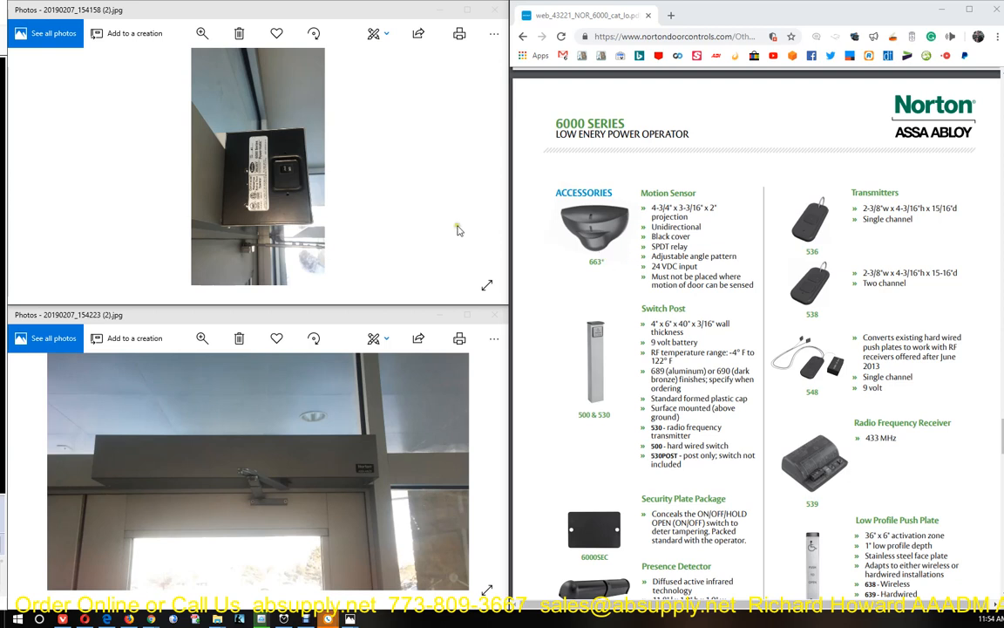
mouse_move(210, 505)
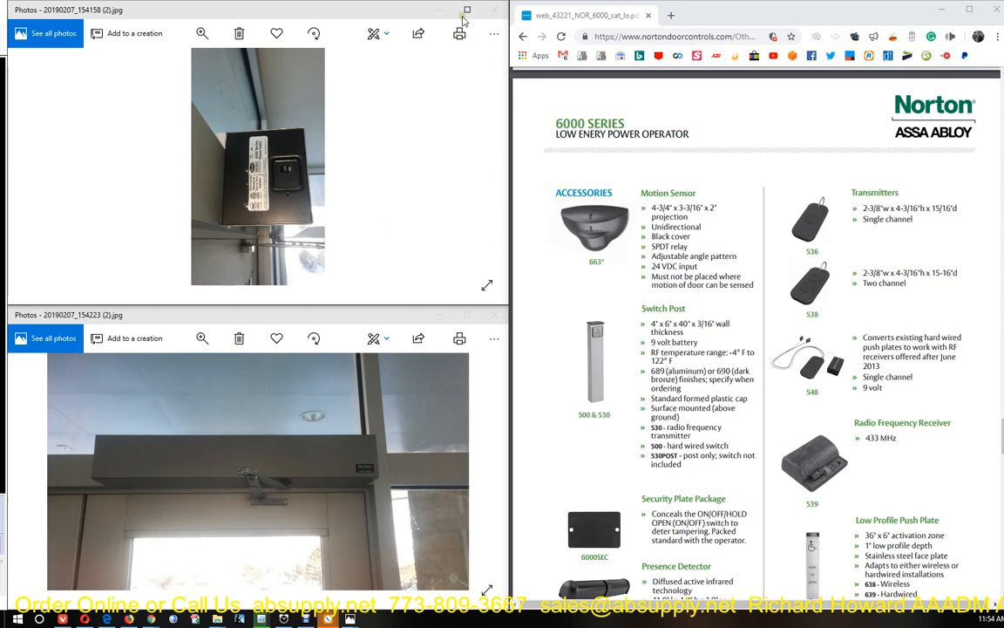
mouse_move(466, 11)
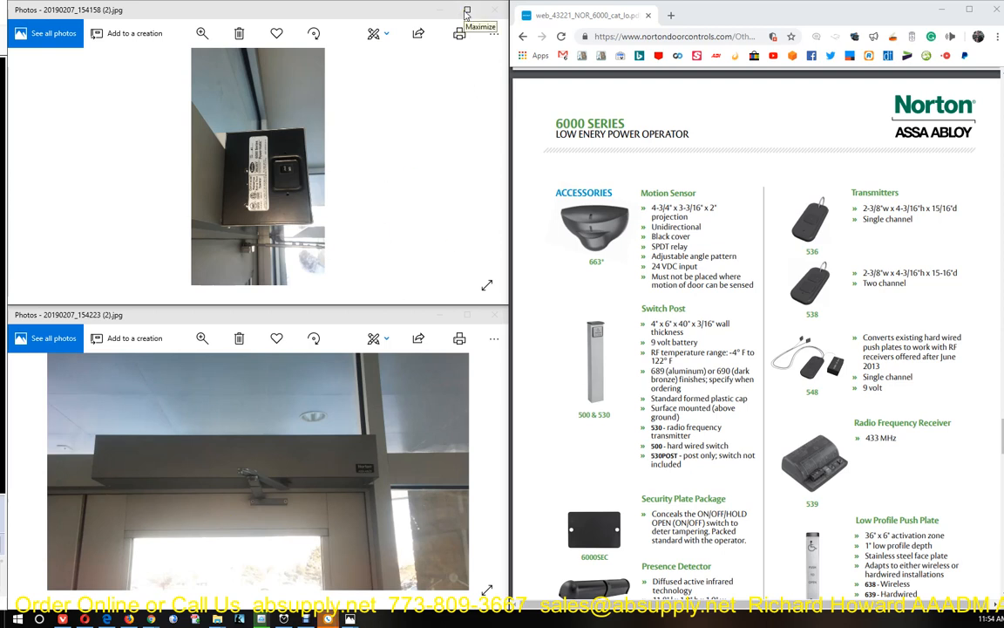
Maximize the control box photo so its 6000 Series Powermatic label is readable
click(467, 10)
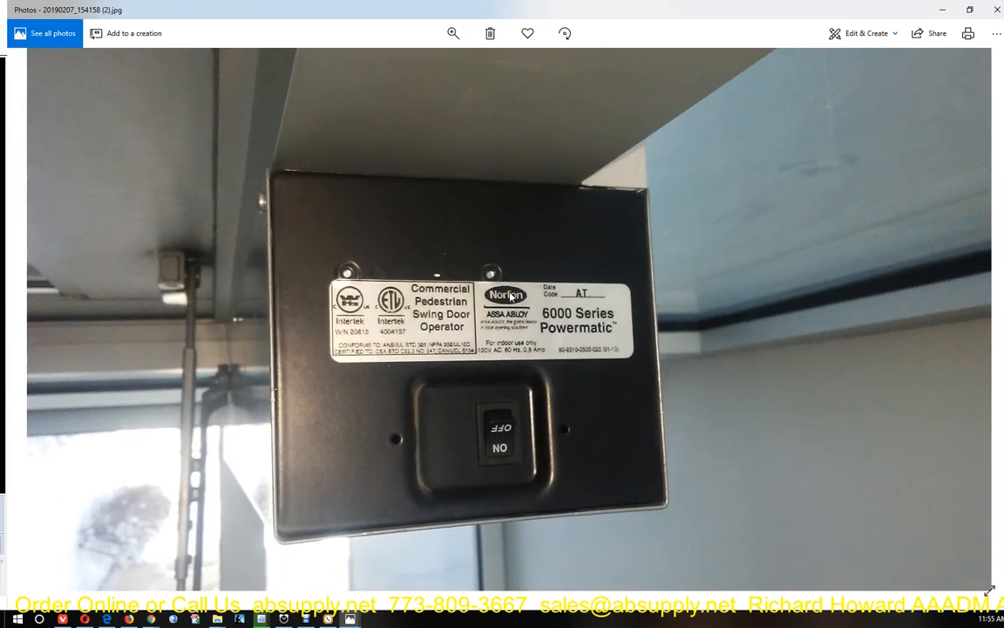
click(565, 33)
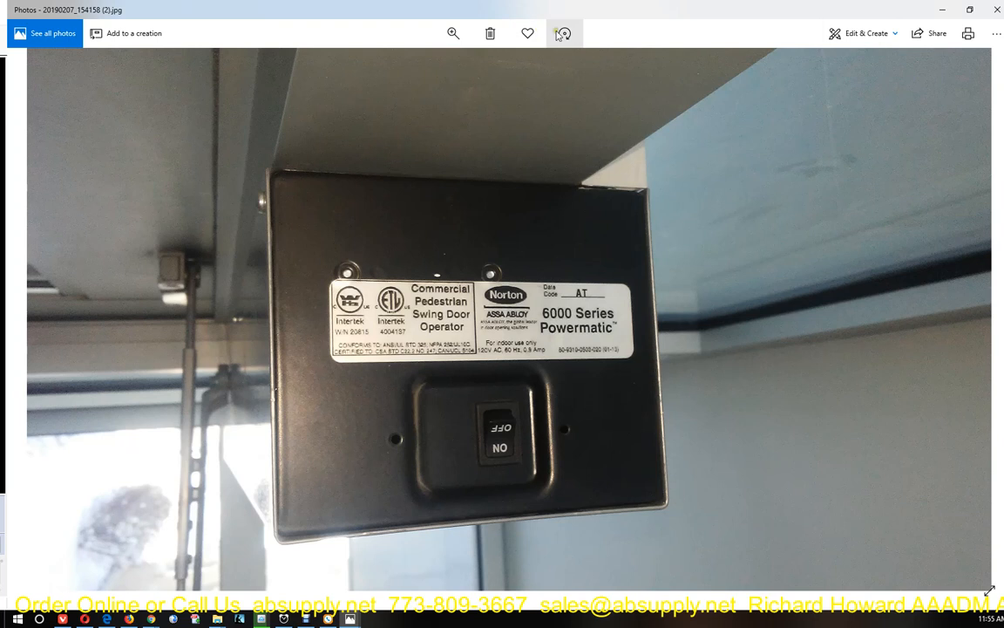
click(563, 33)
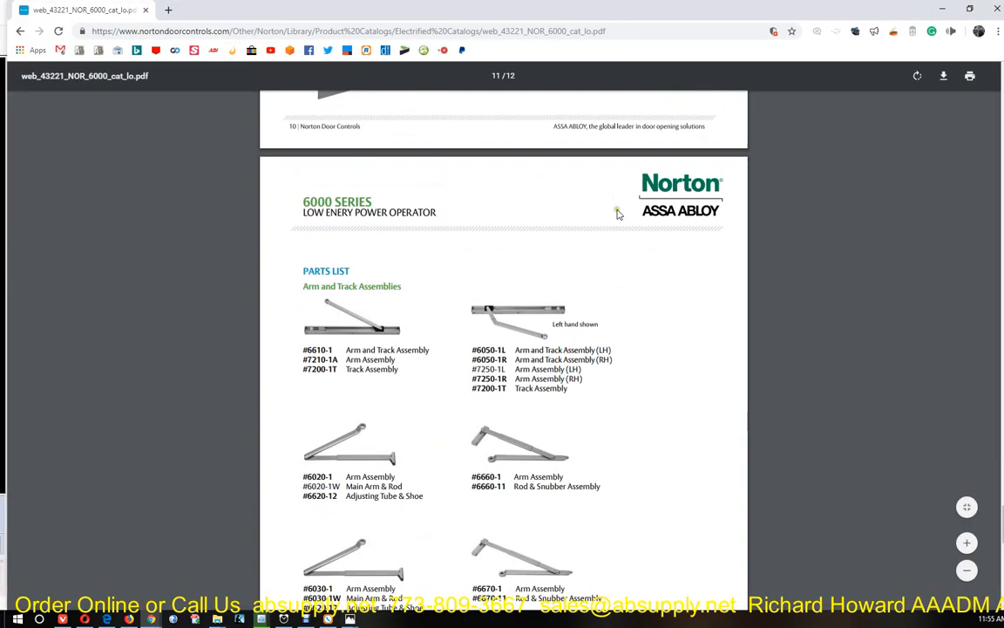
Scroll to the final How To Order page, zoom in, and highlight its heading
scroll(down, 3)
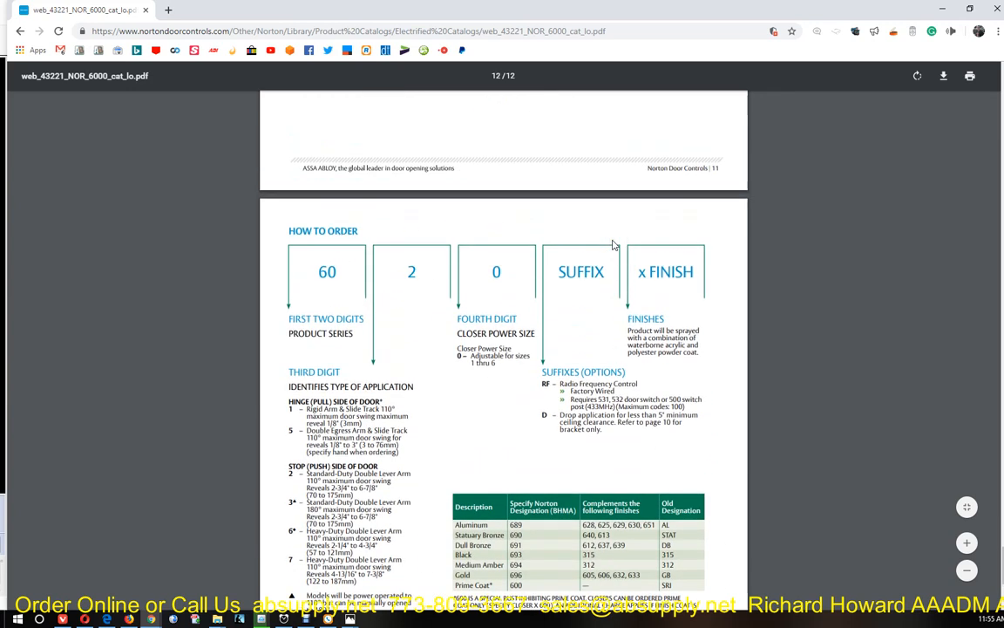
scroll(down, 3)
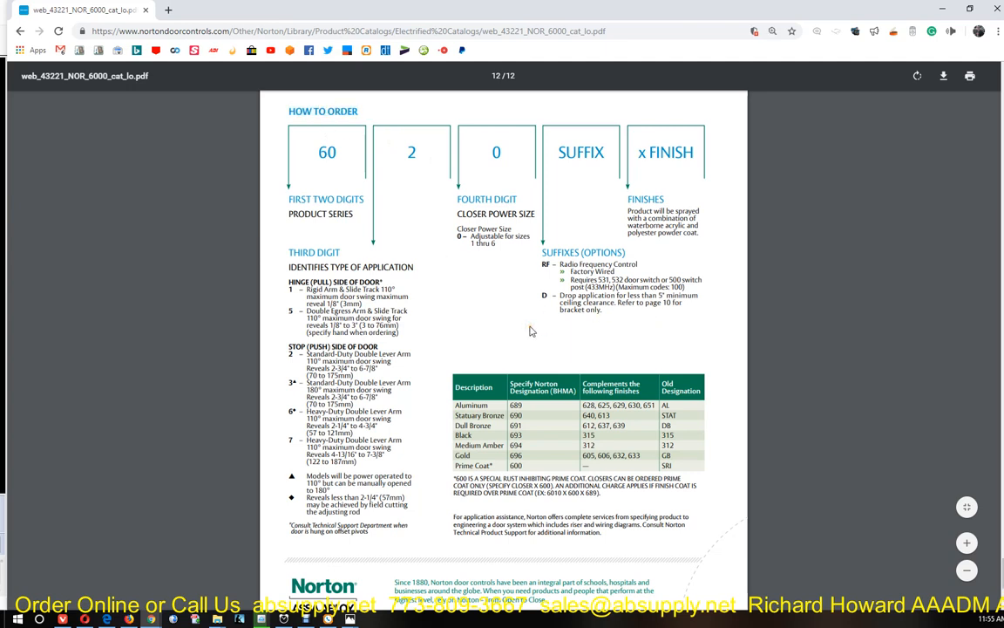
click(967, 542)
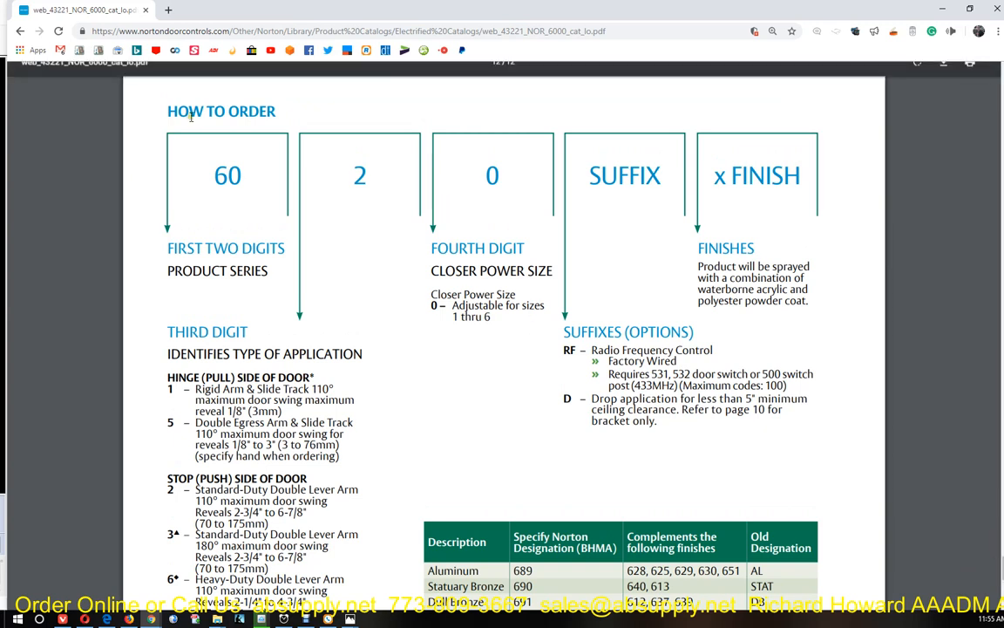
double_click(221, 111)
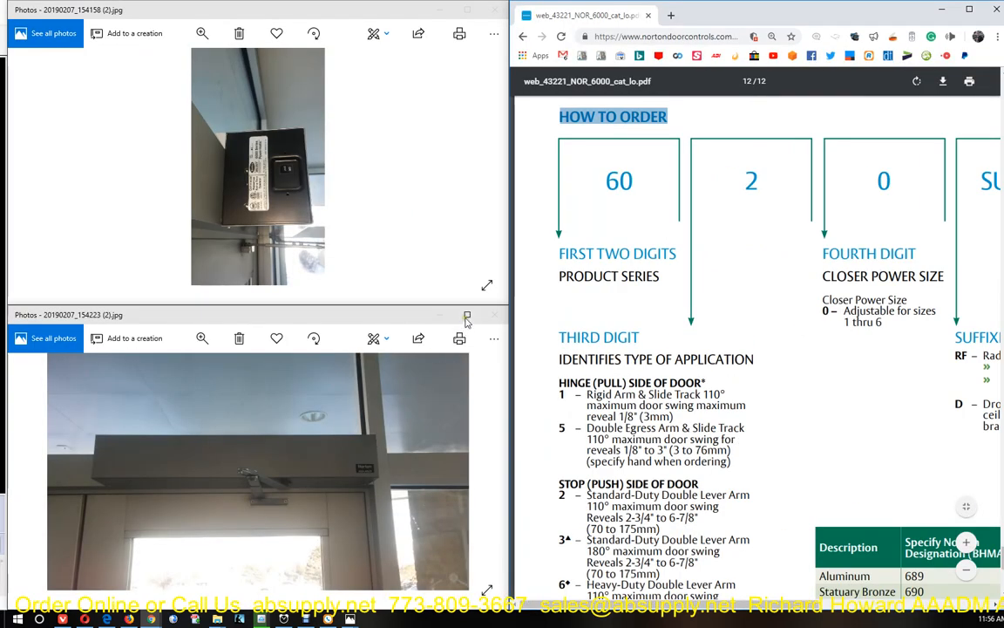
Maximize the door-mounted Norton operator photo in Photos
click(467, 315)
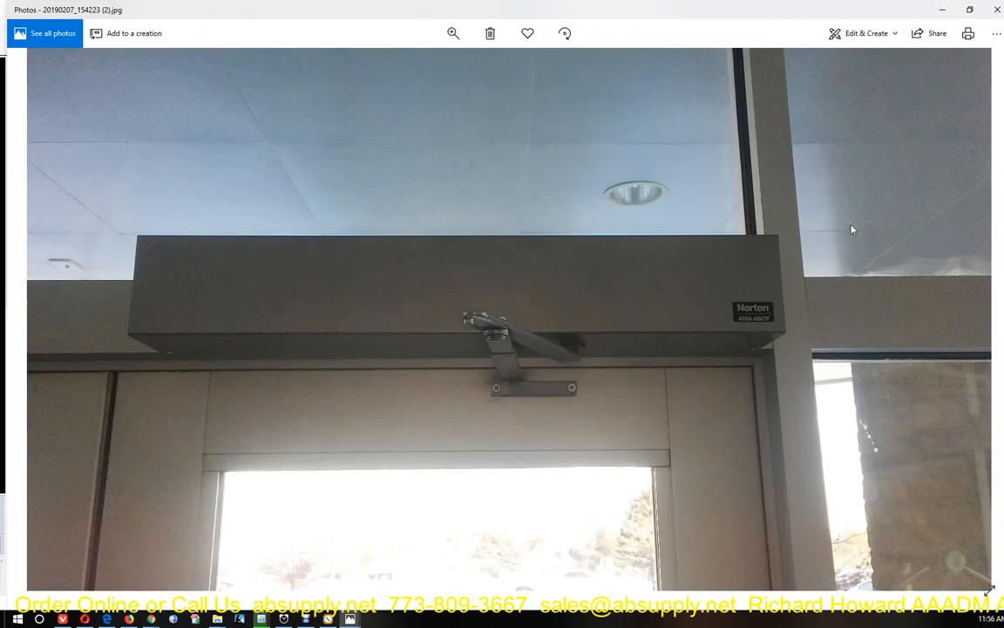
mouse_move(469, 375)
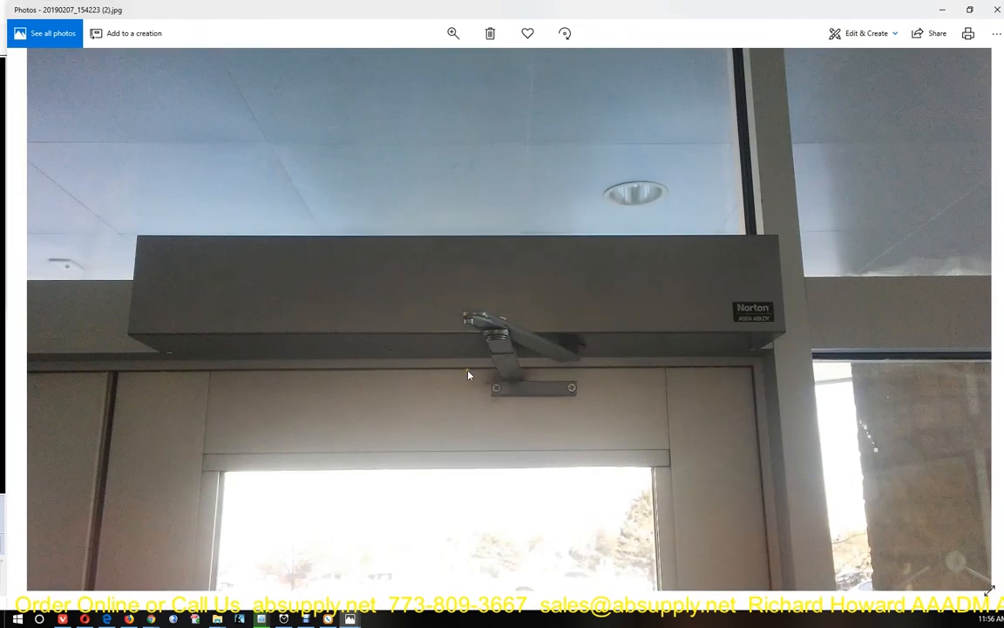
mouse_move(128, 361)
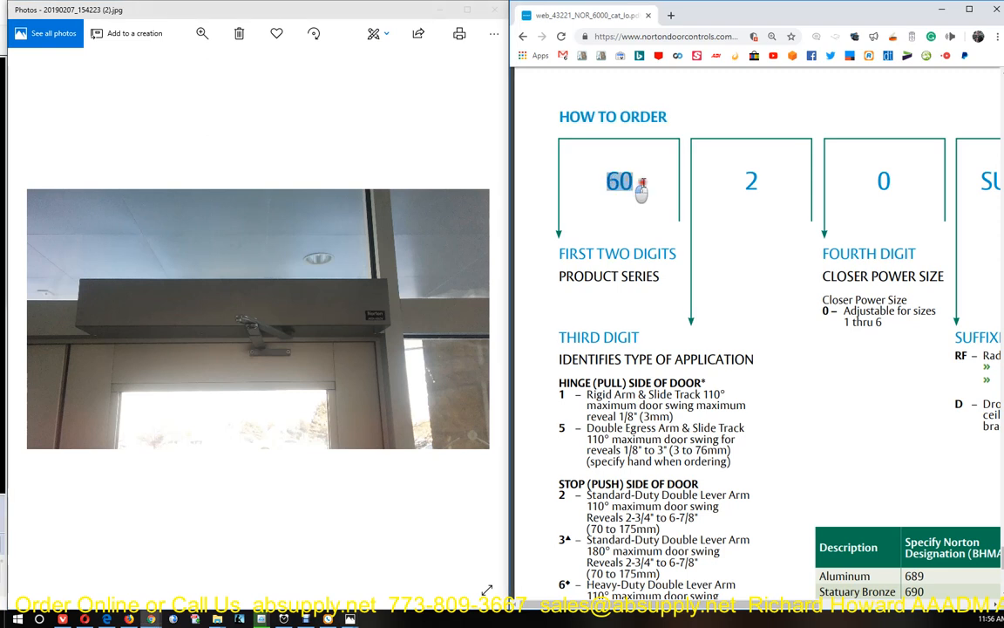
mouse_move(685, 278)
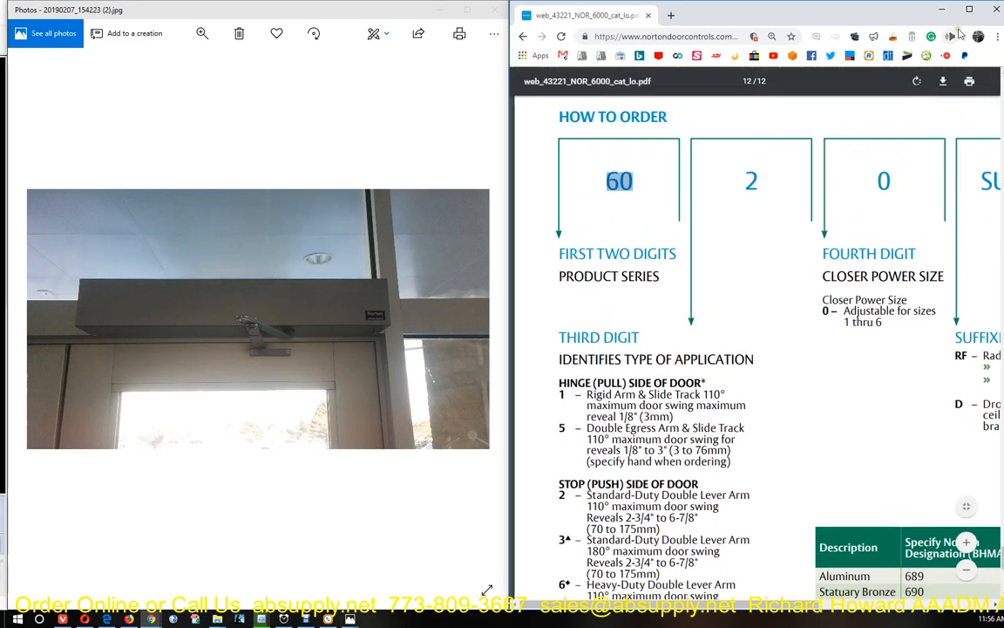
mouse_move(793, 212)
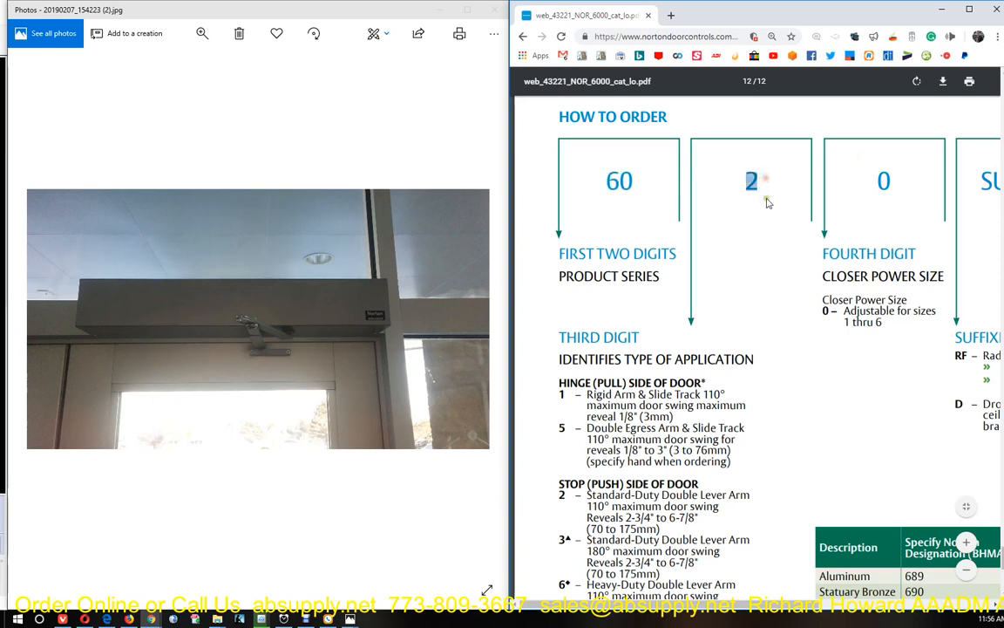
Highlight the Third Digit heading and scroll through the hinge-side application types
double_click(599, 337)
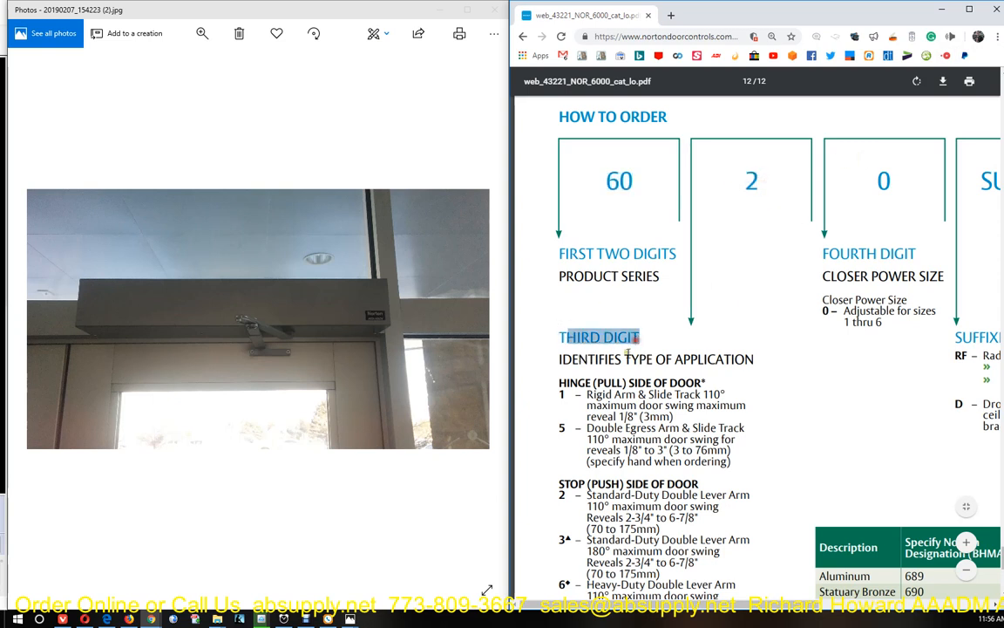
scroll(down, 3)
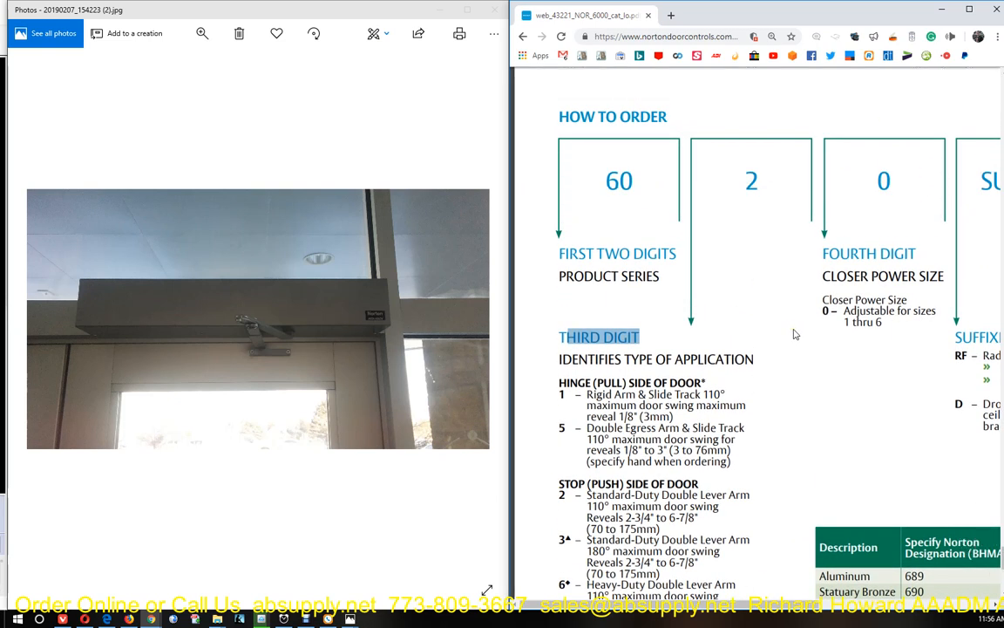
scroll(down, 3)
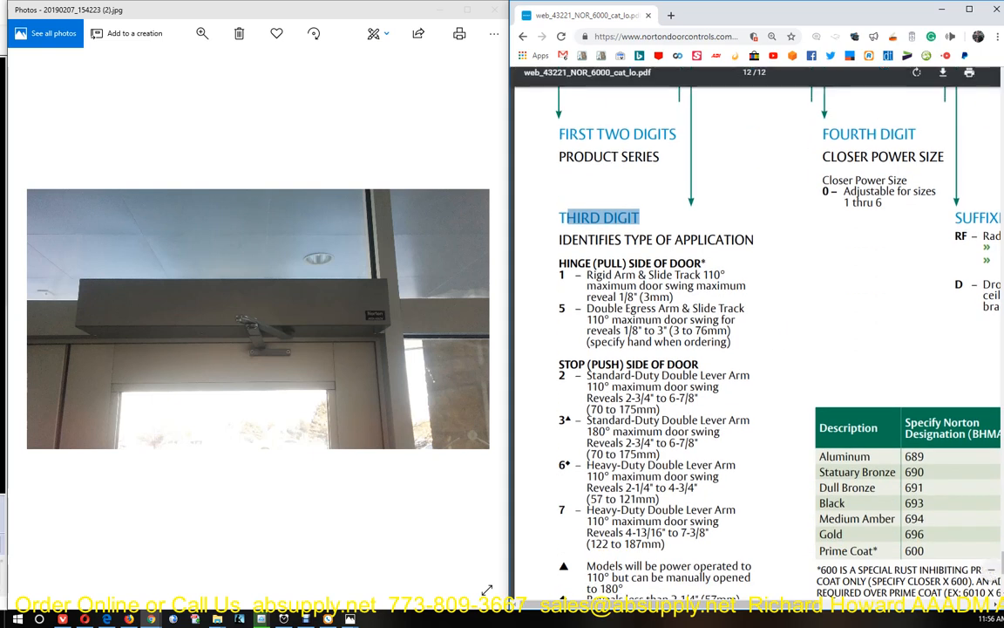
scroll(down, 3)
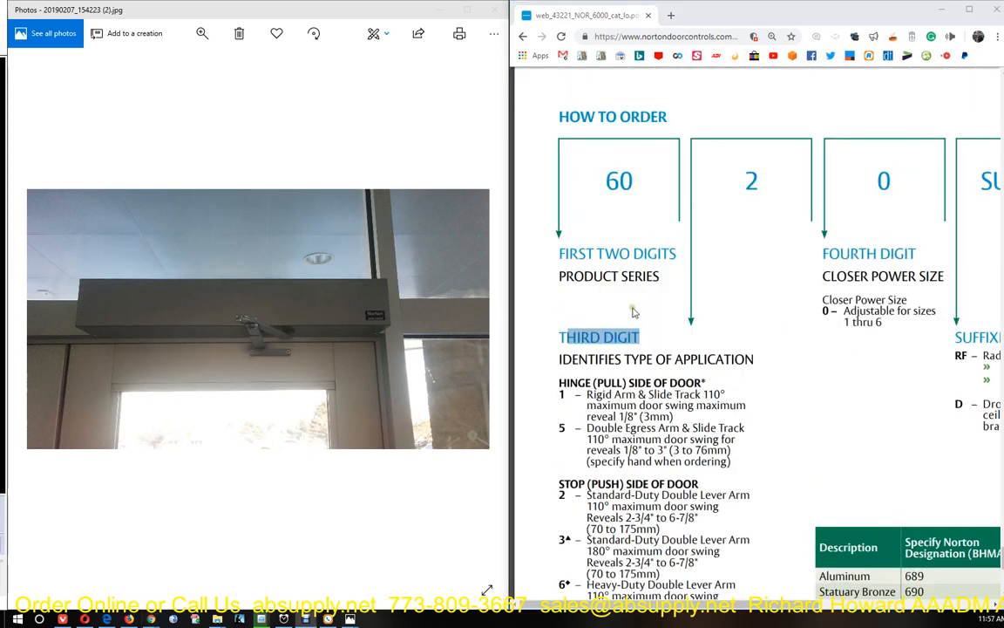
scroll(down, 3)
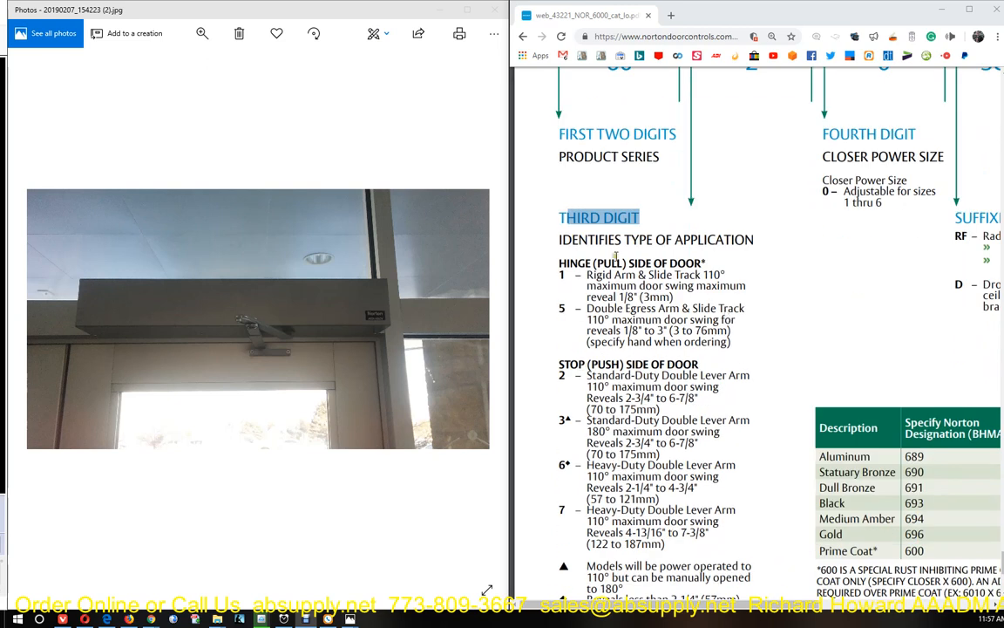
scroll(down, 3)
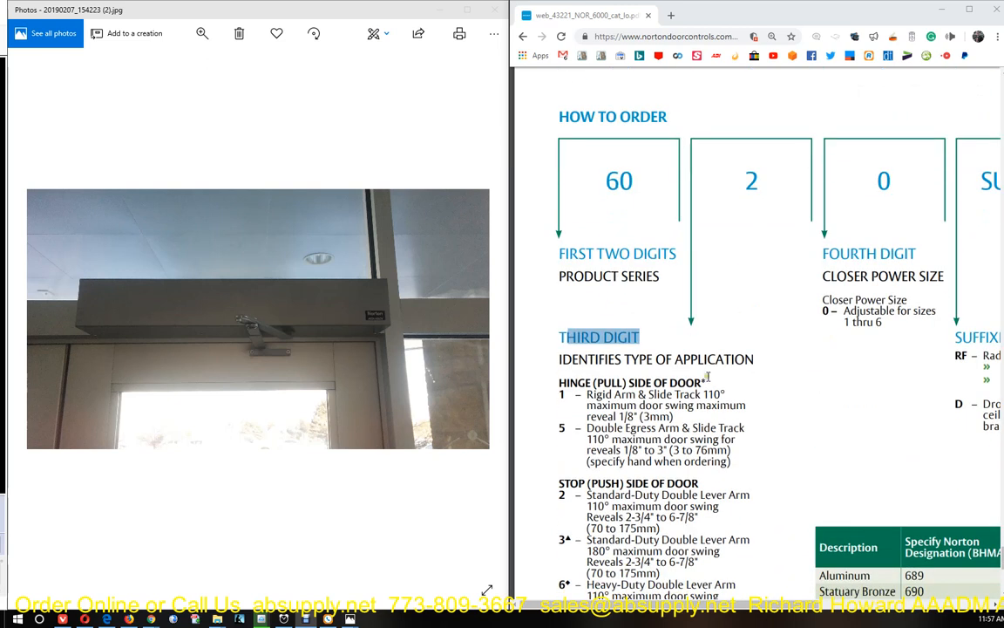
scroll(down, 3)
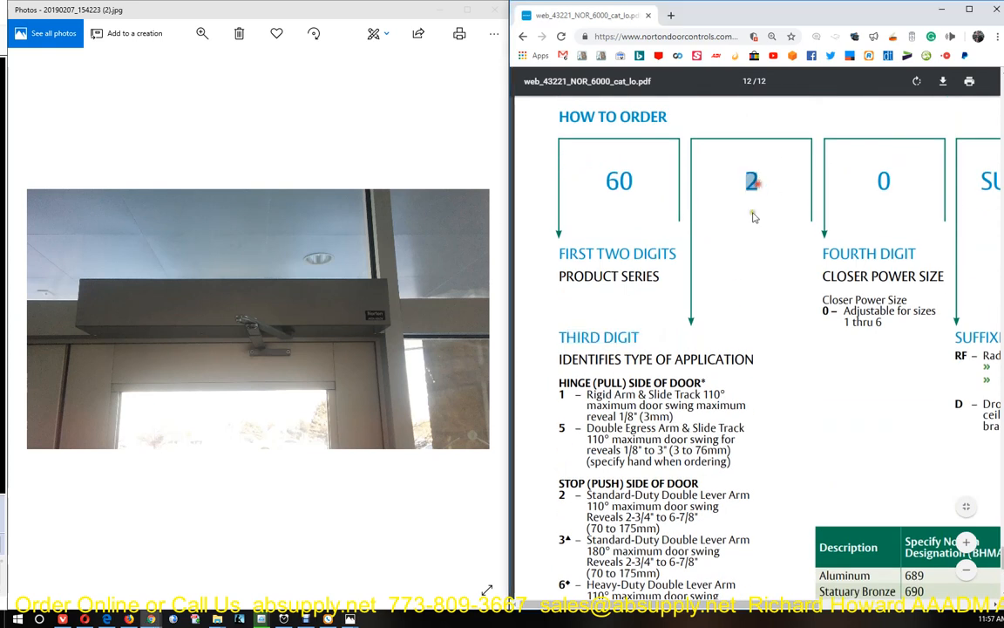
mouse_move(802, 368)
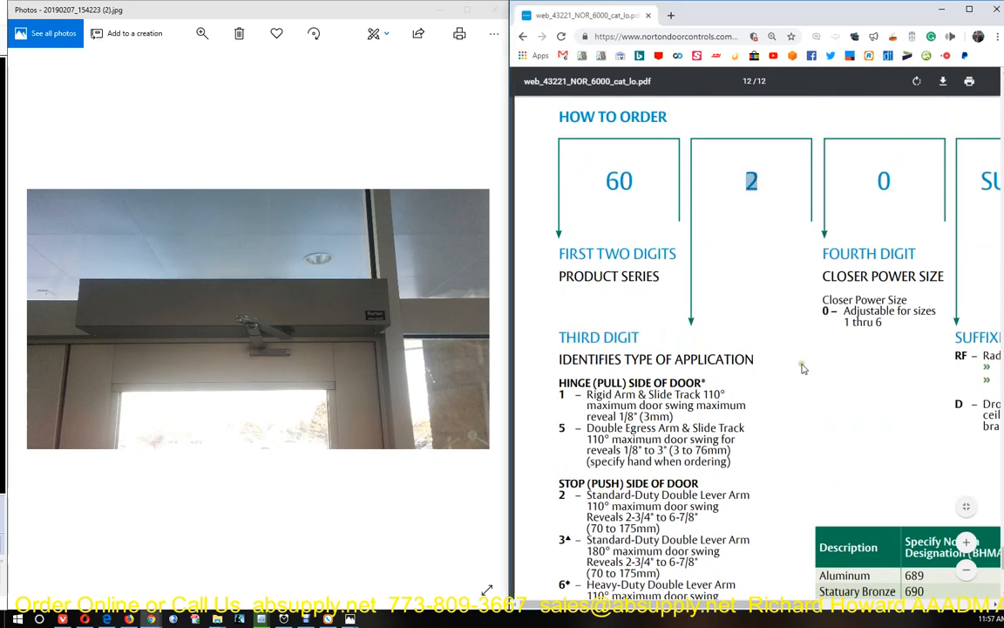
Scroll on and highlight the Stop (Push) side of door heading
scroll(down, 3)
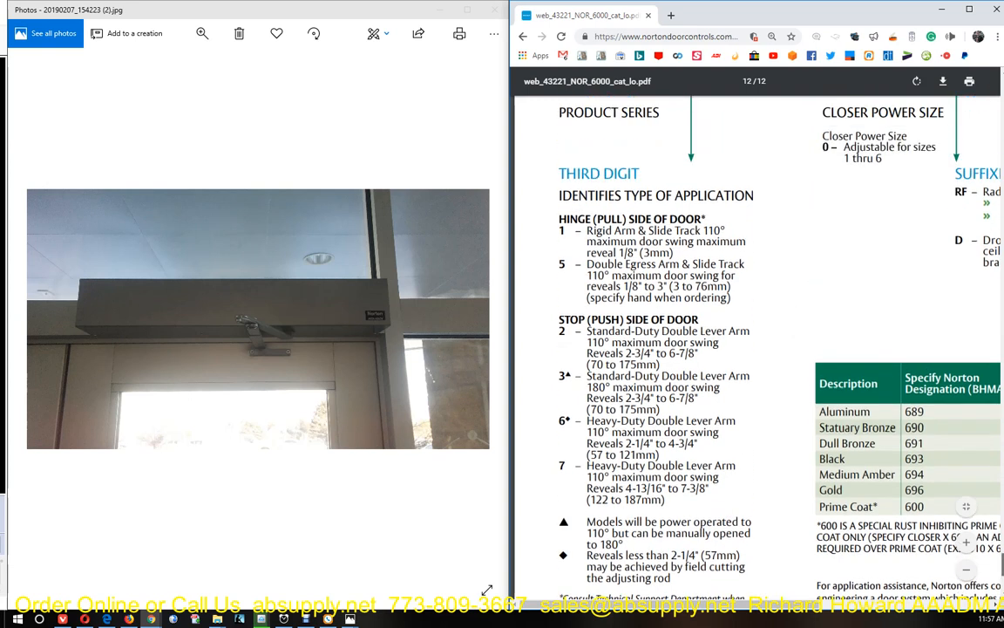
scroll(down, 3)
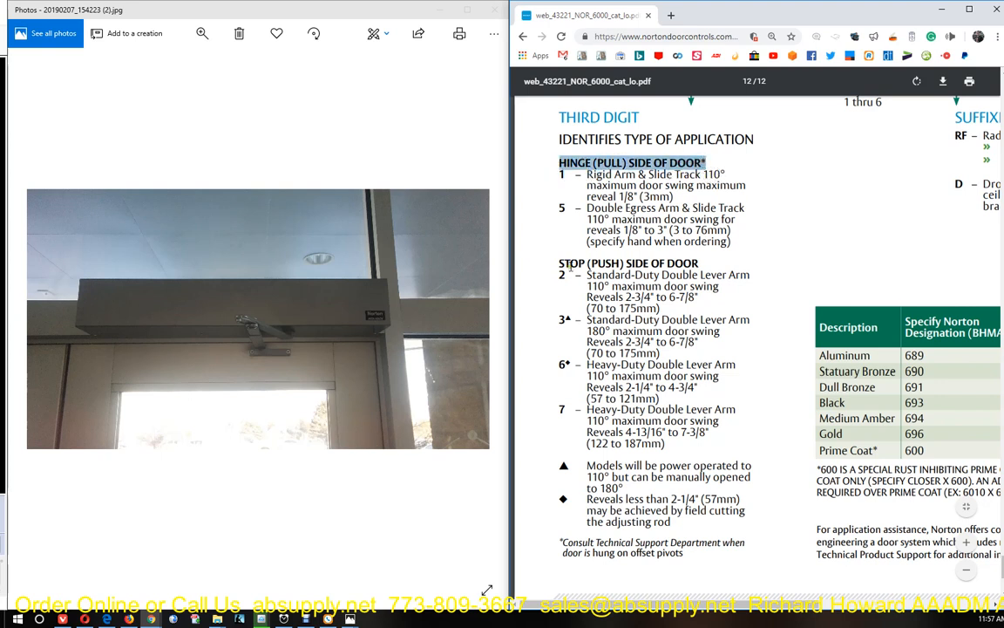
double_click(628, 263)
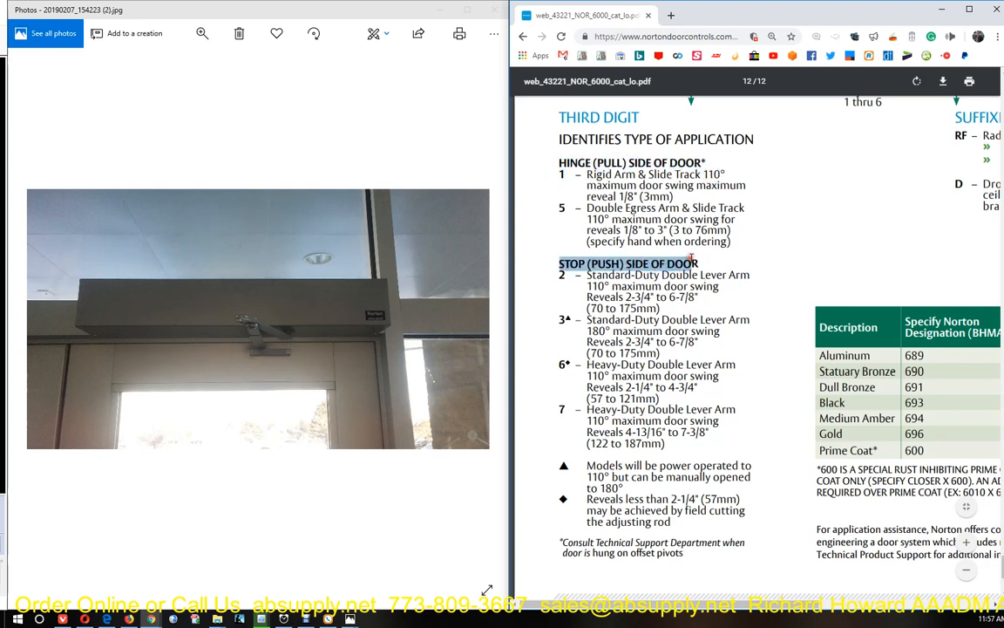
scroll(down, 3)
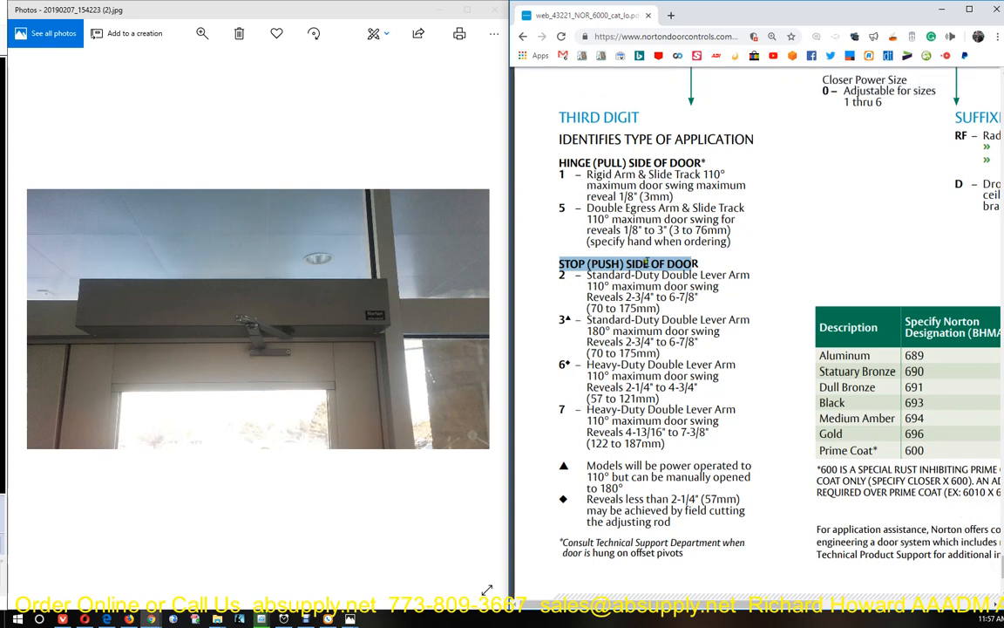
mouse_move(493, 264)
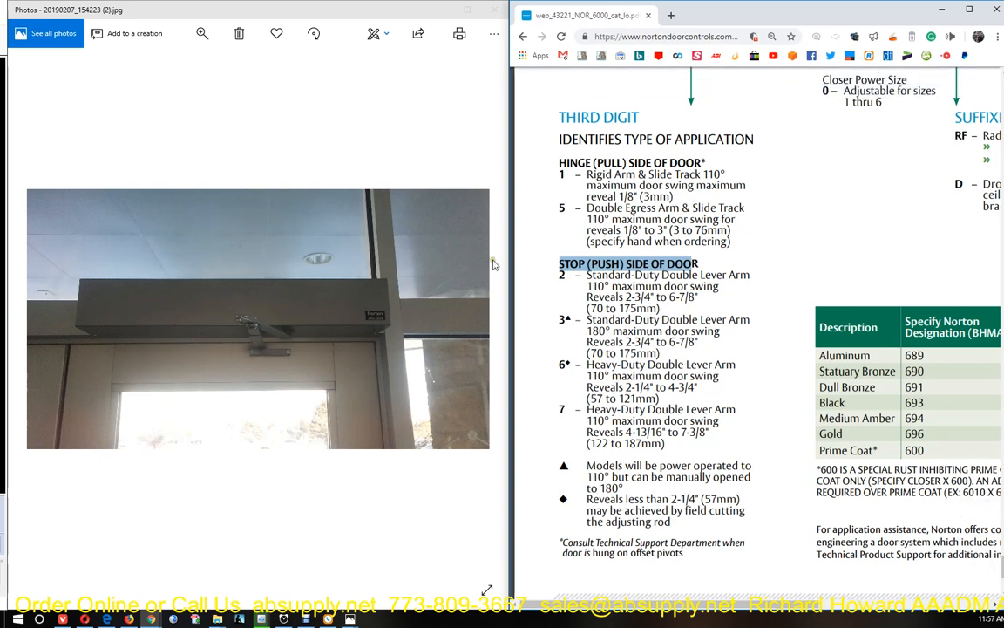
mouse_move(454, 298)
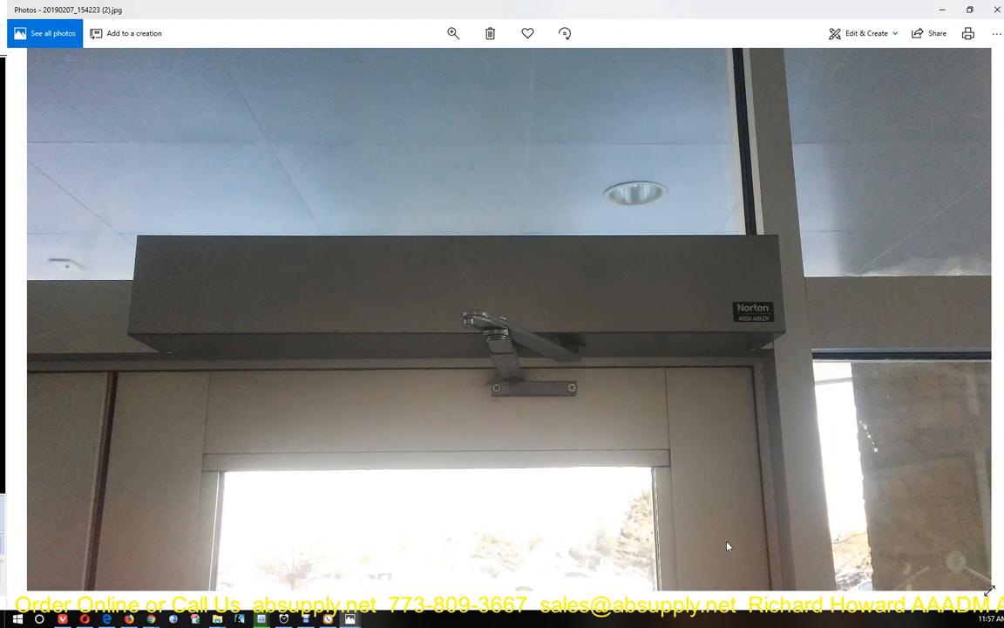
mouse_move(737, 402)
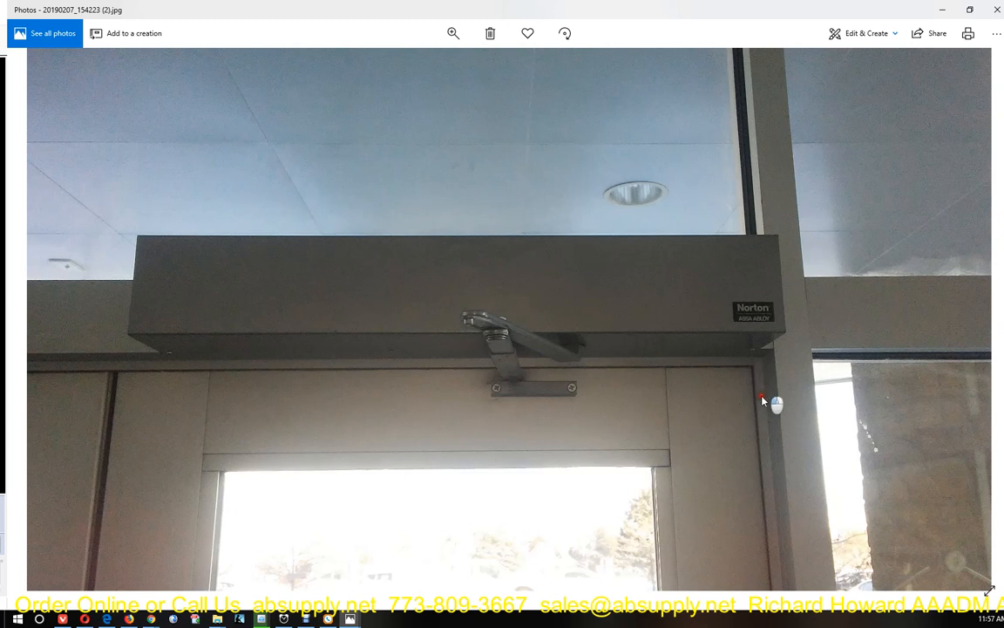
mouse_move(765, 549)
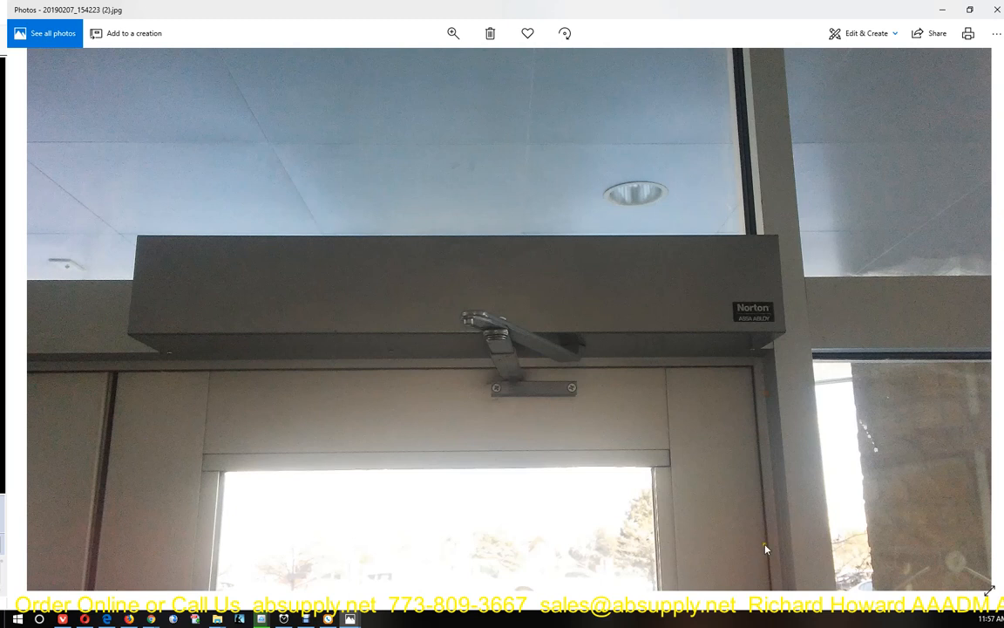
mouse_move(767, 440)
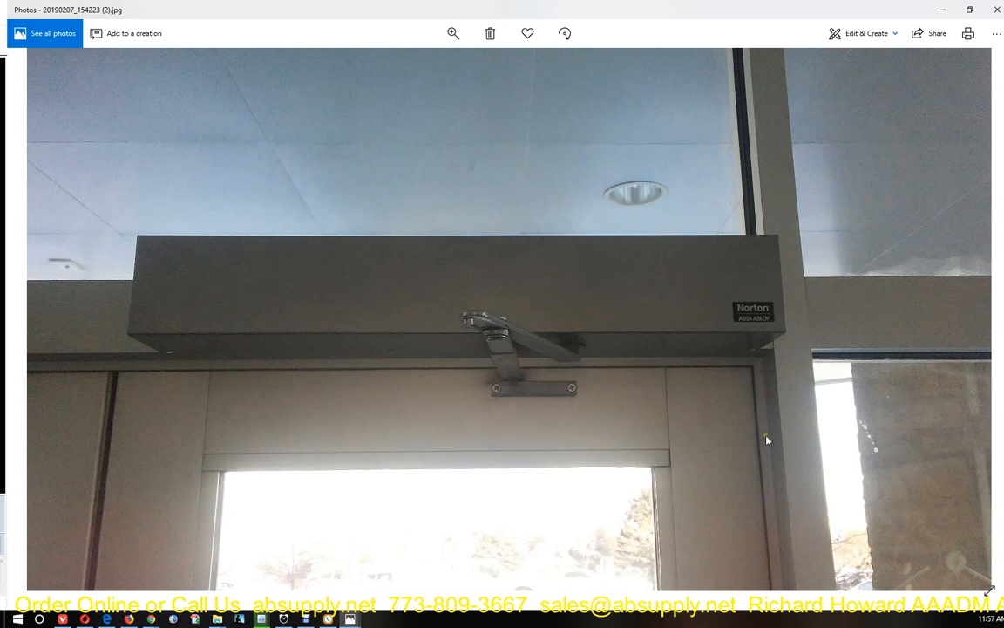
mouse_move(782, 483)
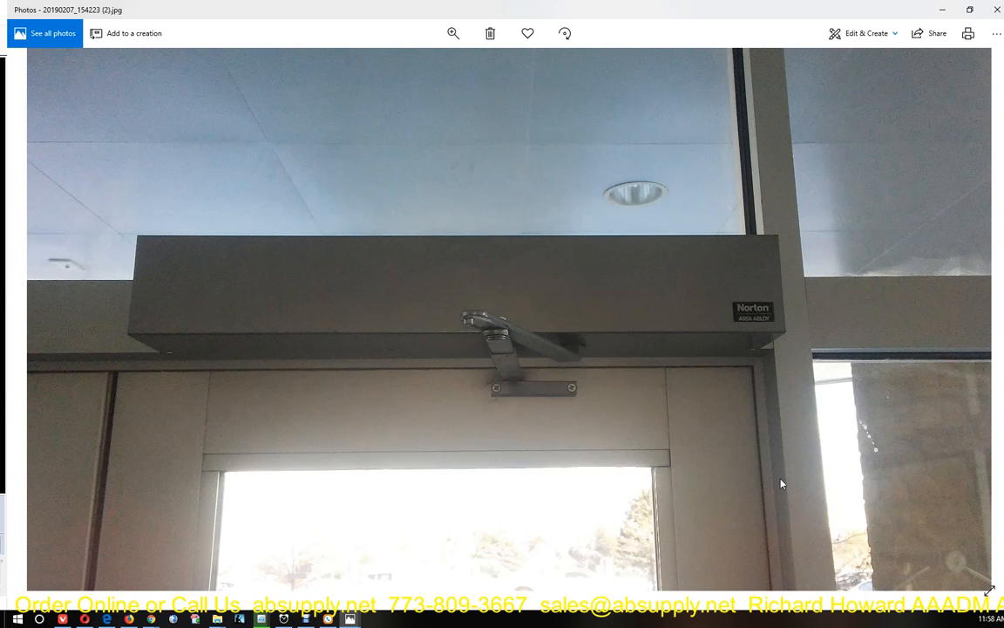
mouse_move(790, 400)
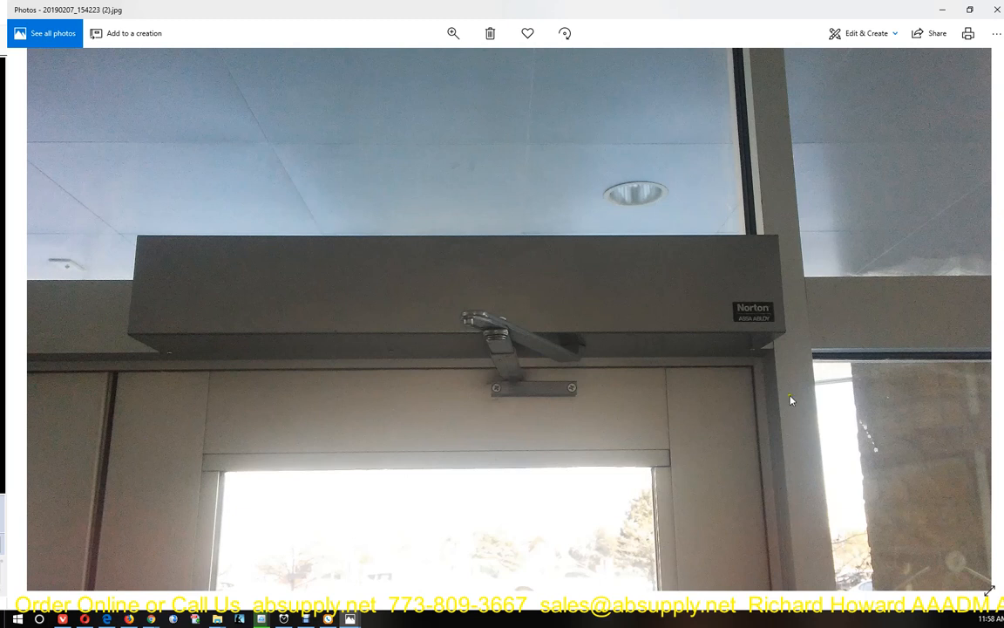
mouse_move(751, 366)
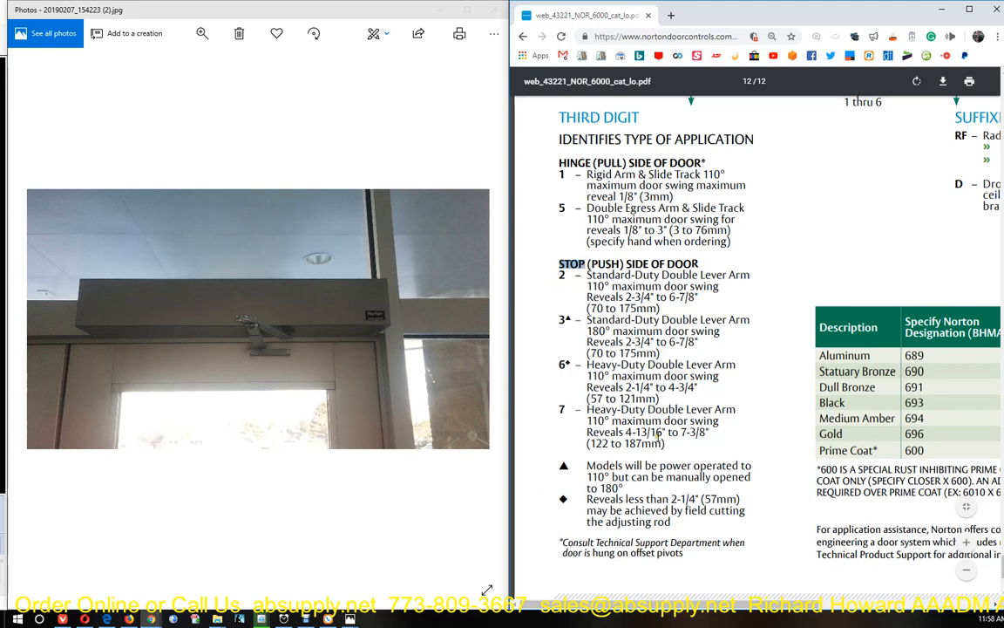
mouse_move(558, 290)
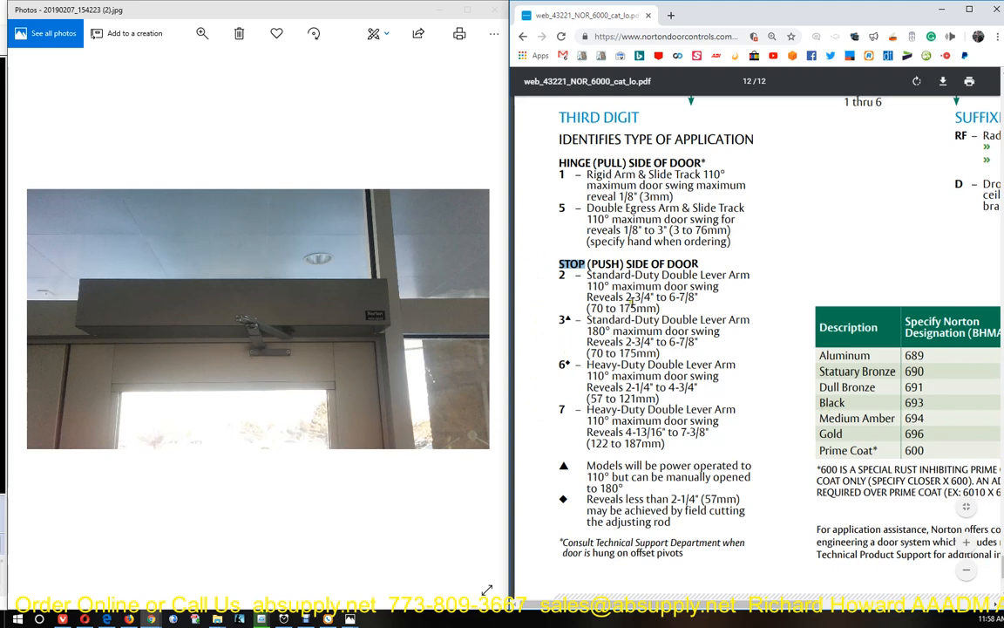
Select 'Heavy-Duty Double Lever Arm' and '110° maximum' swing under option 7
drag(587, 275, 749, 275)
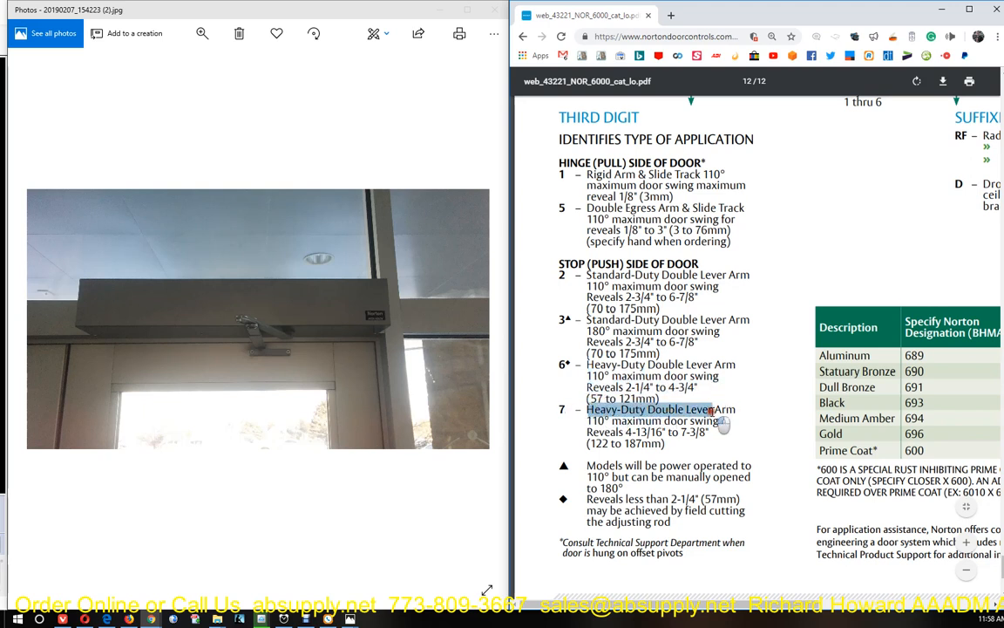
drag(714, 408, 593, 421)
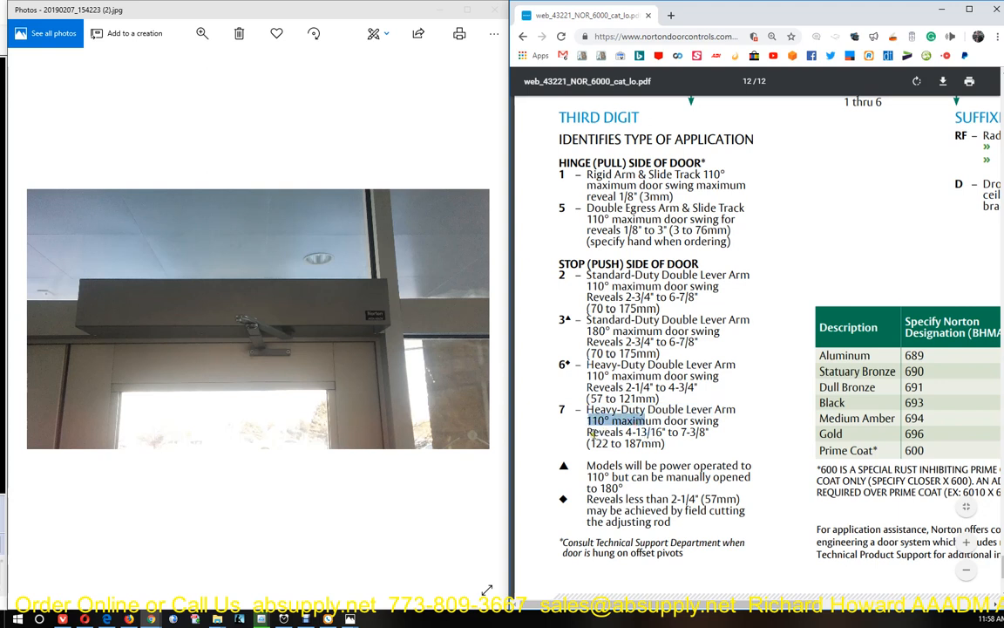
drag(588, 420, 702, 432)
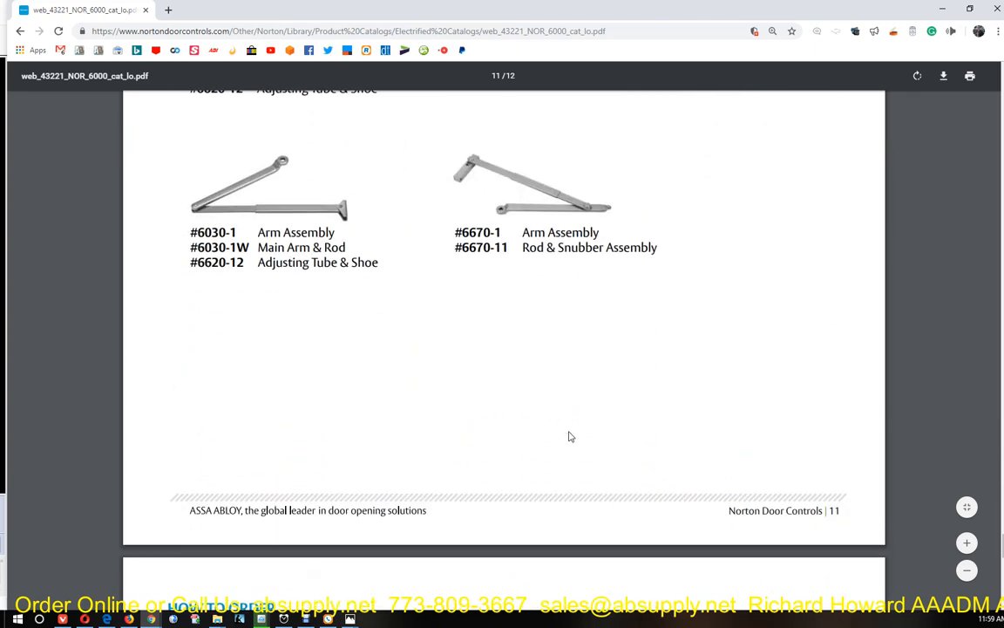
mouse_move(556, 409)
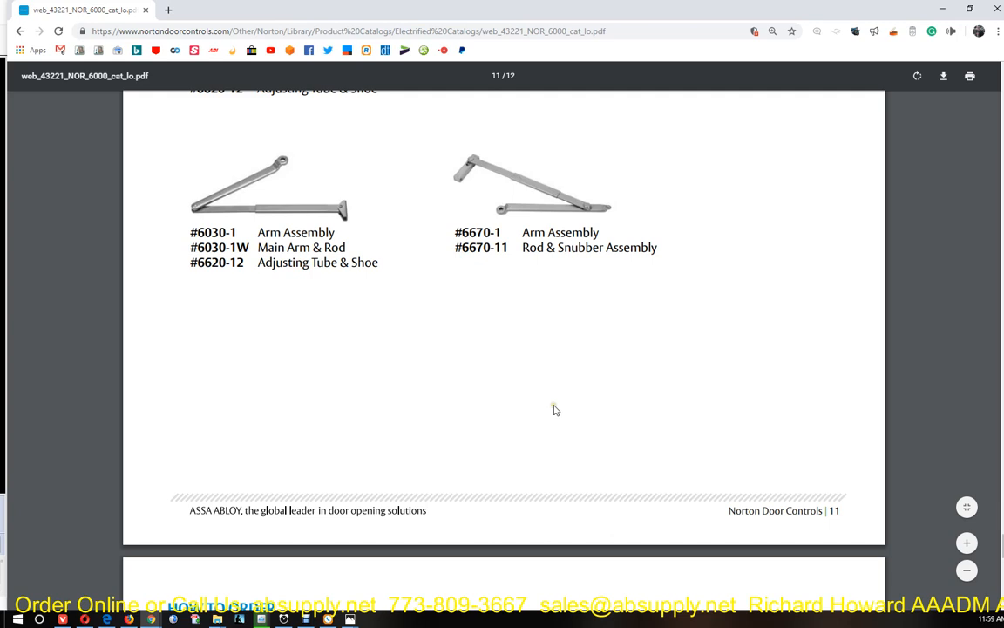
Move to page 6 Standard Applications and highlight the Hinge (Pull) heading
scroll(down, 3)
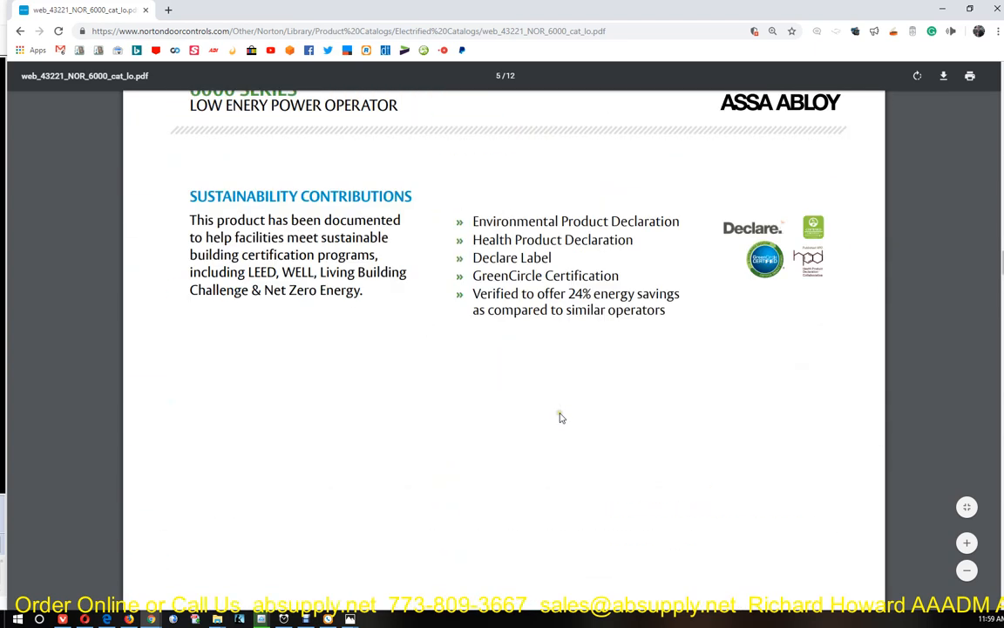
scroll(down, 3)
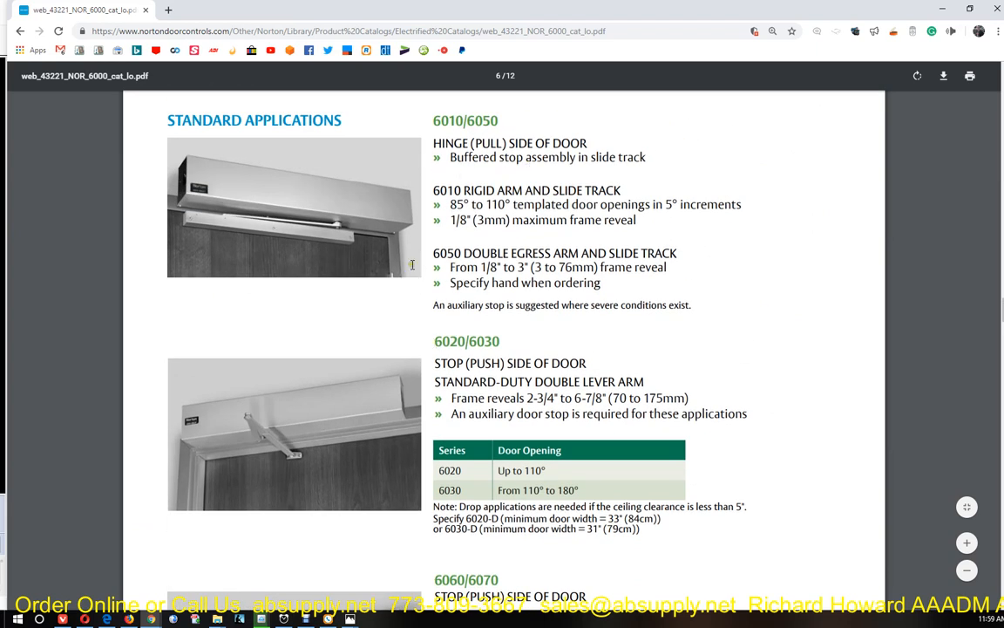
double_click(468, 143)
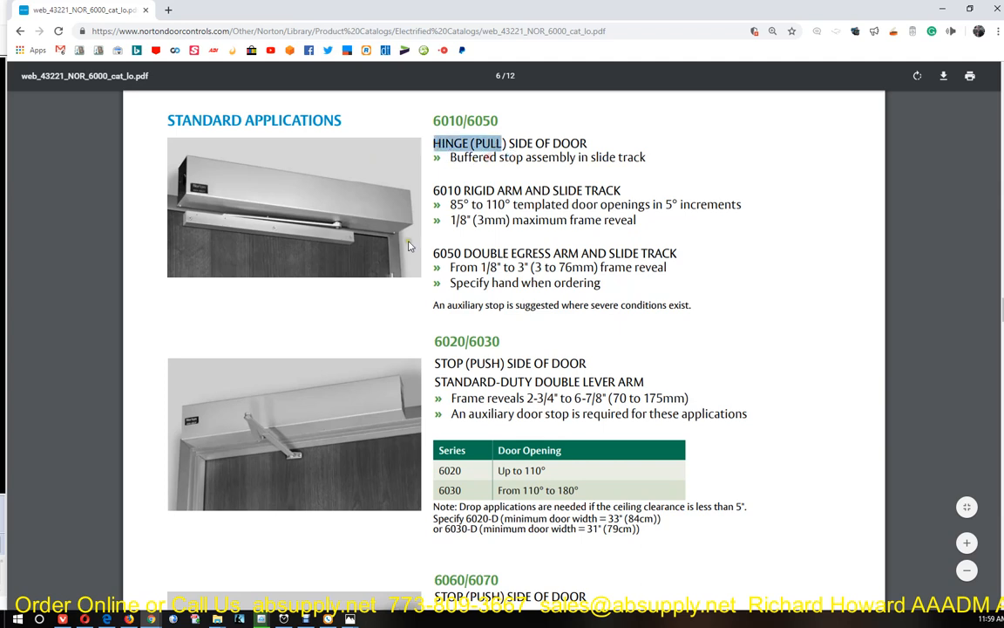
mouse_move(763, 356)
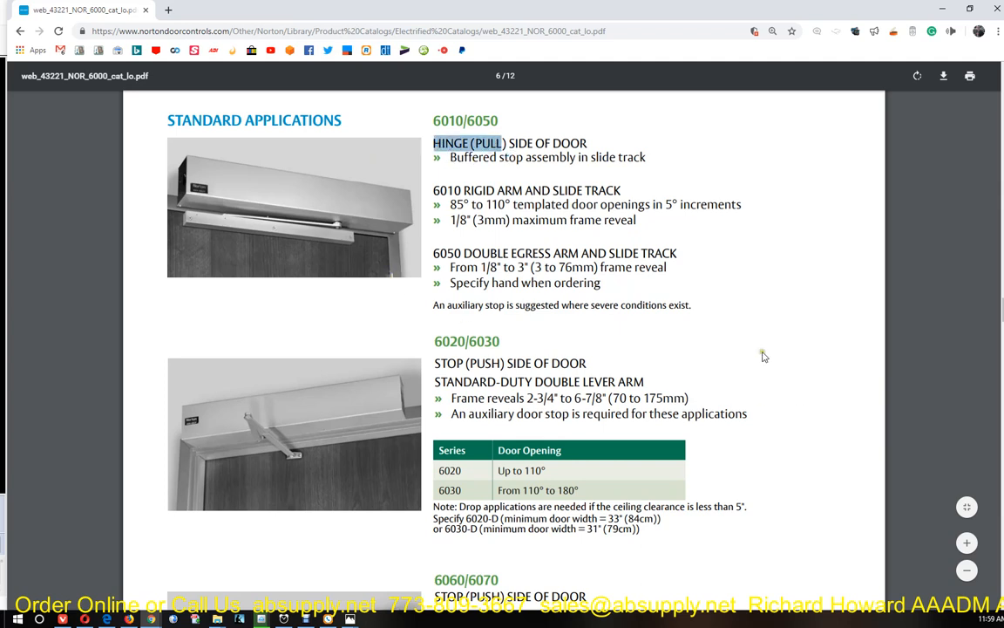
scroll(down, 3)
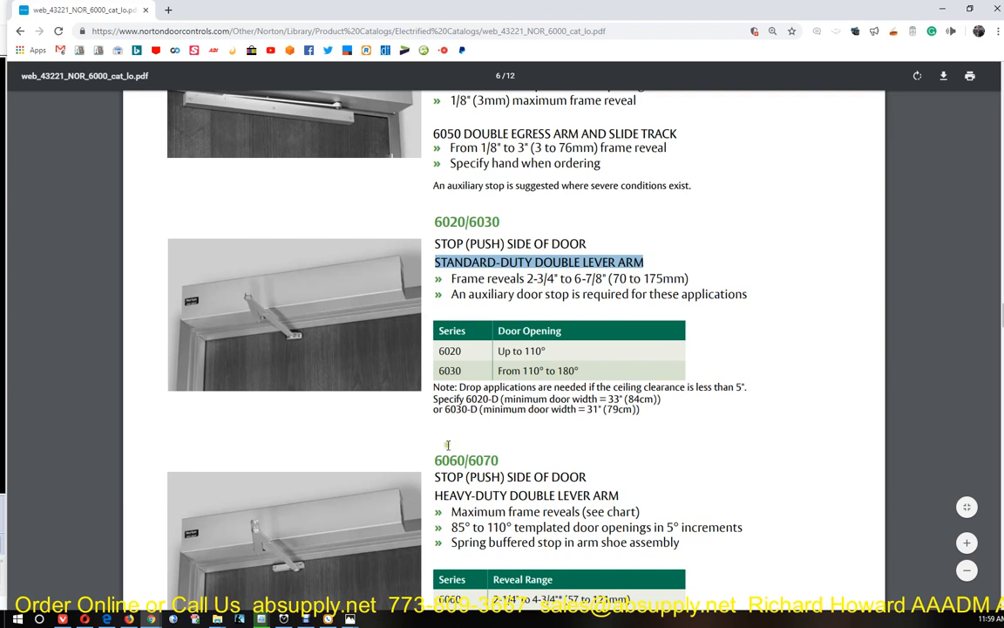
scroll(down, 3)
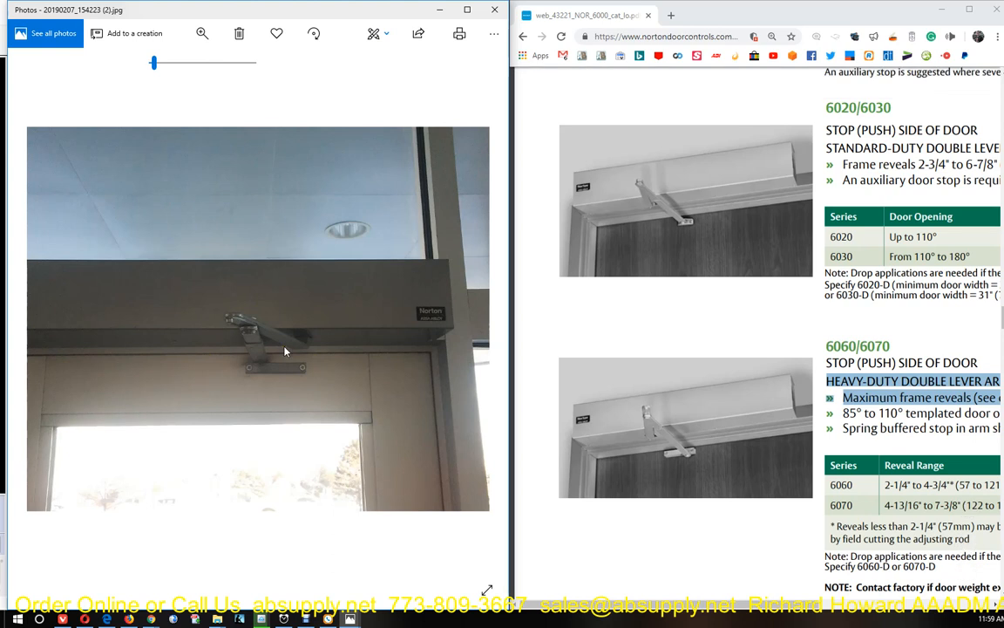
Return to the Third Digit section and select option 7's double lever arm description
scroll(down, 3)
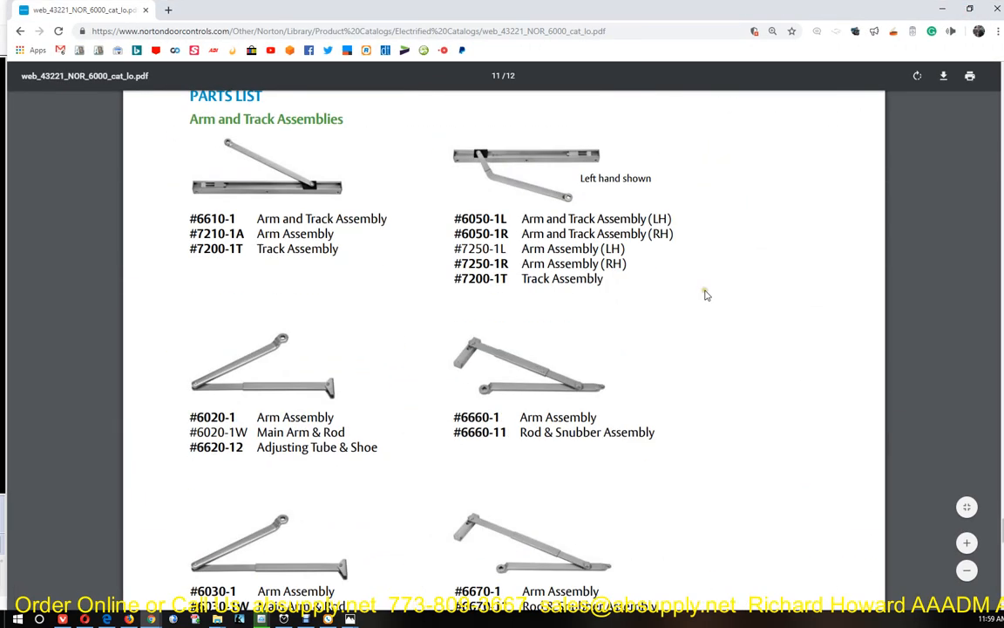
scroll(down, 3)
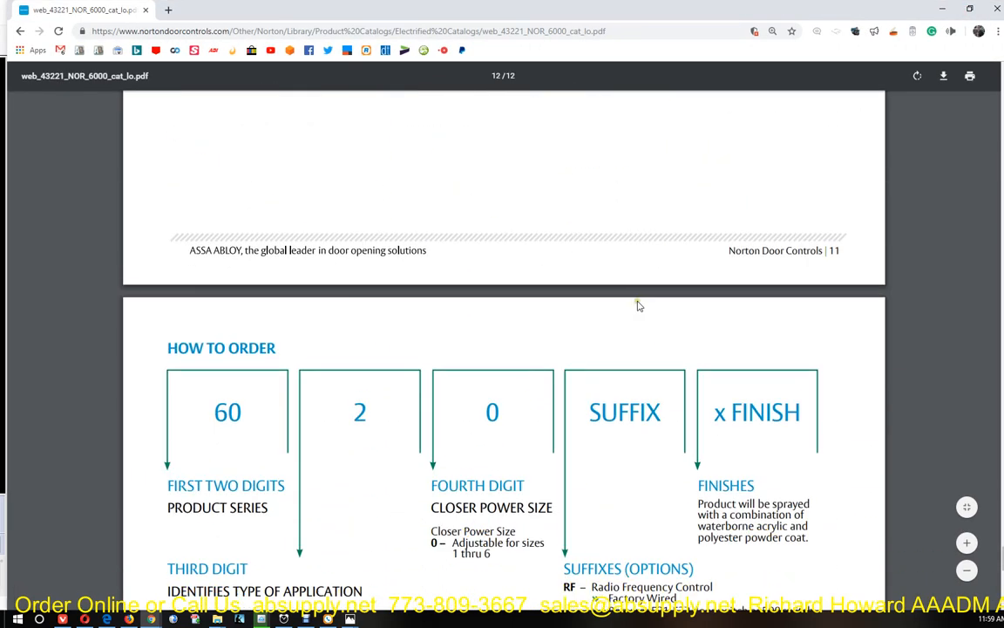
scroll(down, 3)
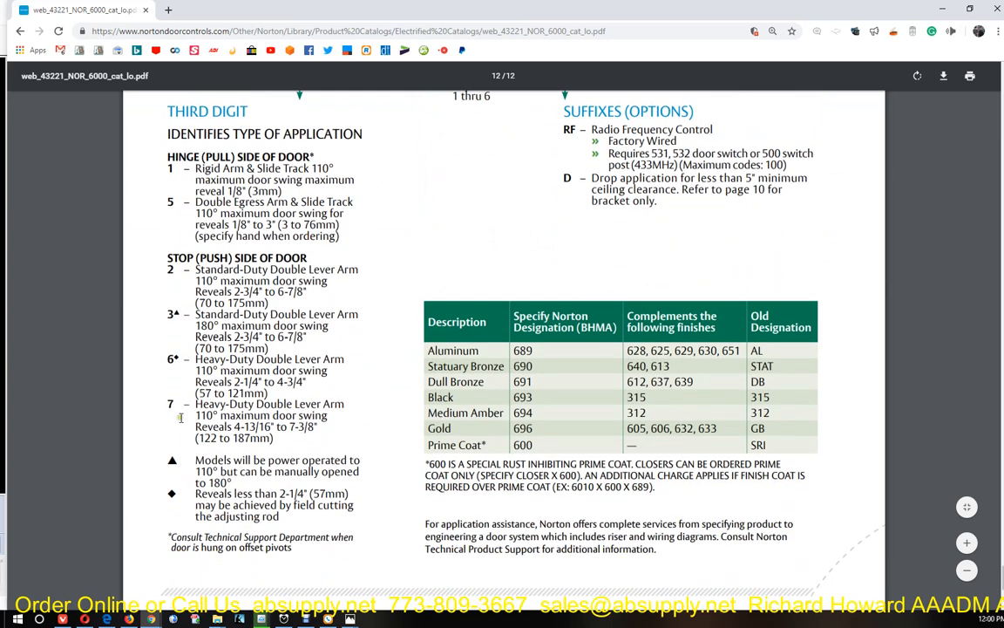
double_click(244, 359)
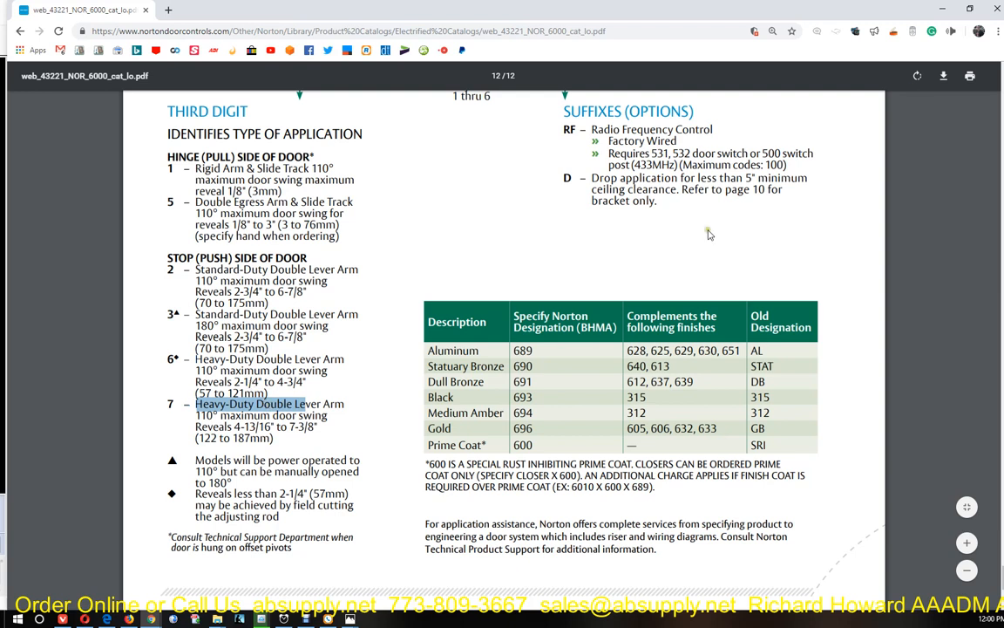
mouse_move(942, 10)
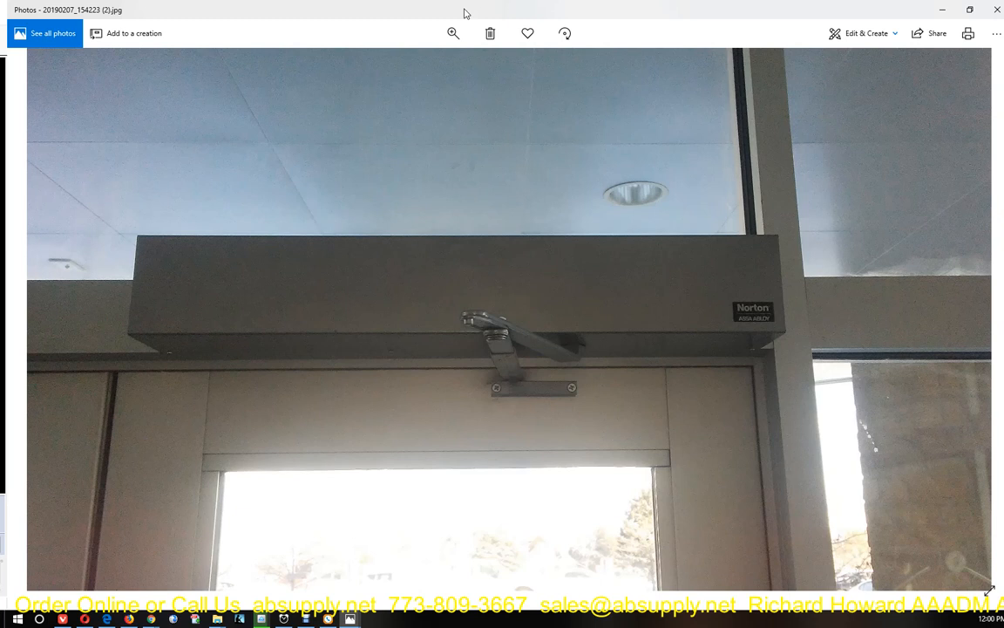
mouse_move(223, 305)
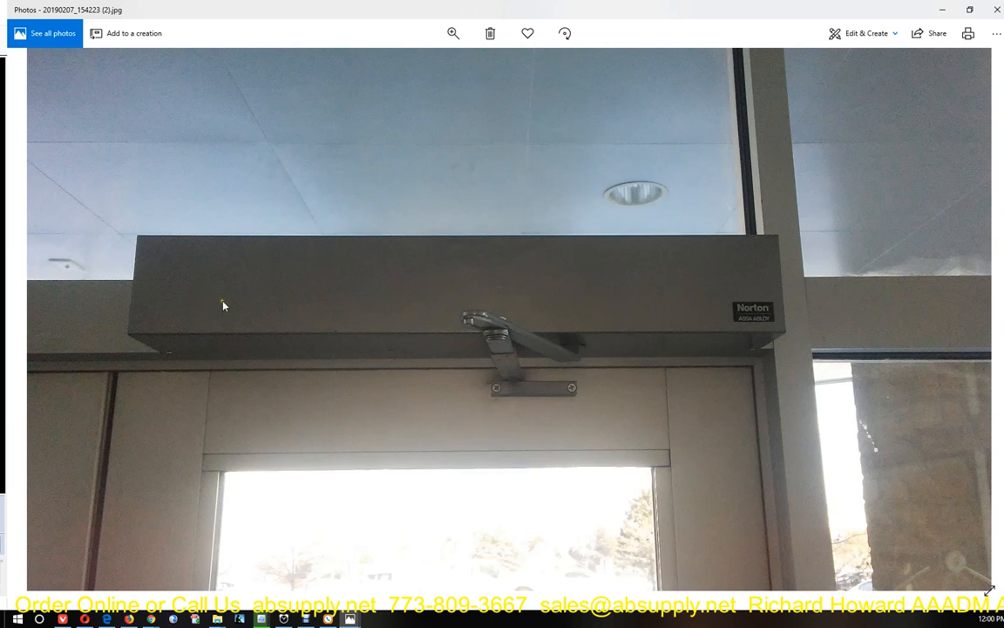
mouse_move(714, 297)
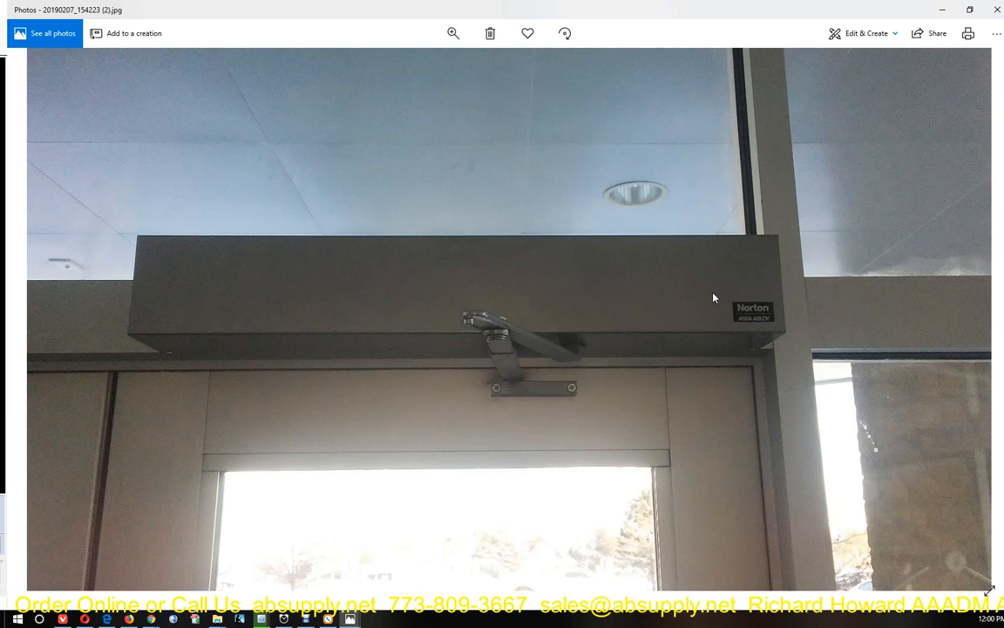
mouse_move(739, 298)
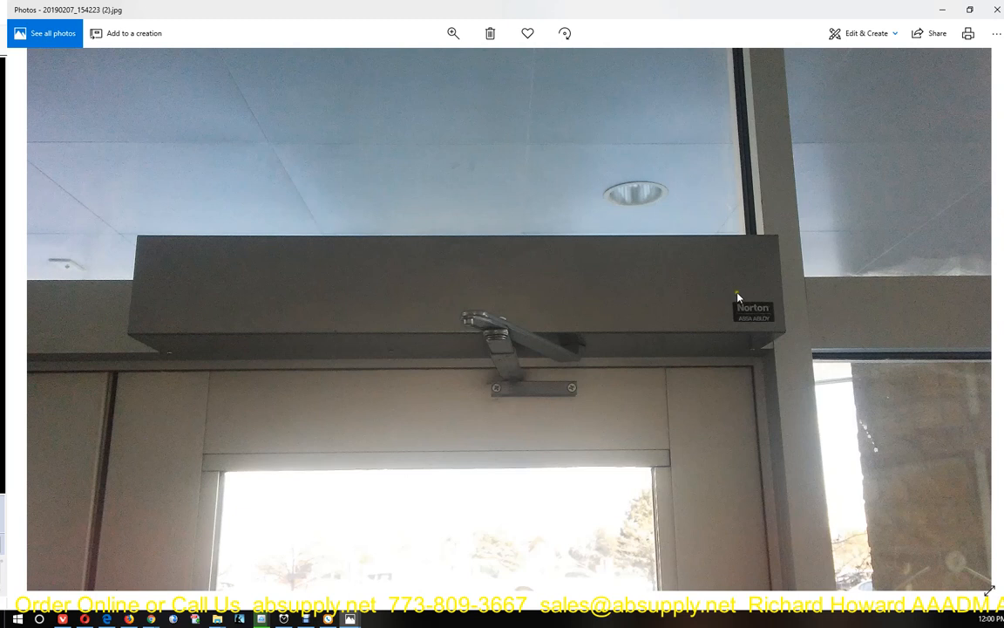
mouse_move(383, 291)
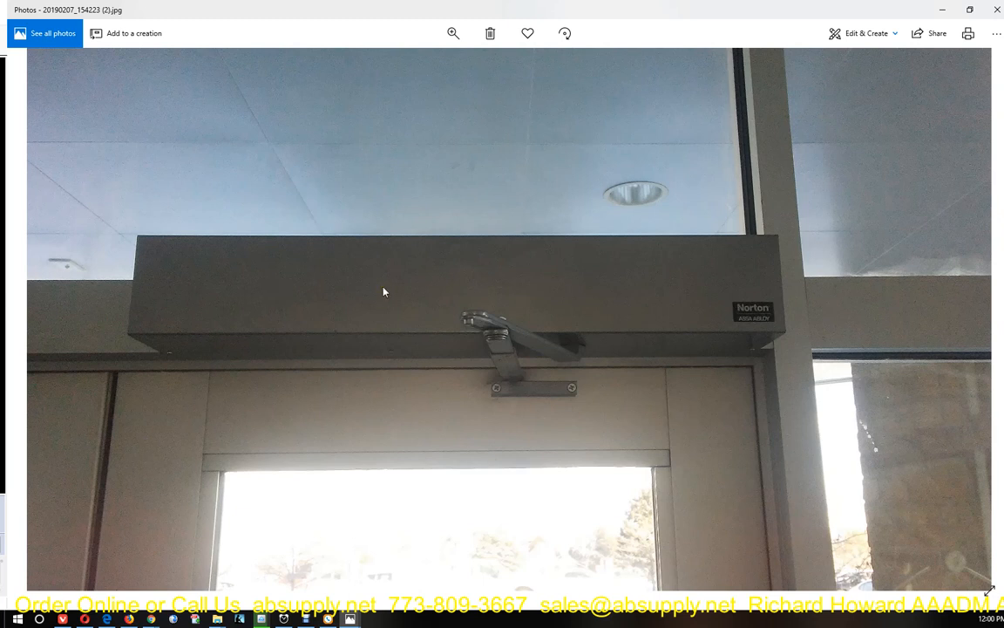
mouse_move(261, 295)
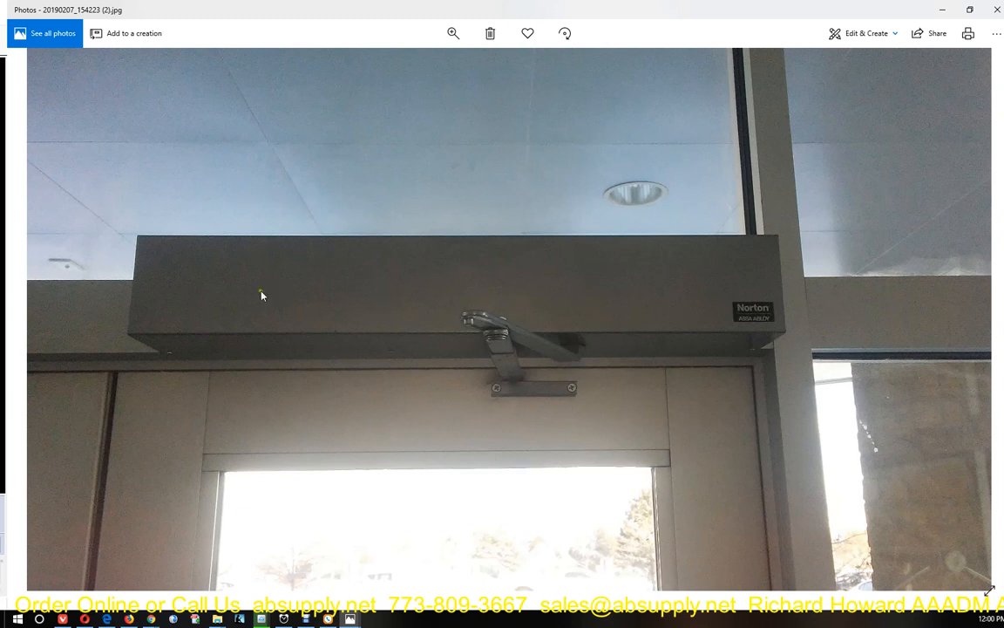
mouse_move(668, 302)
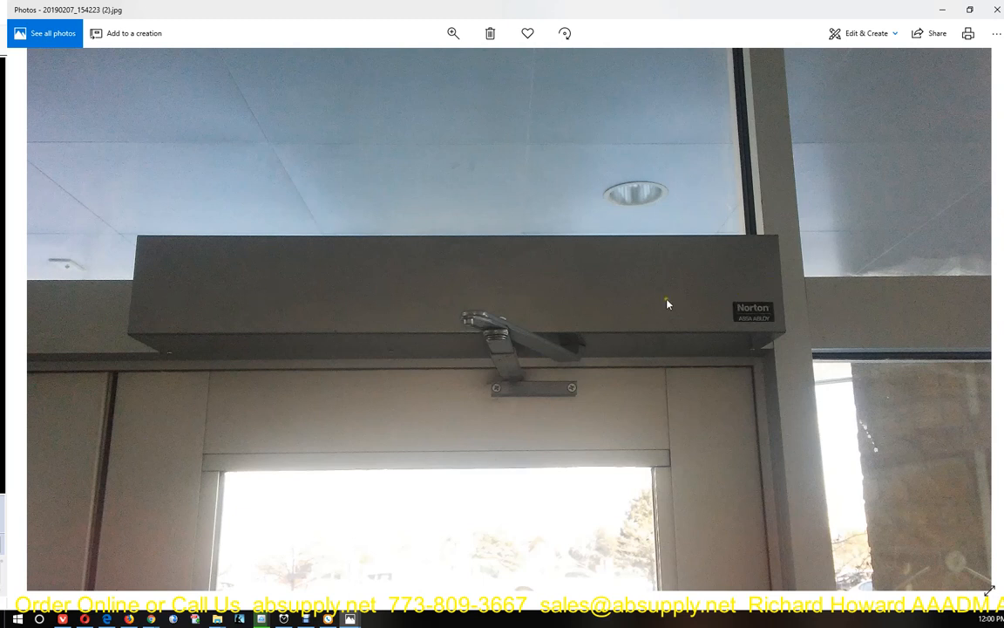
mouse_move(863, 33)
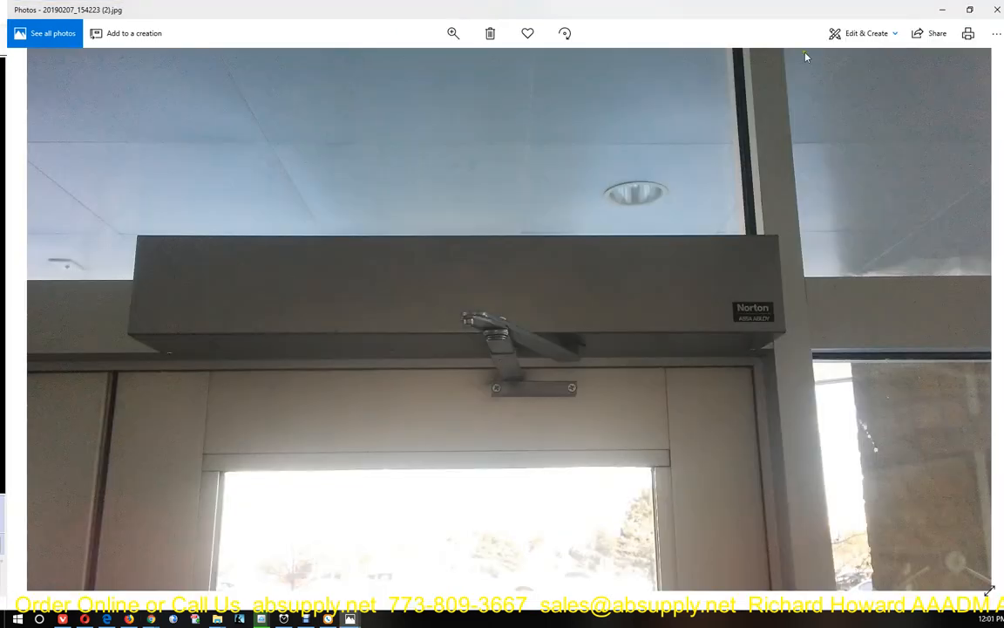
Switch to Draw and ink section arrows, a ceiling arrow and the bracket body
click(866, 34)
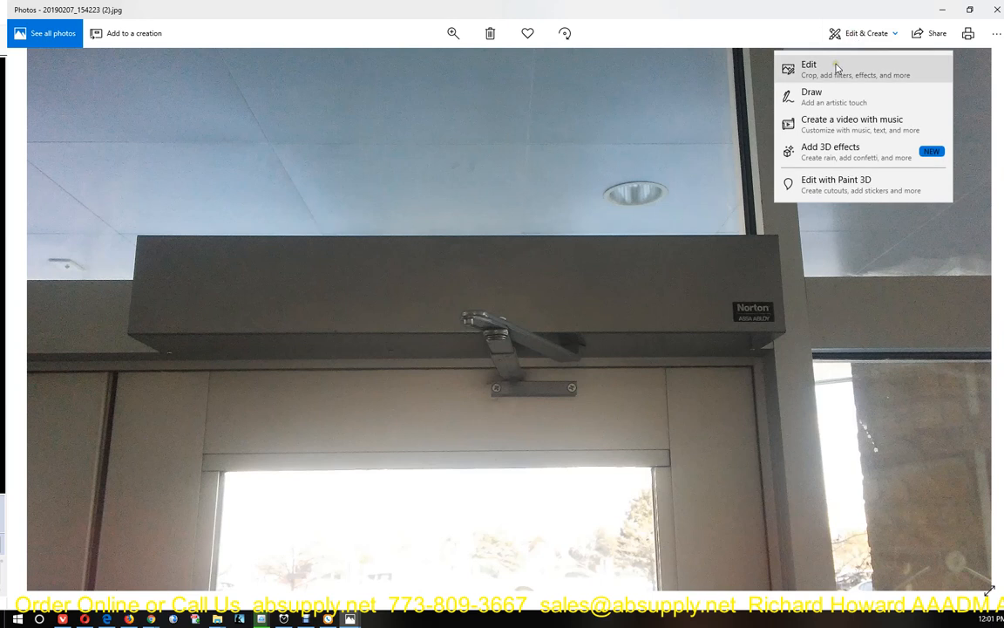
mouse_move(830, 96)
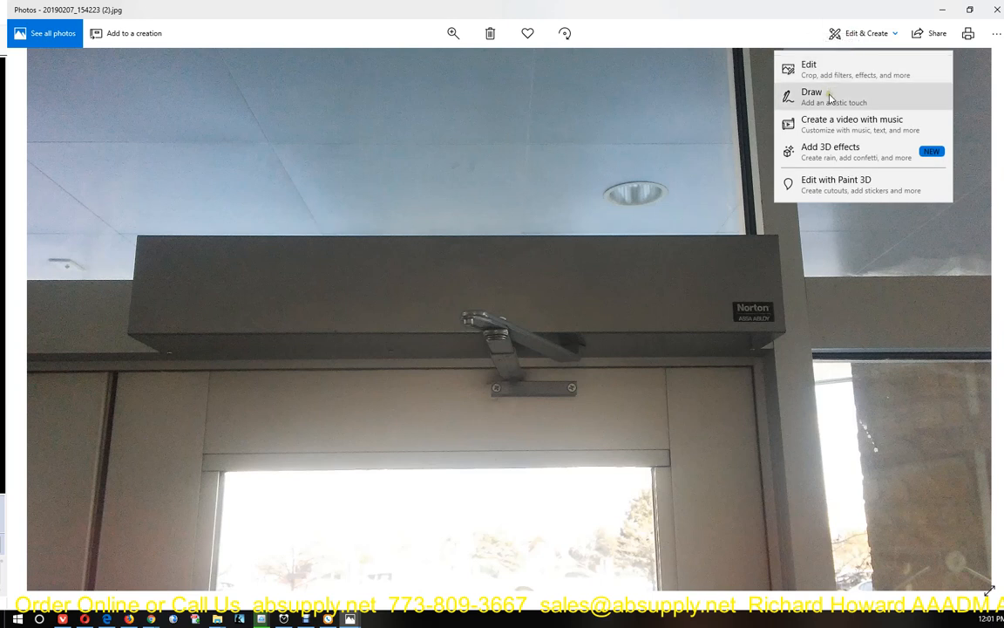
click(812, 96)
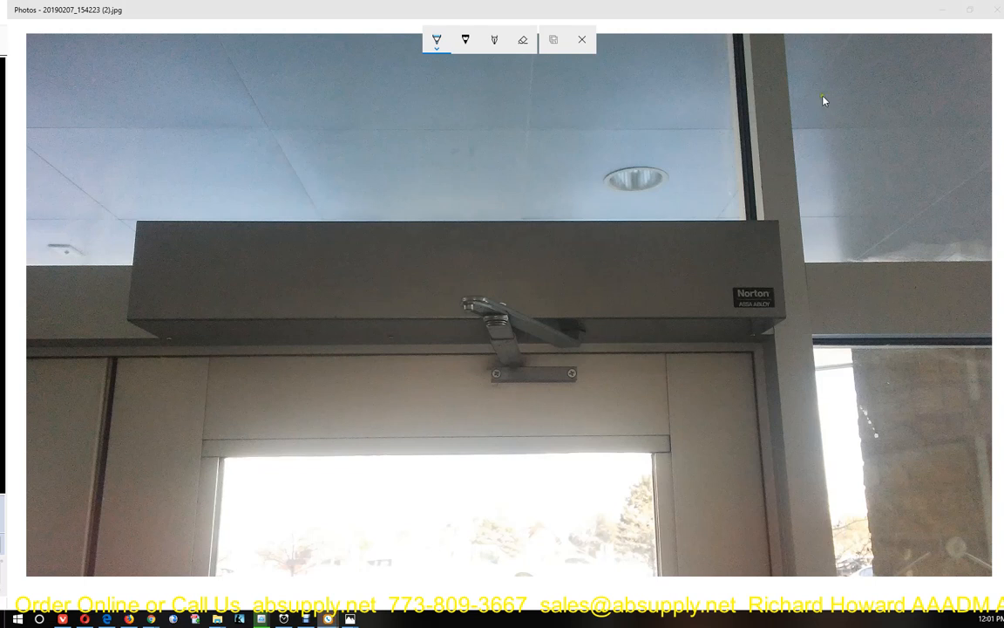
mouse_move(675, 112)
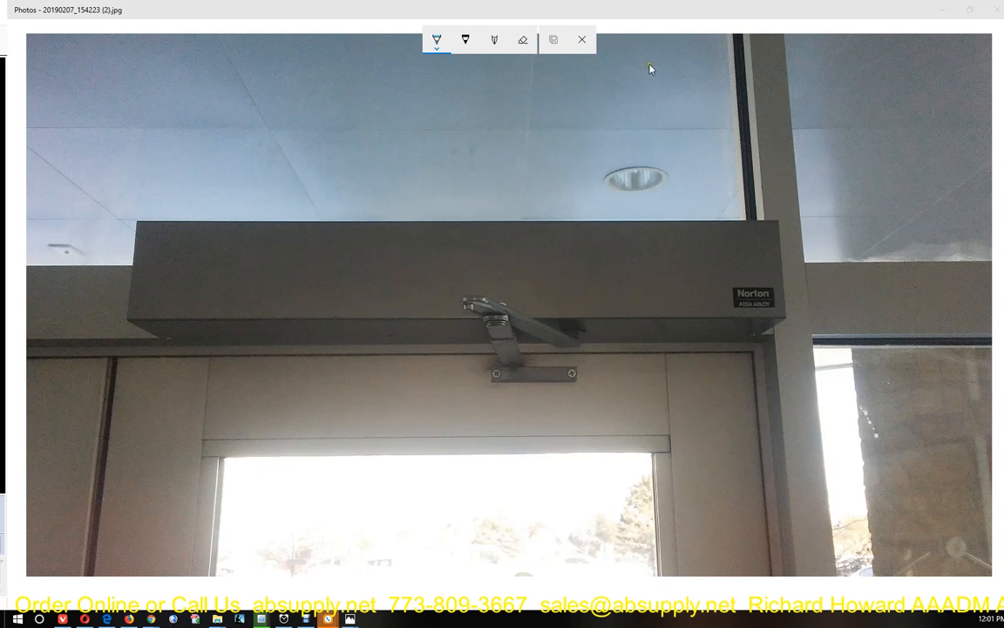
mouse_move(652, 89)
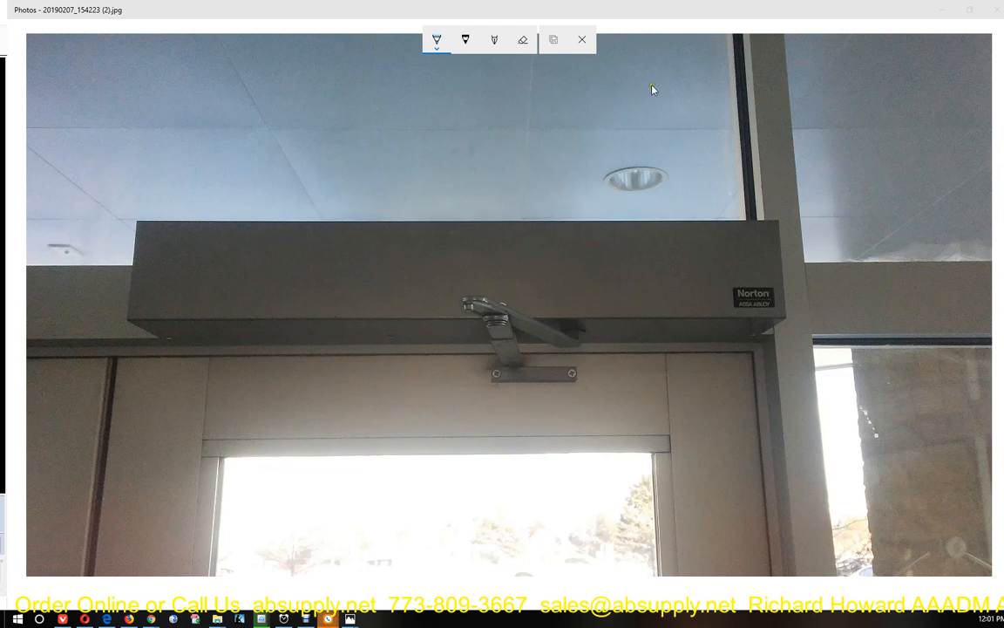
drag(640, 83, 893, 153)
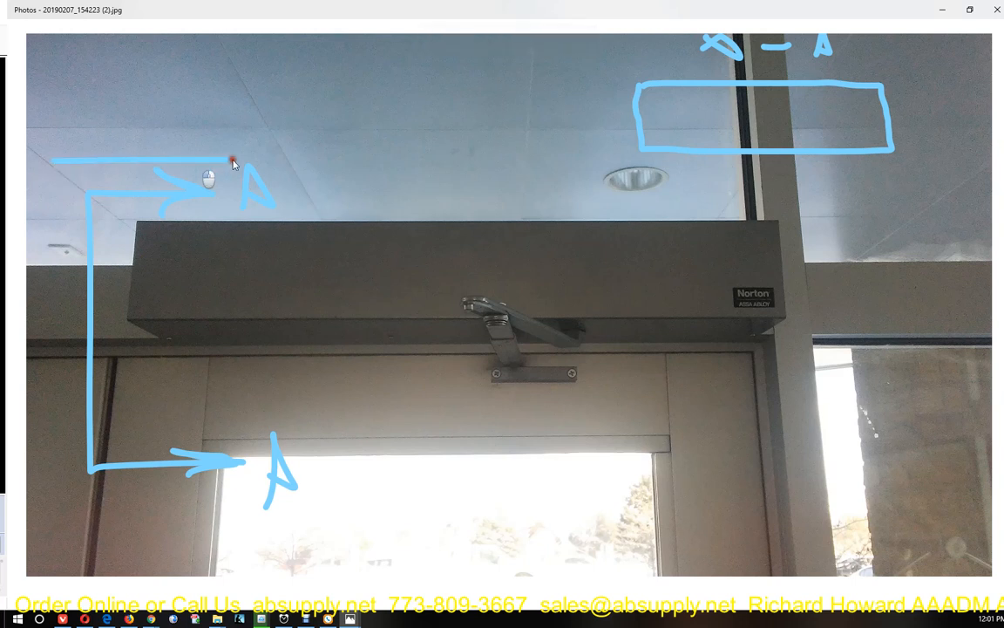
drag(234, 163, 475, 170)
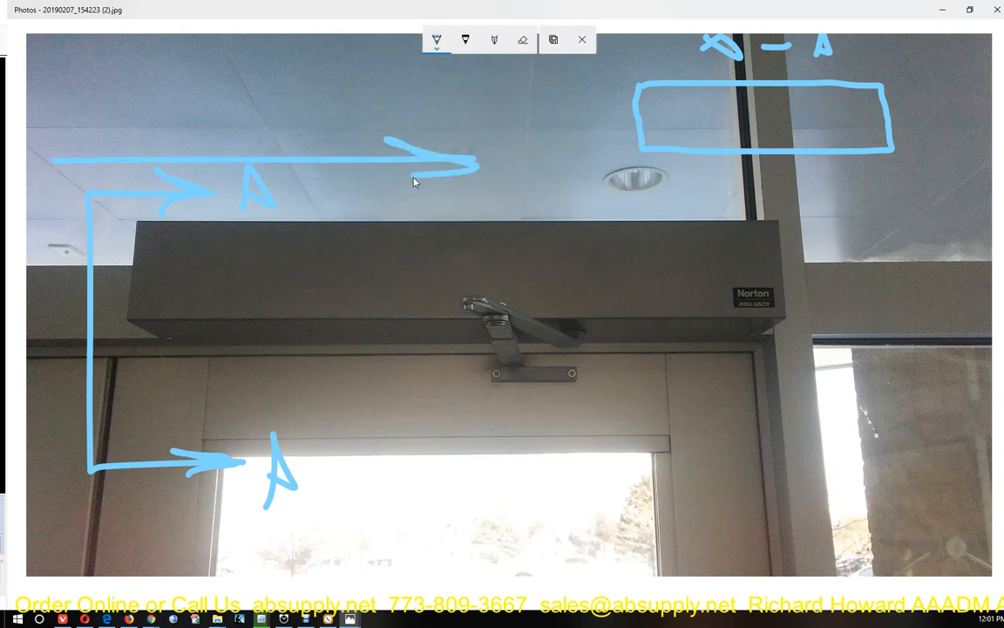
mouse_move(775, 178)
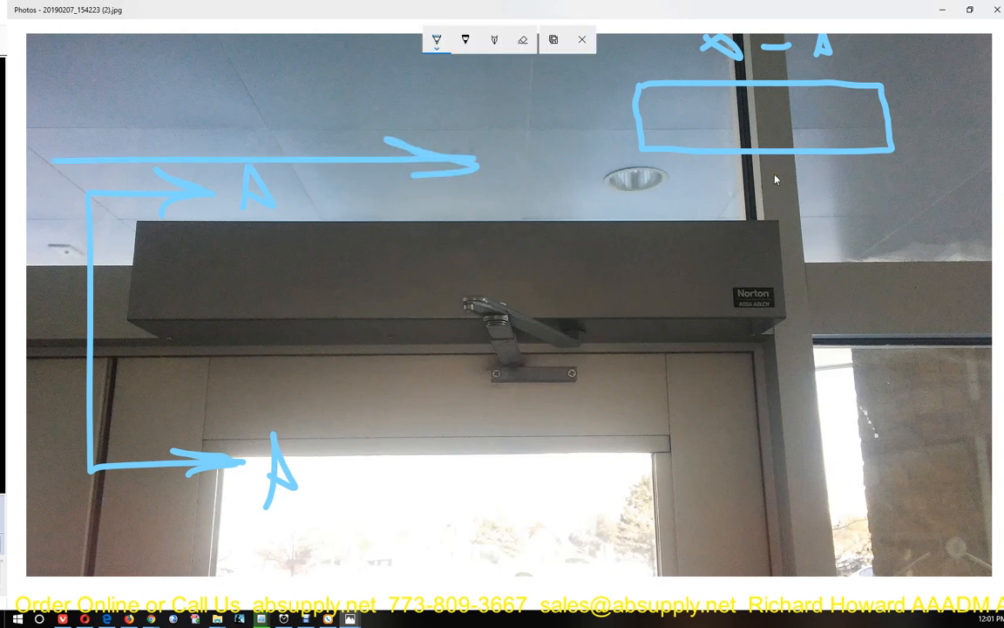
mouse_move(654, 161)
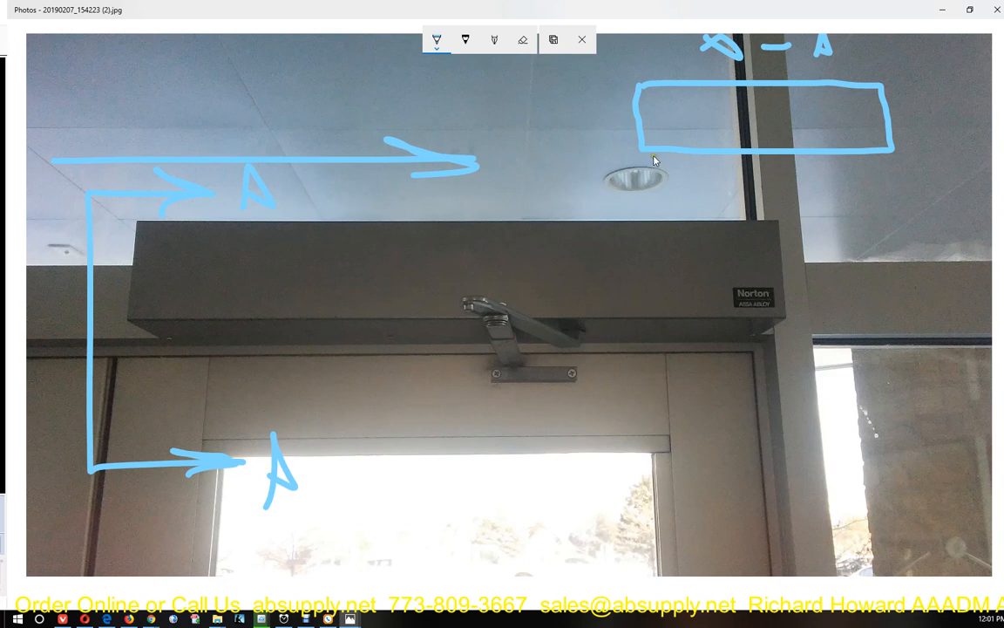
drag(650, 158, 666, 418)
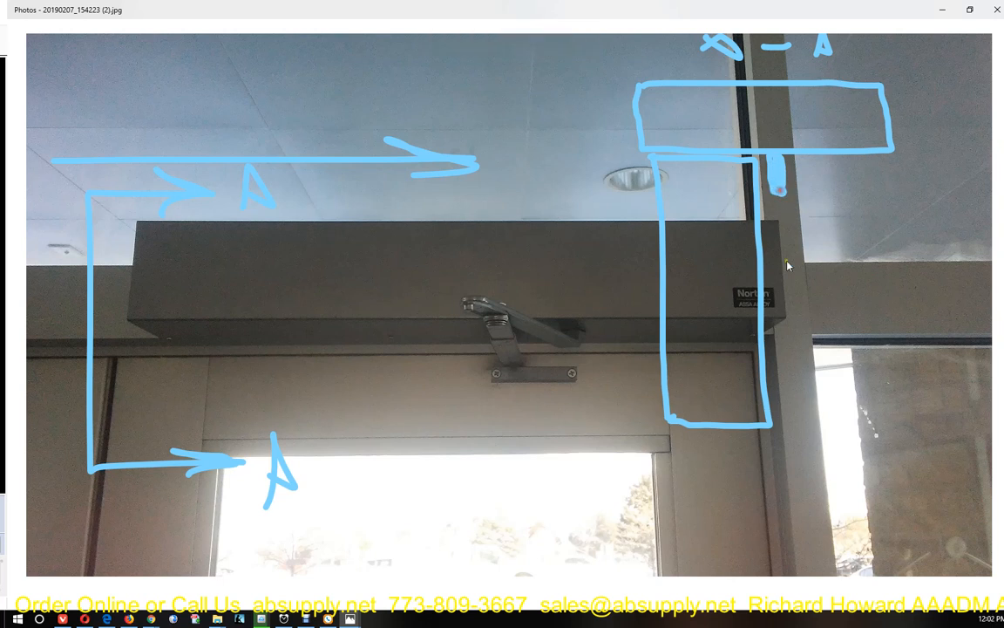
Draw the pivot circle, a question mark at the mounting gap, and a measurement
drag(763, 475, 776, 514)
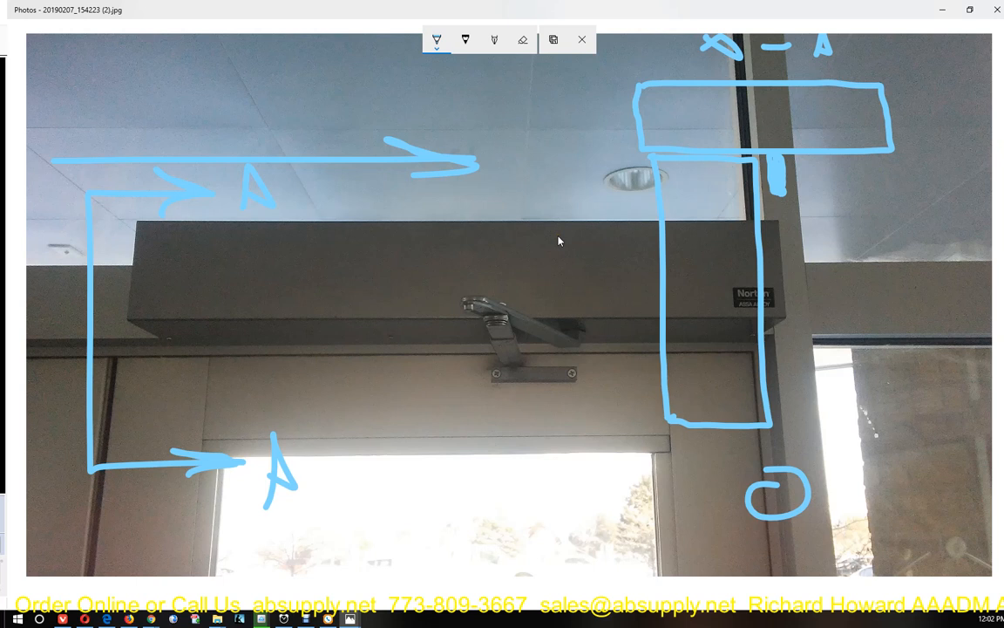
mouse_move(762, 289)
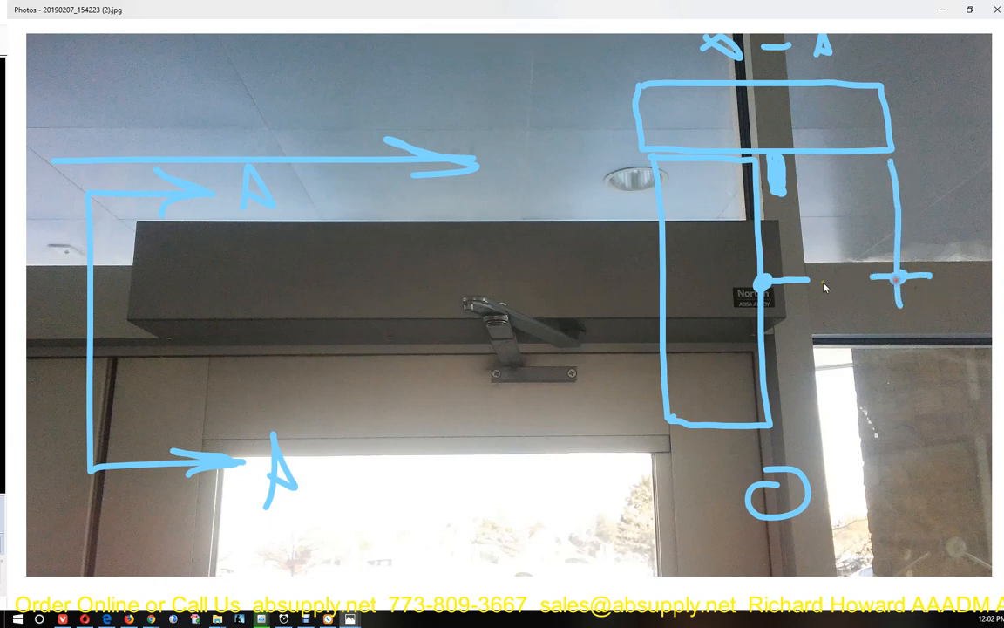
drag(845, 240, 829, 314)
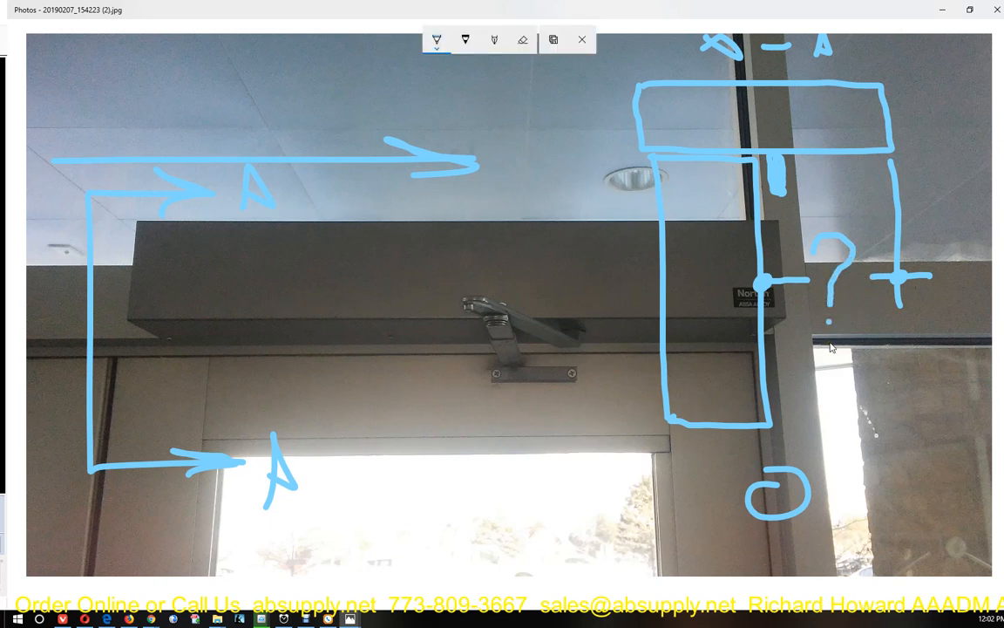
mouse_move(200, 343)
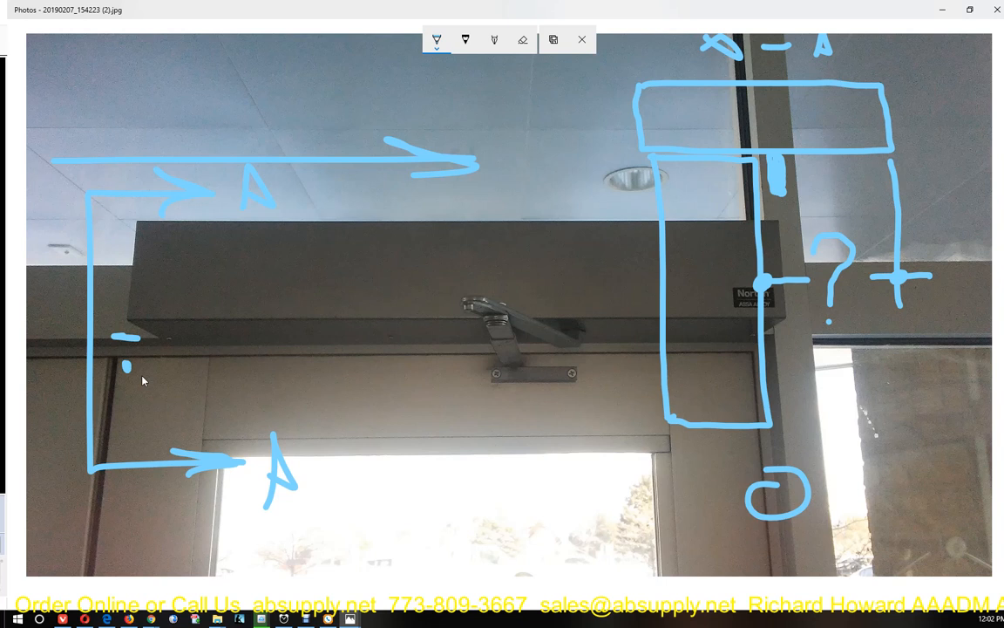
mouse_move(662, 200)
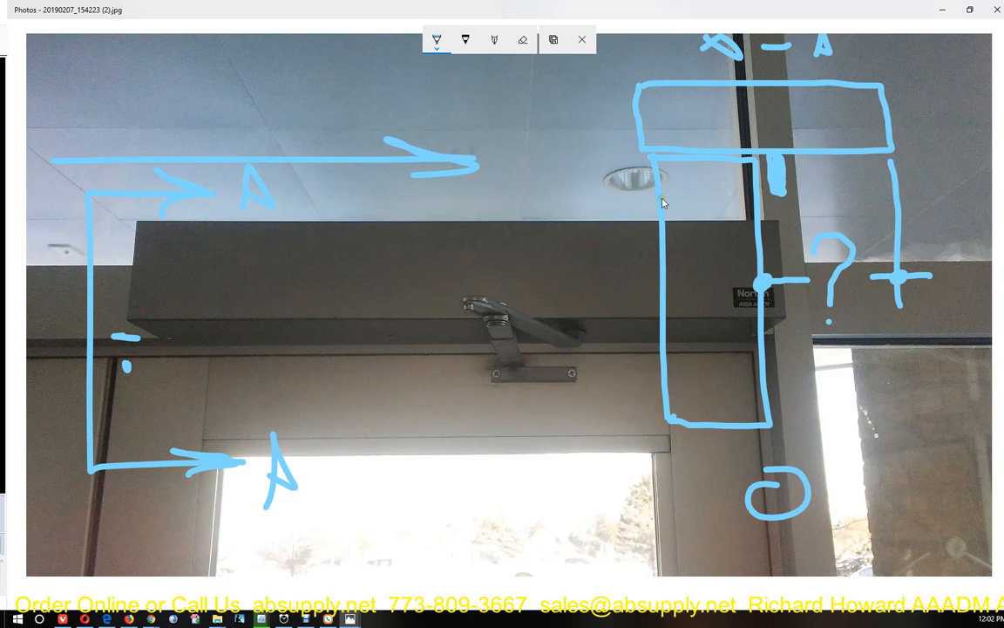
drag(689, 190, 689, 222)
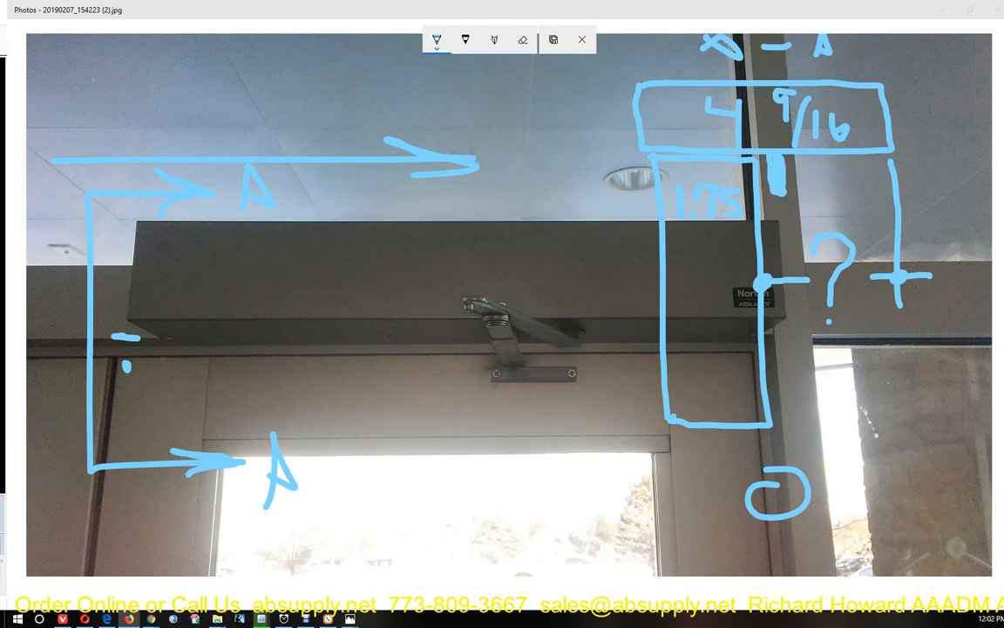
mouse_move(770, 192)
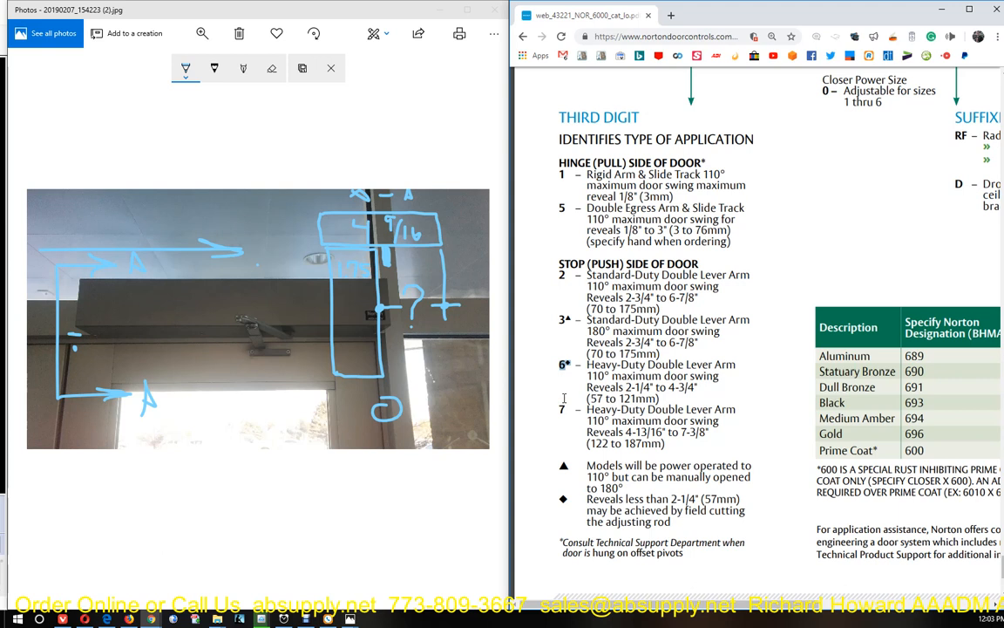
Arrange the Photos sketch and Chrome catalog side by side to compare with Third Digit options
drag(587, 432, 706, 432)
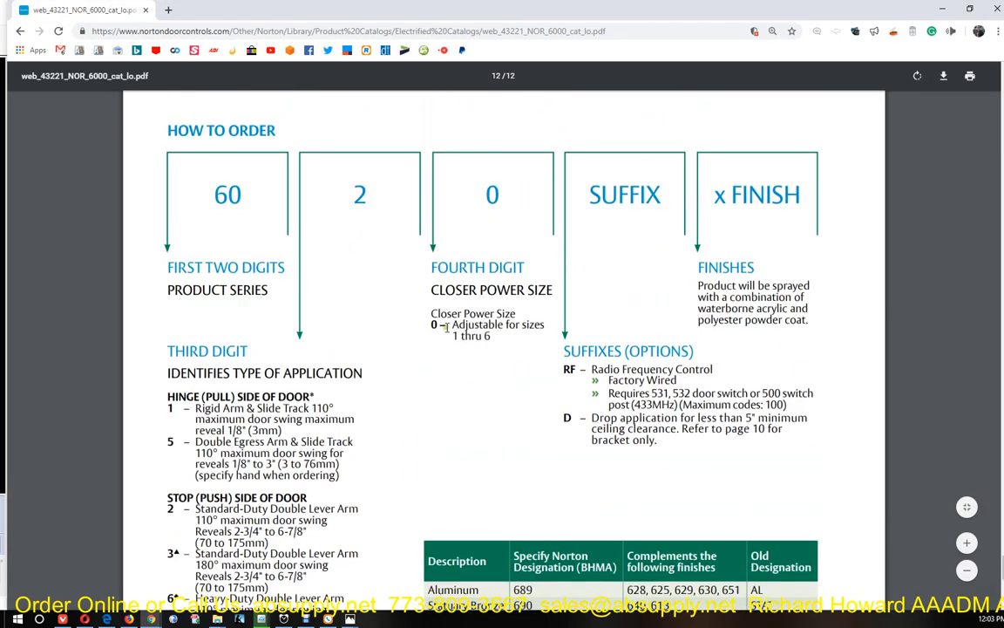
Scroll down the How to Order matrix and highlight the word SUFFIX
scroll(down, 3)
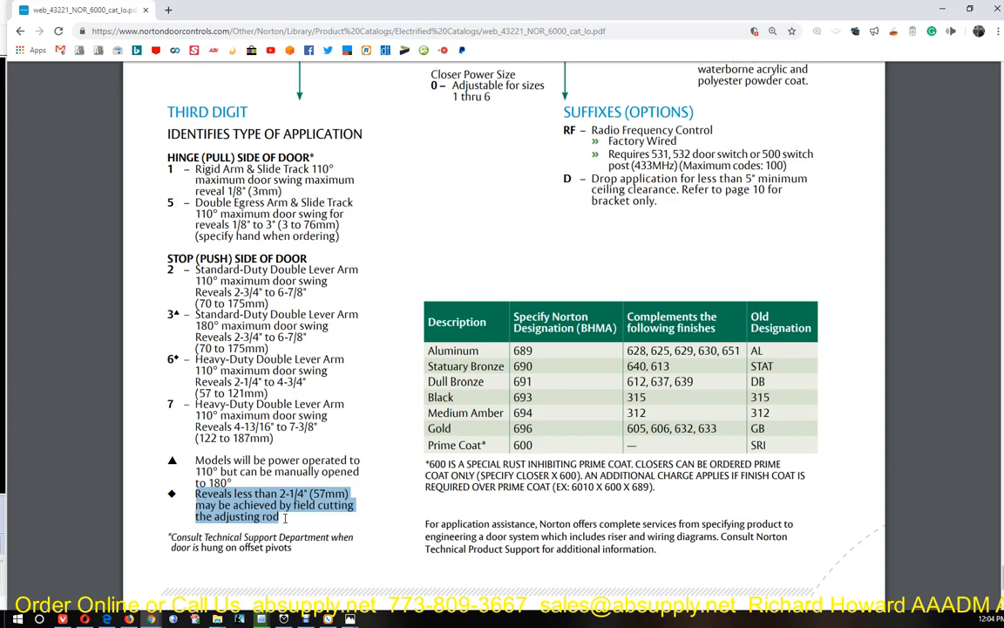
mouse_move(256, 527)
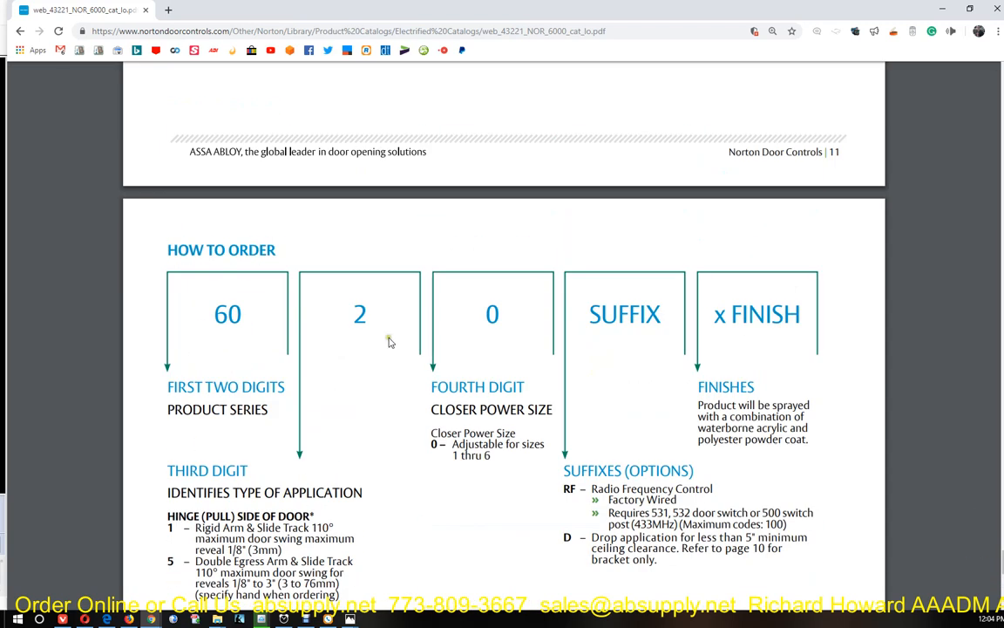
scroll(down, 3)
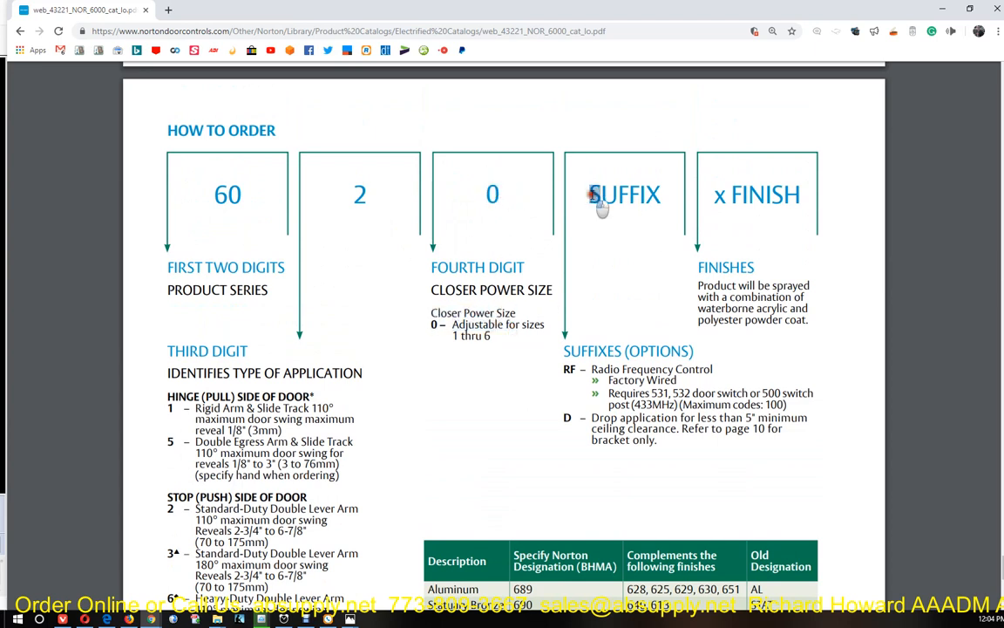
double_click(625, 194)
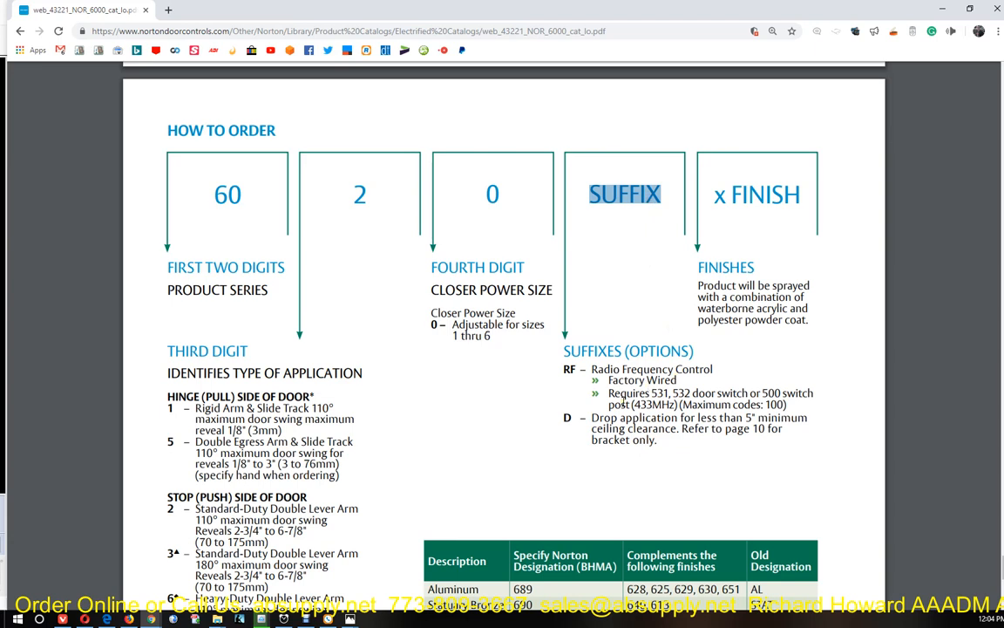
mouse_move(932, 275)
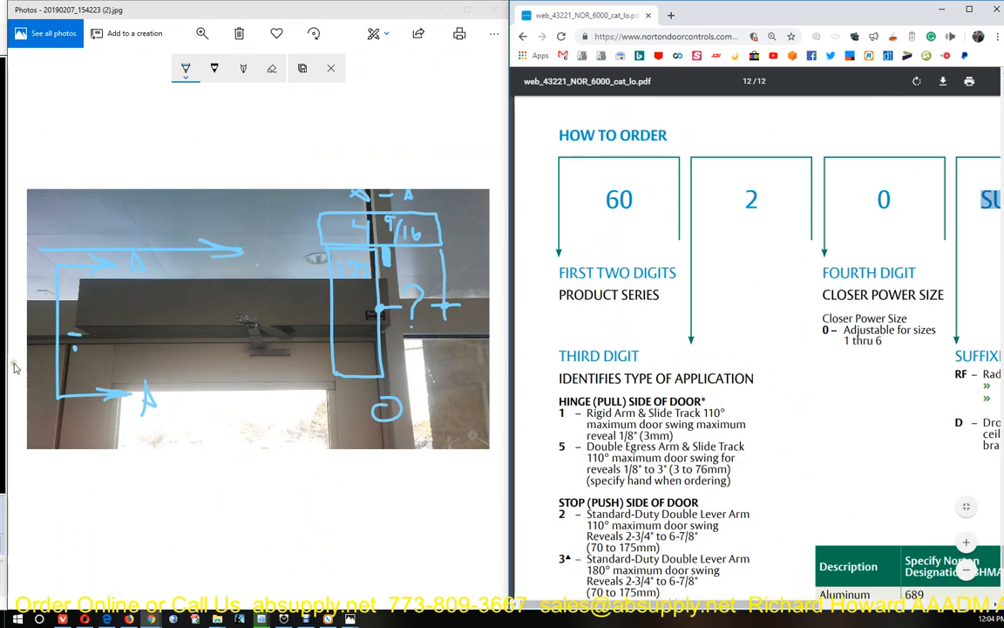
mouse_move(465, 321)
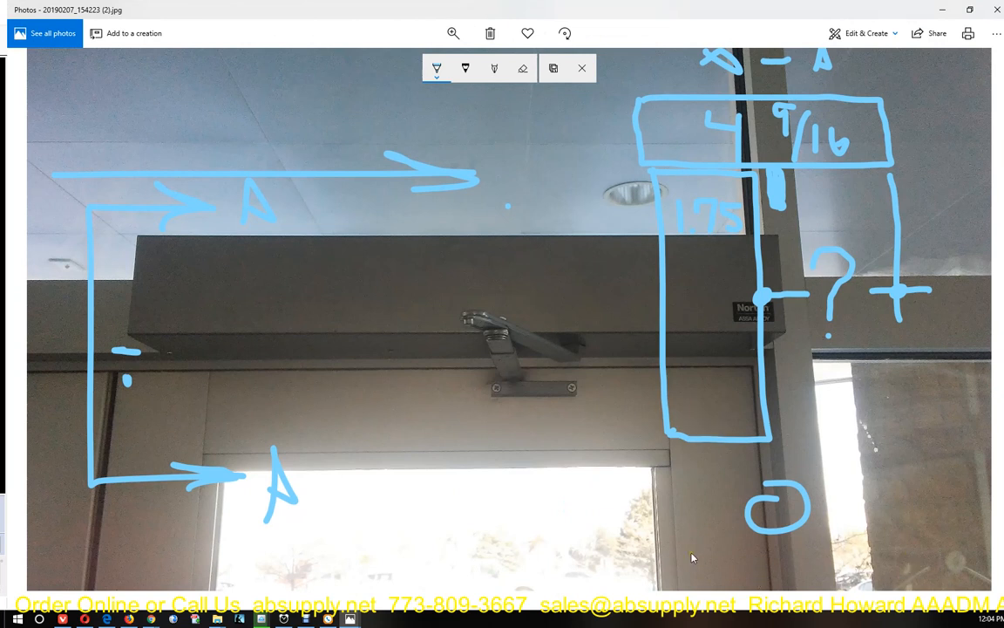
mouse_move(676, 516)
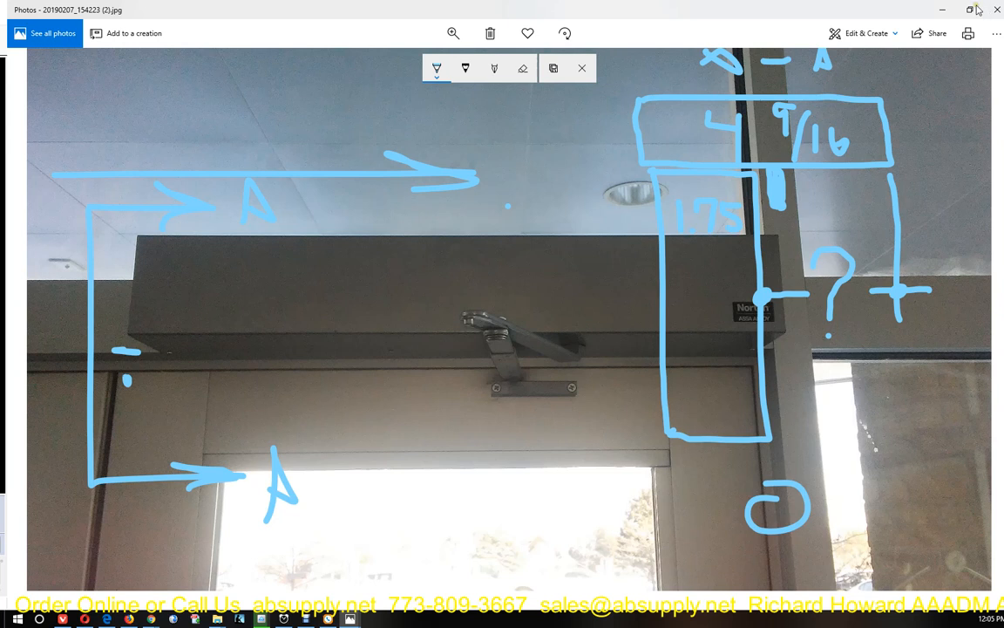
mouse_move(970, 10)
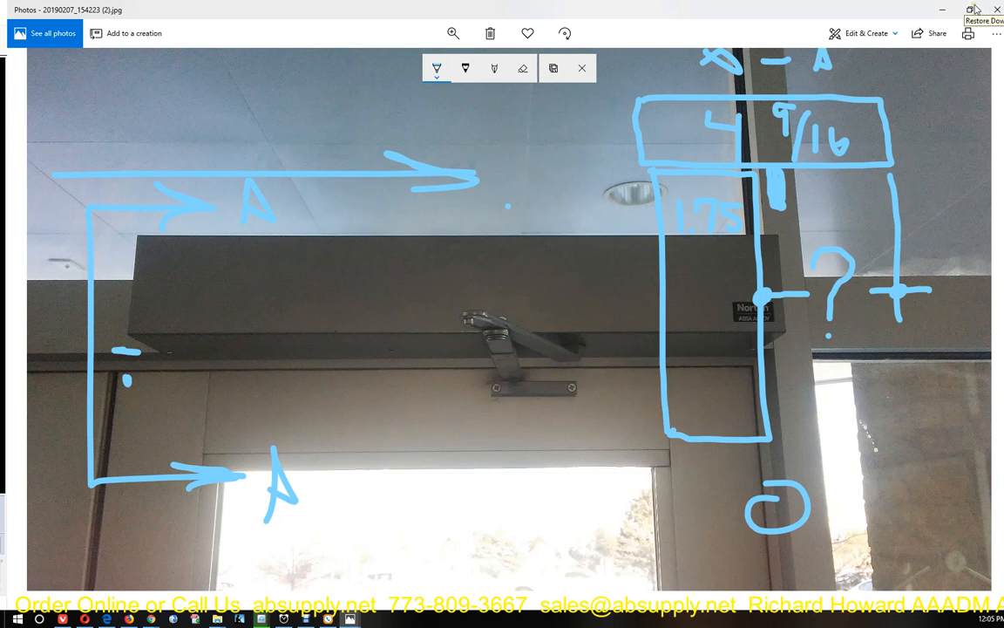
Restore the maximized Photos viewer after reviewing the annotated door-closer photo
click(971, 9)
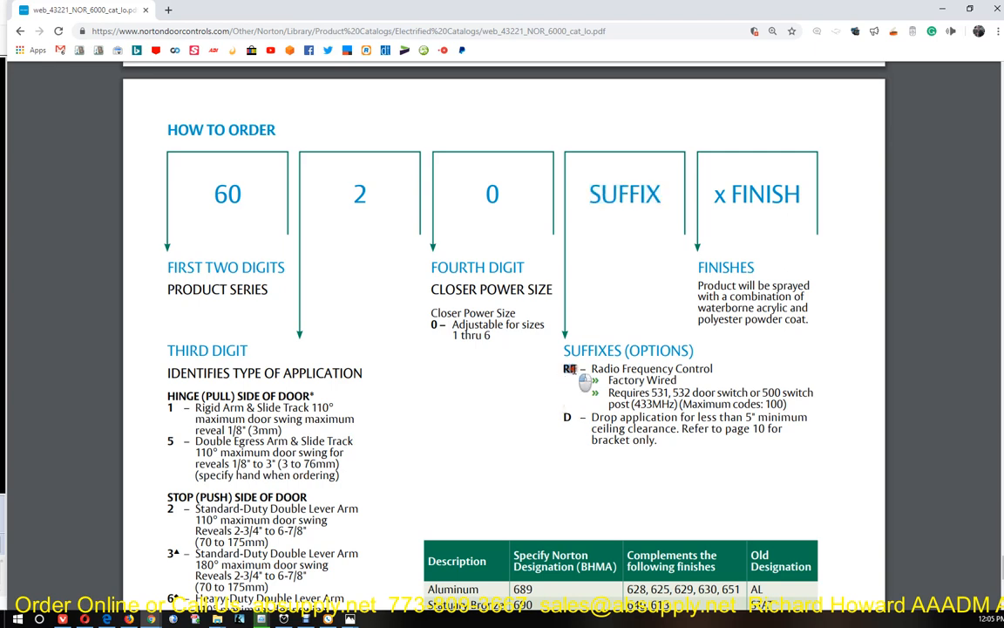
Scroll the catalog down to page 8's Accessories section with activating door switches
scroll(down, 3)
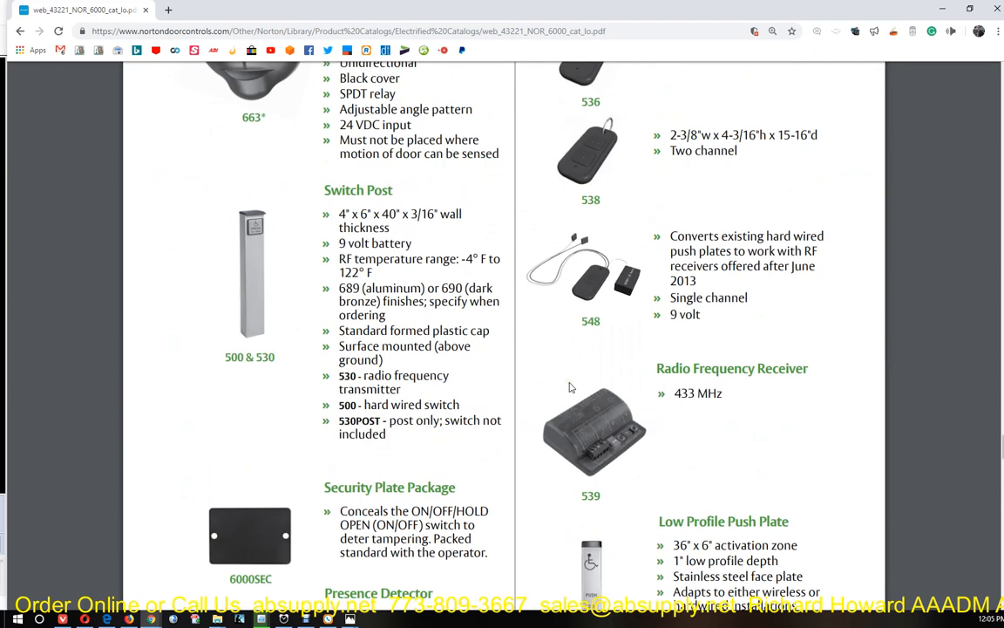
scroll(down, 3)
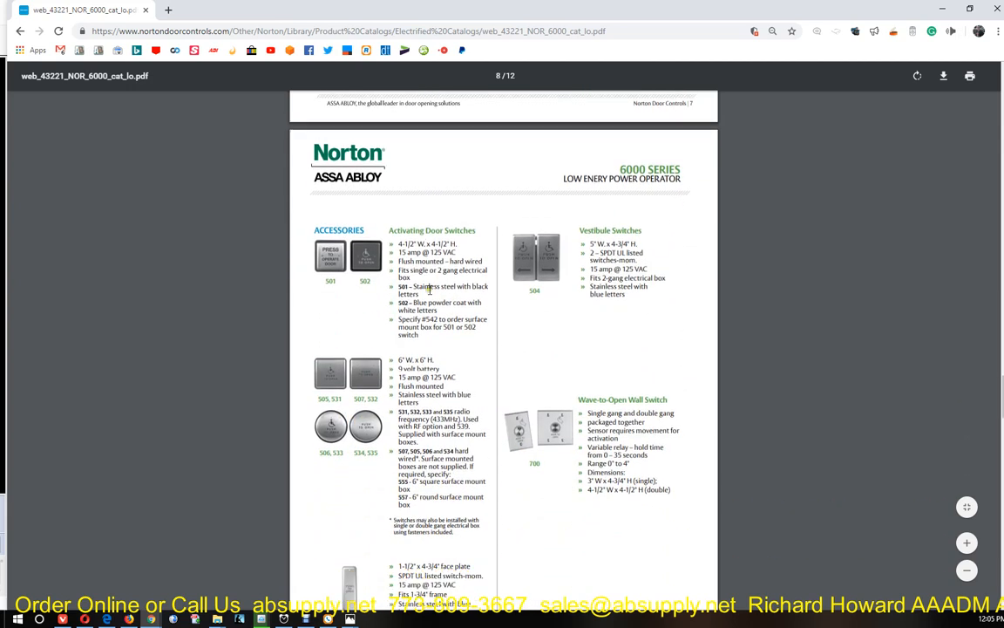
mouse_move(333, 290)
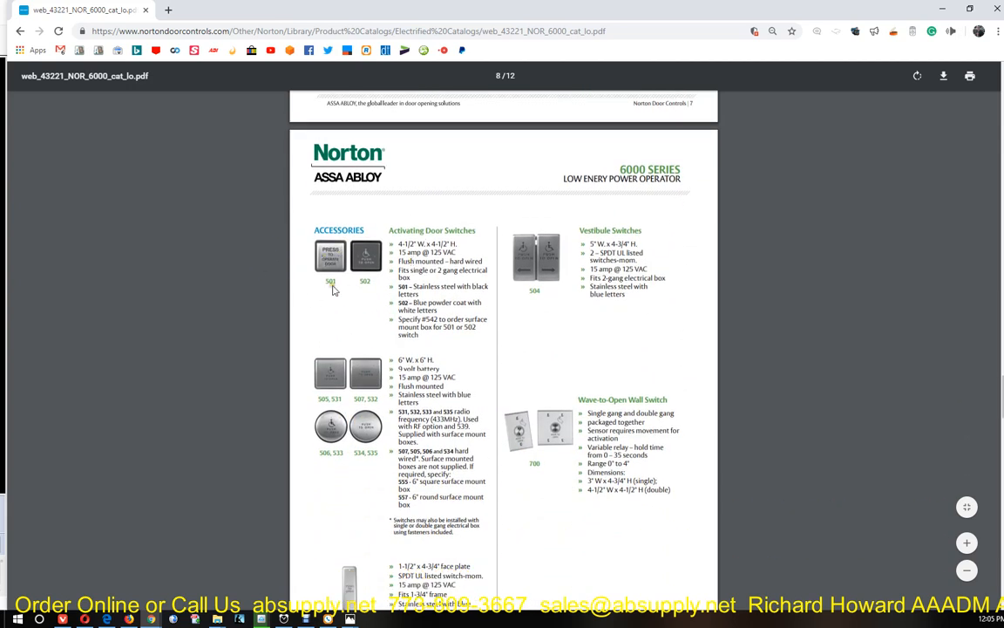
mouse_move(326, 440)
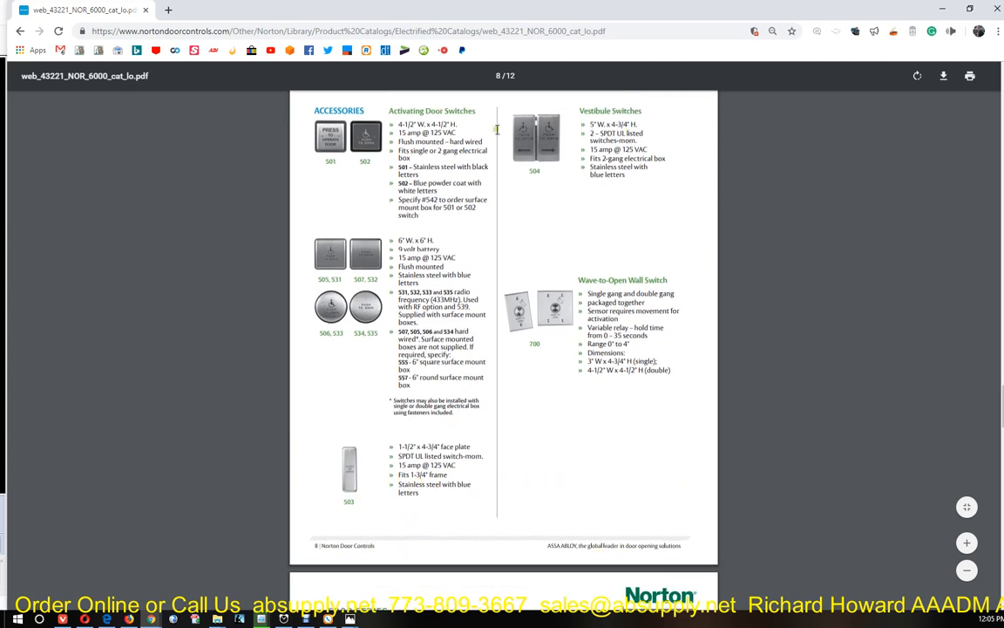
mouse_move(390, 532)
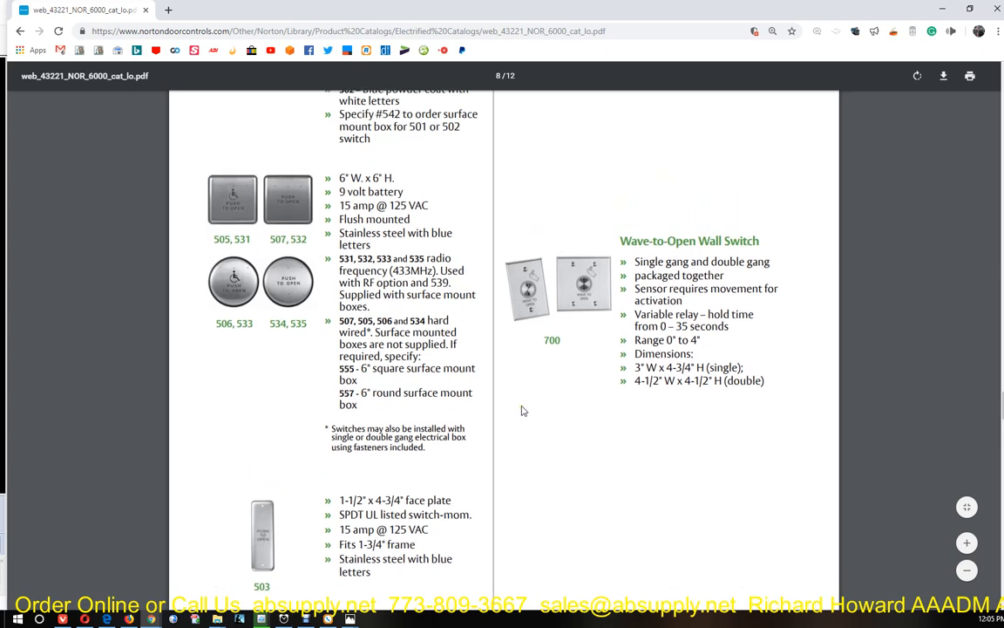
scroll(down, 3)
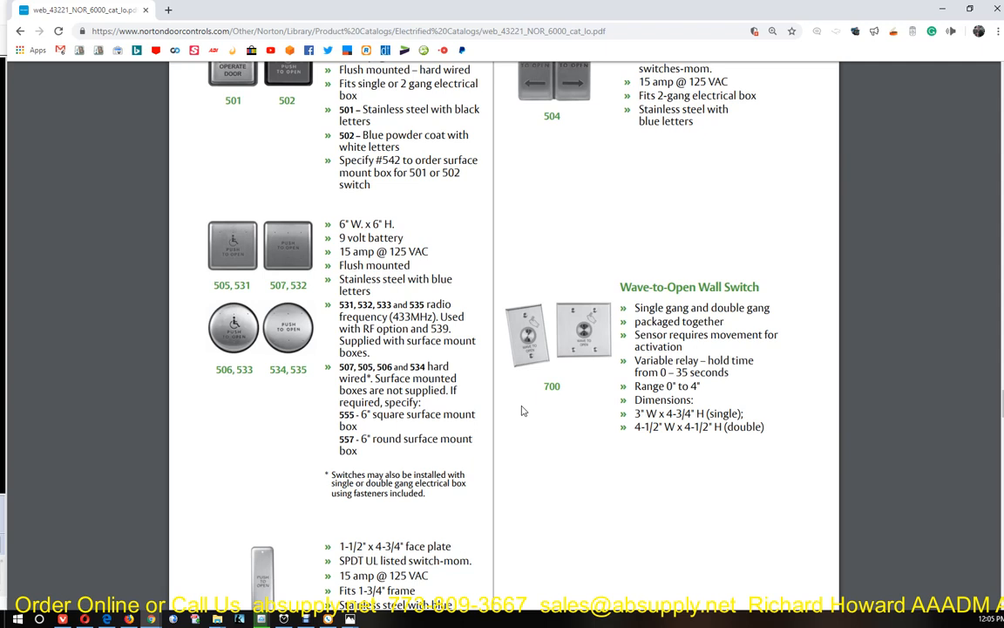
Scroll through accessories pages, highlighting Switch Post, to the vestibule and wave-to-open switches
scroll(down, 3)
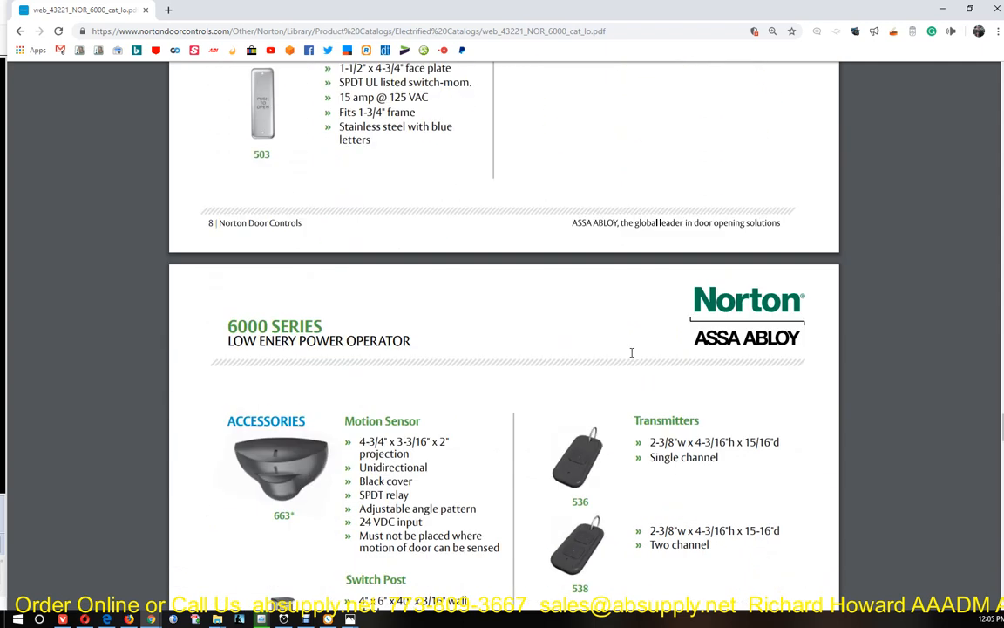
scroll(down, 3)
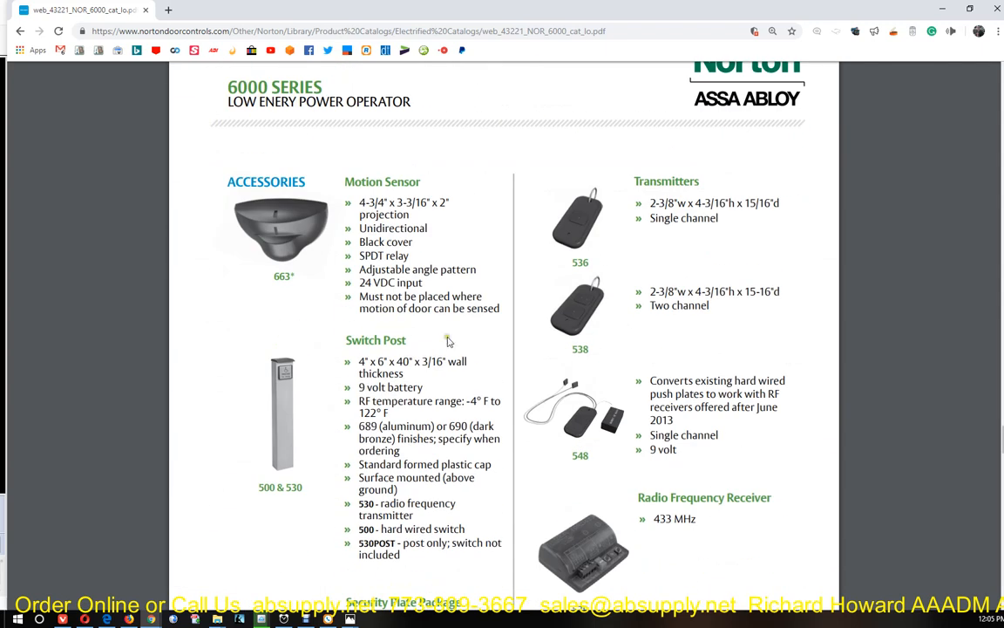
mouse_move(438, 360)
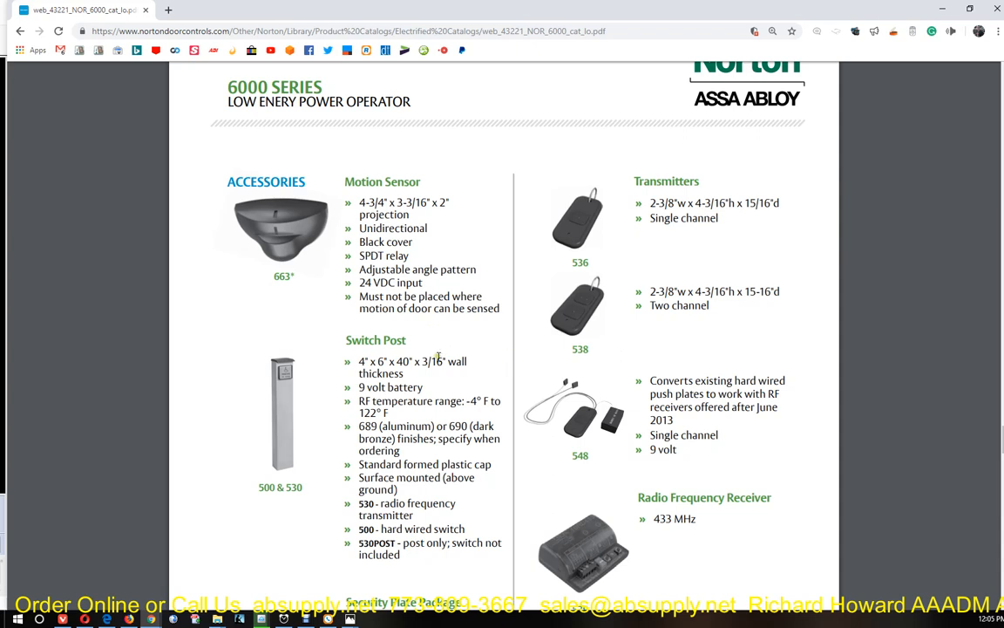
scroll(down, 3)
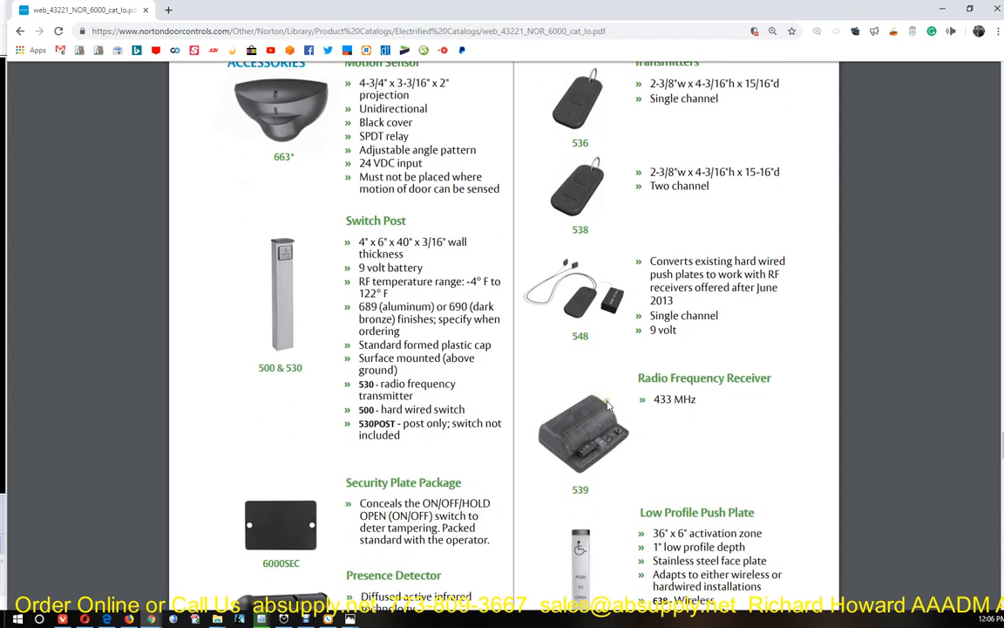
mouse_move(511, 444)
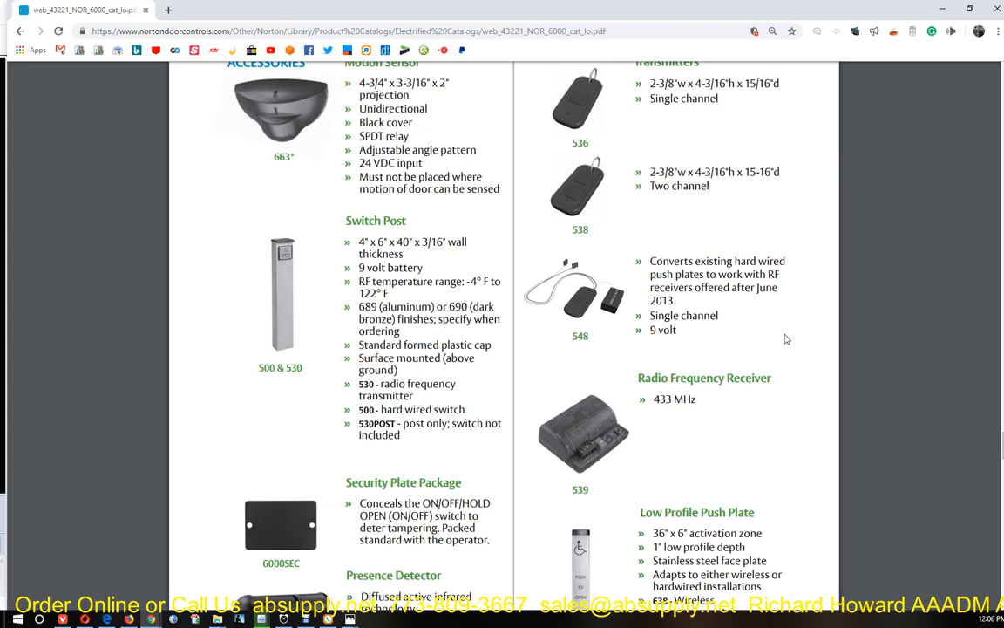
mouse_move(627, 380)
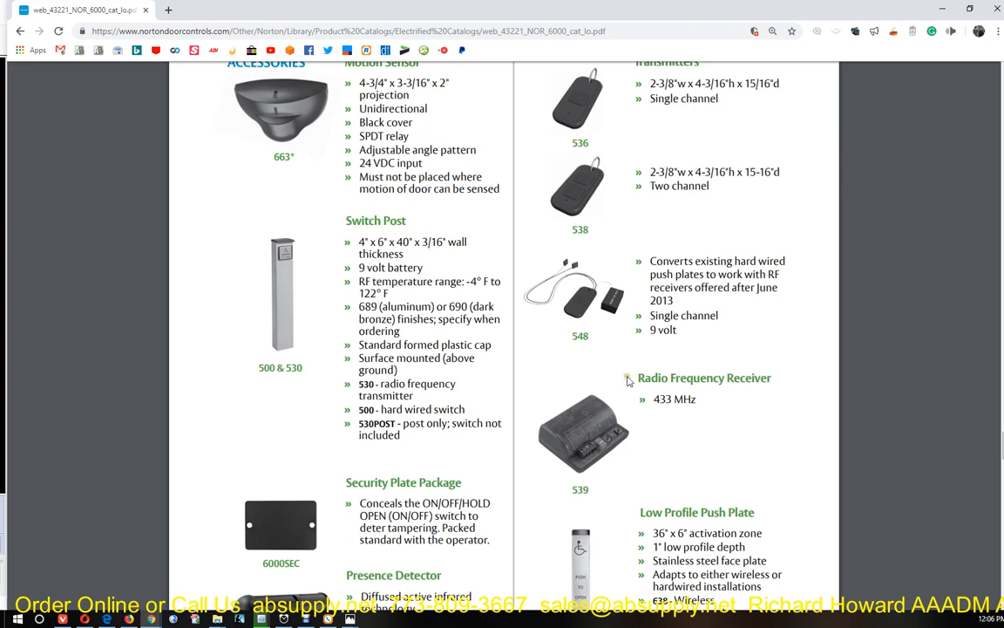
mouse_move(521, 423)
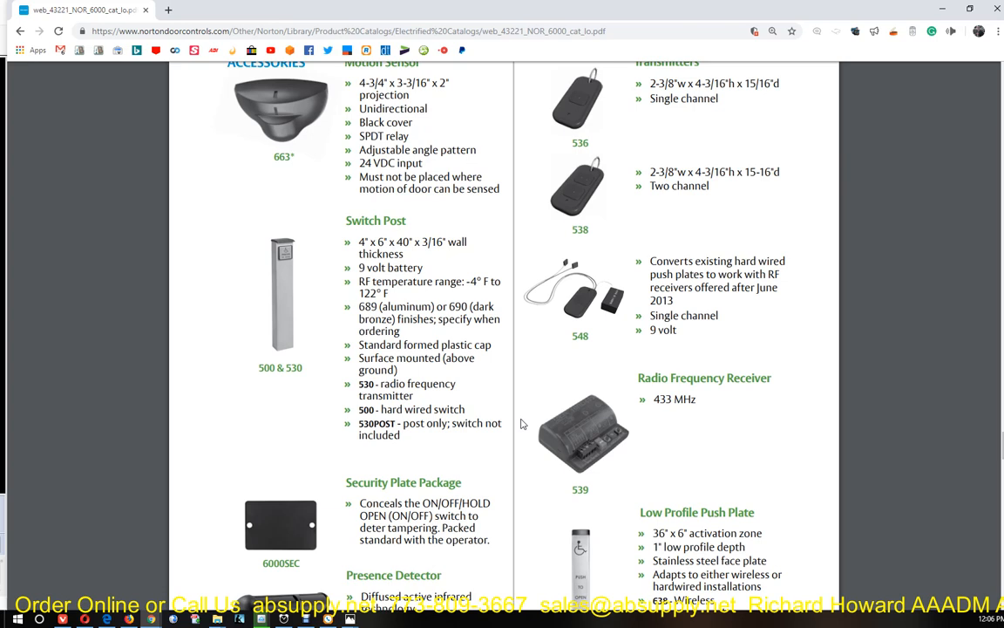
mouse_move(609, 372)
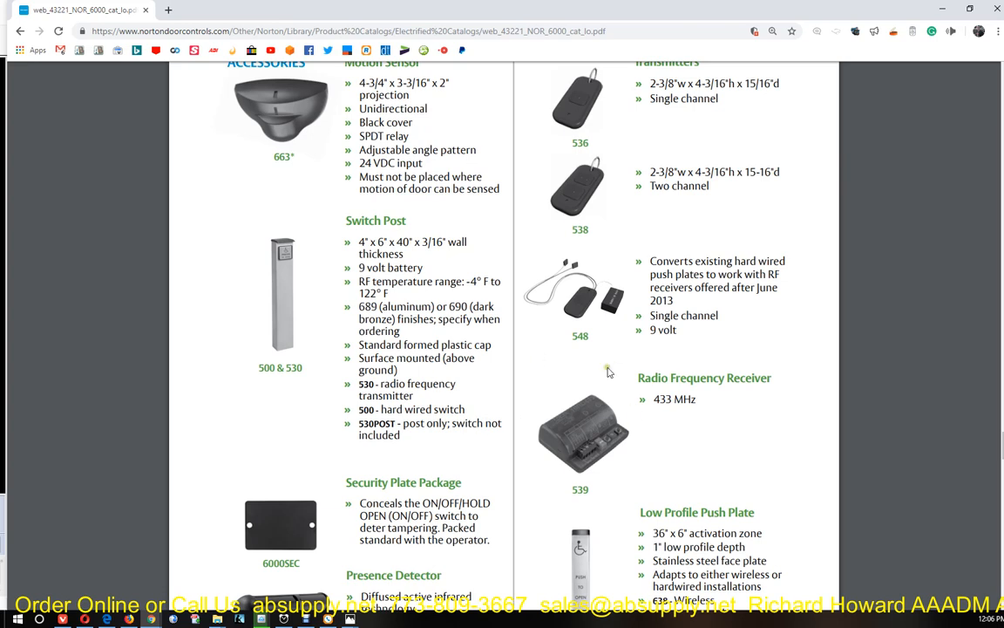
mouse_move(580, 440)
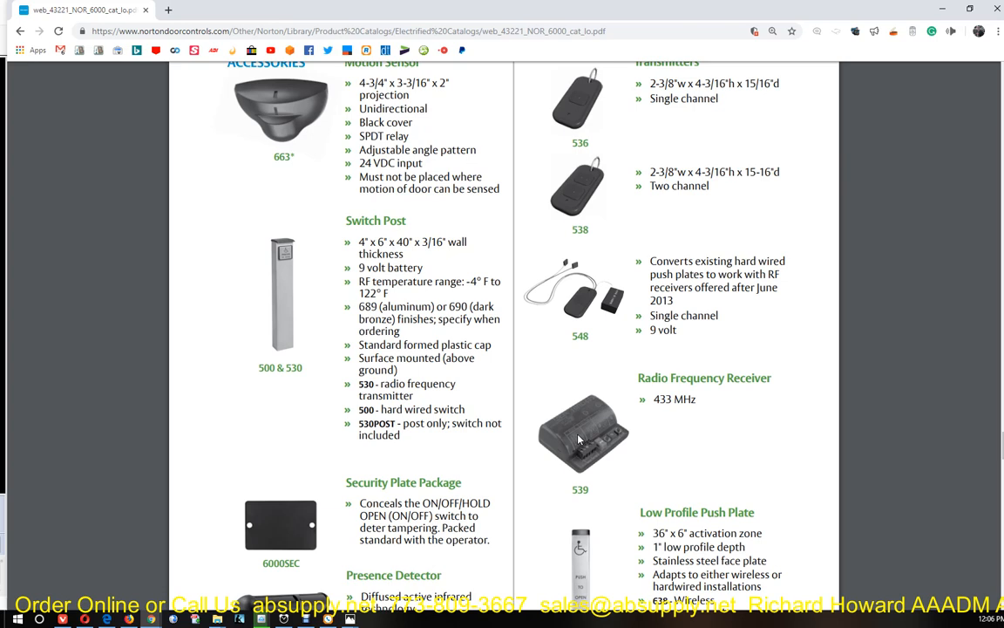
mouse_move(608, 408)
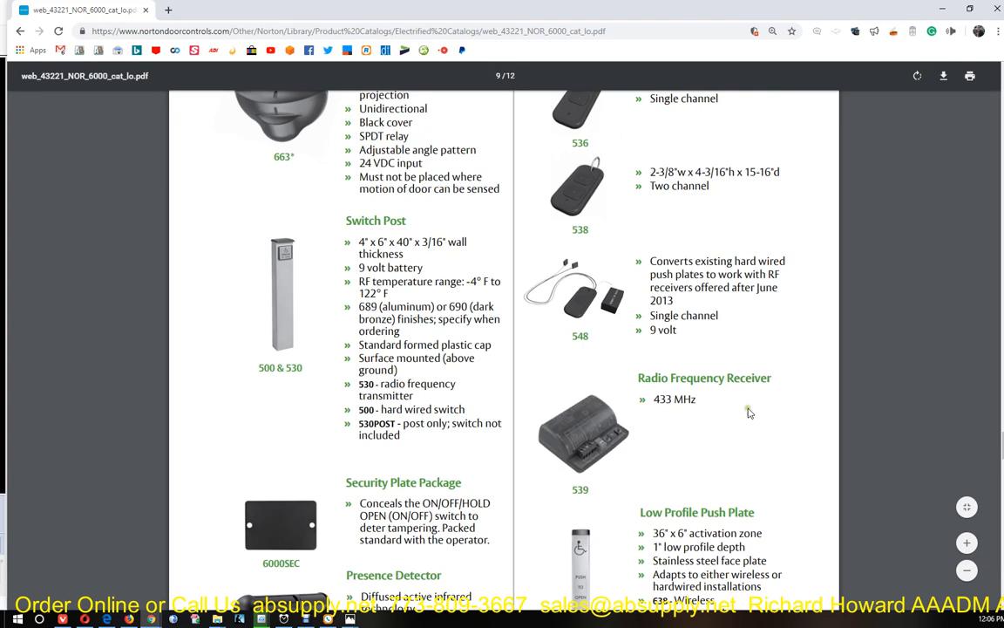
scroll(down, 3)
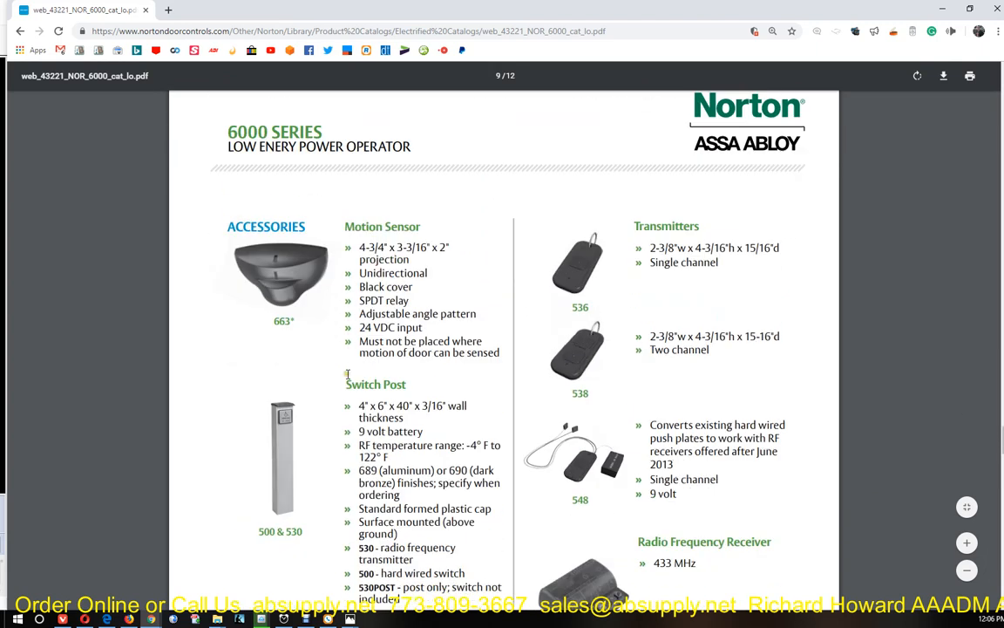
scroll(down, 3)
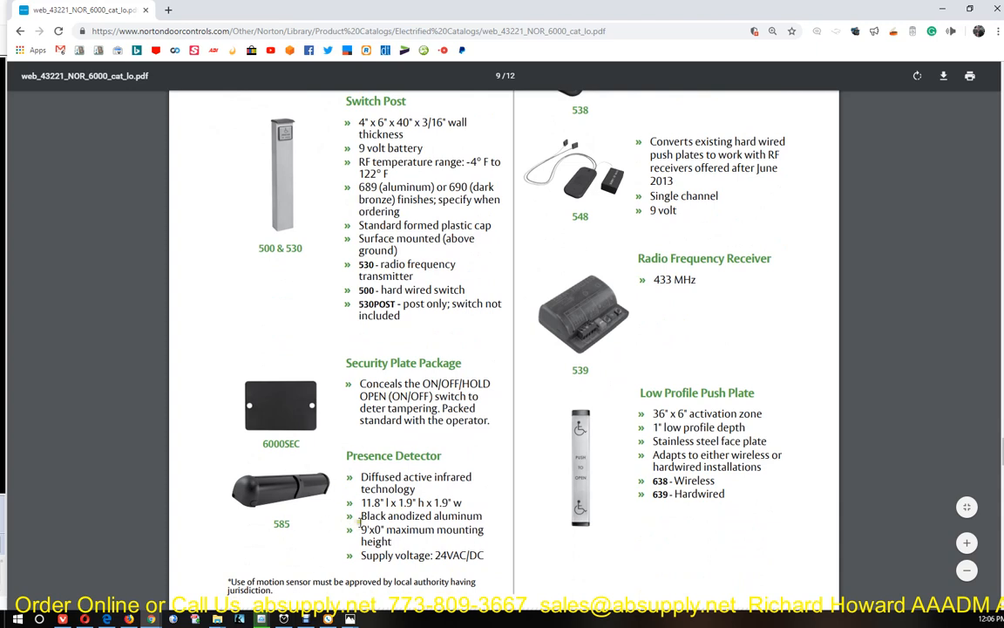
scroll(down, 3)
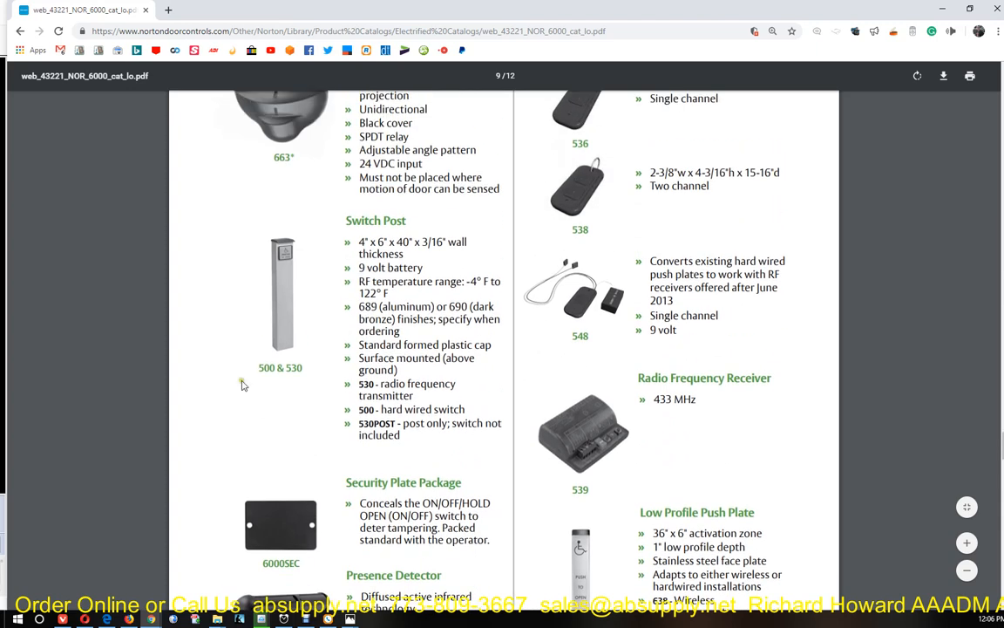
double_click(375, 221)
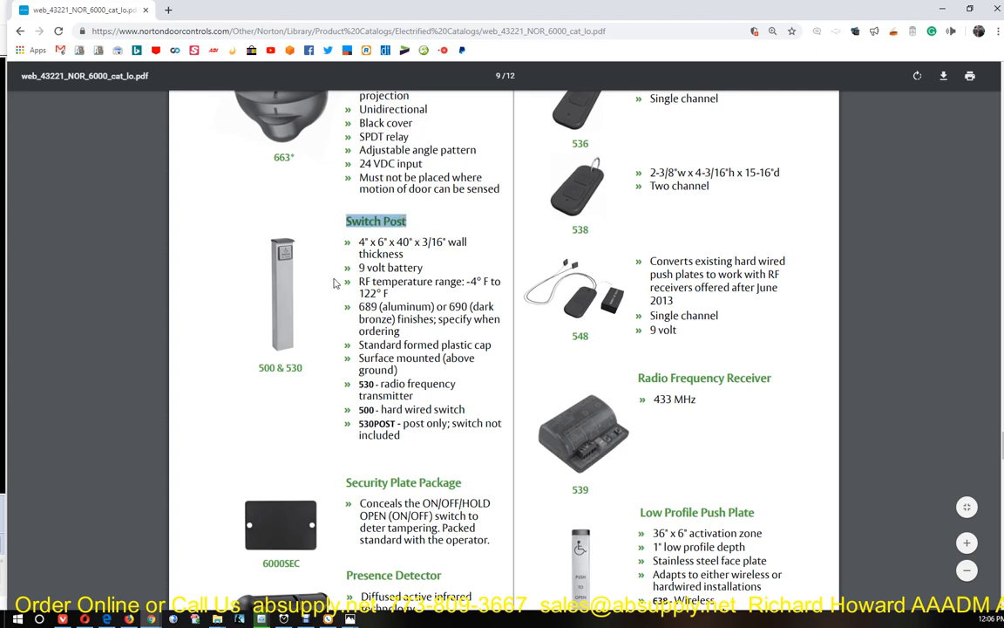
mouse_move(334, 284)
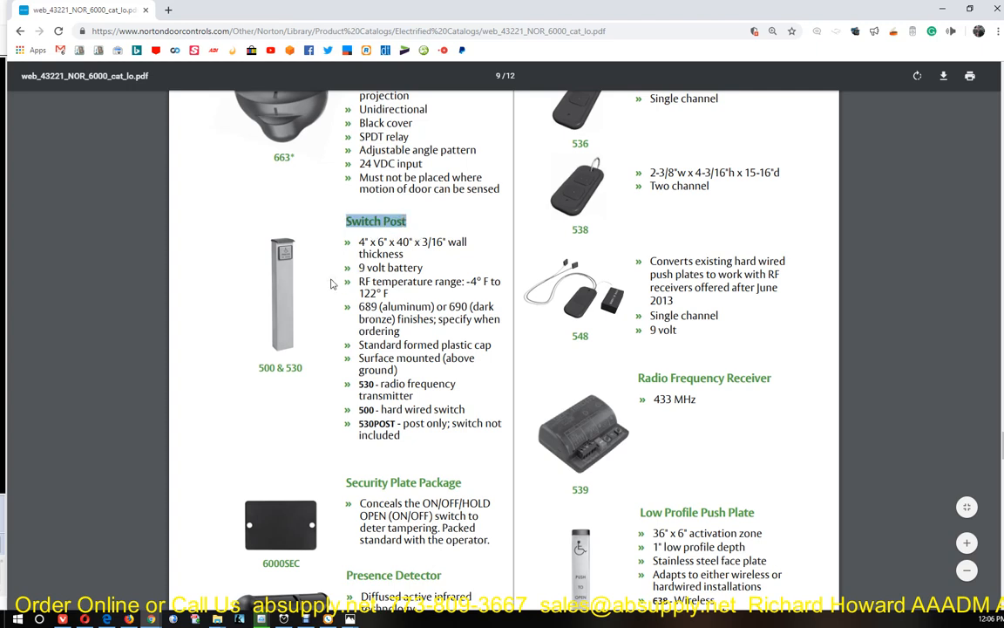
scroll(down, 3)
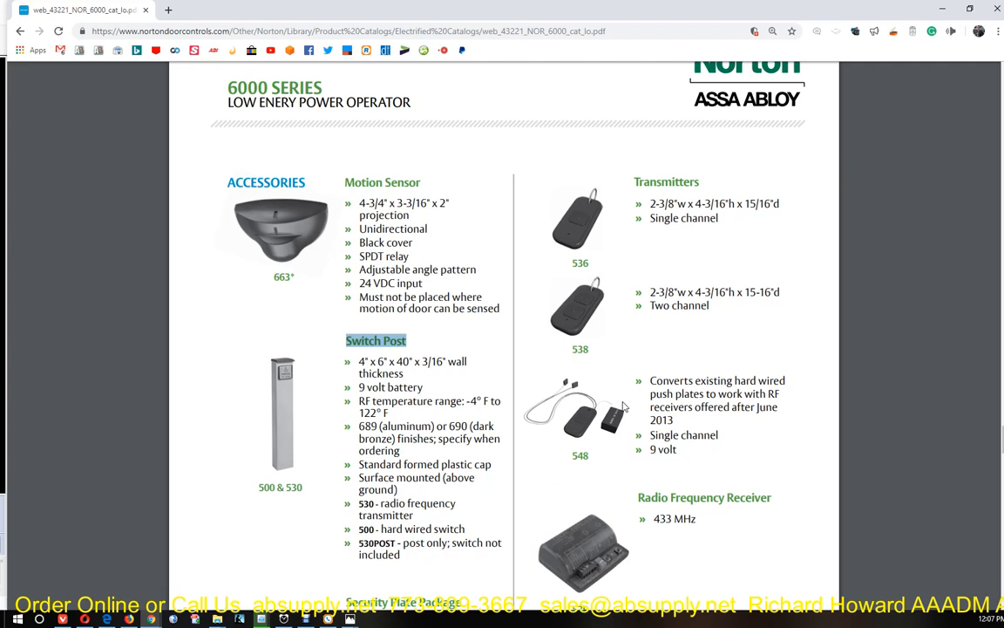
mouse_move(606, 230)
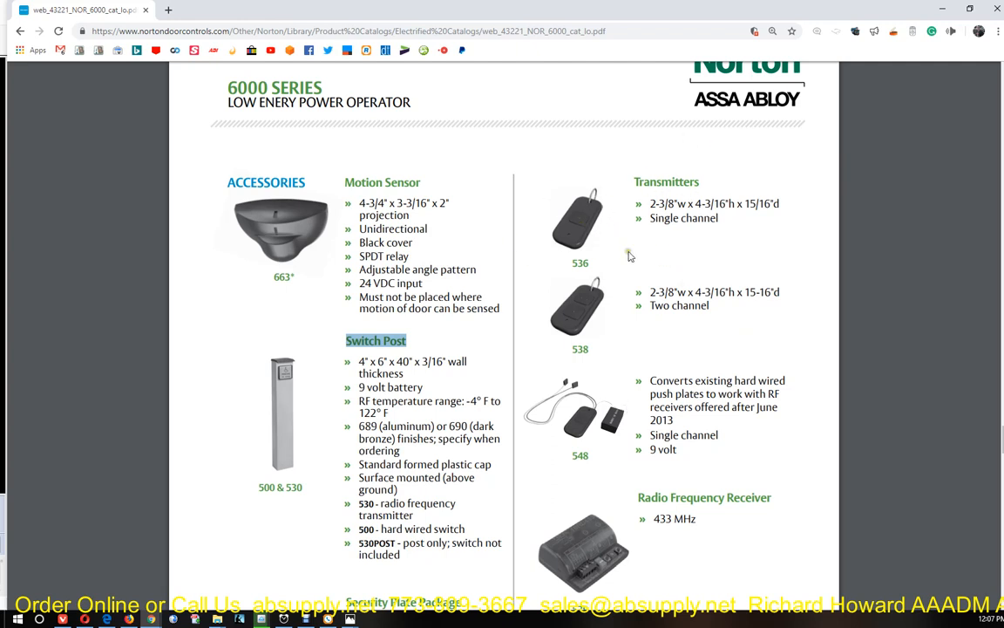
mouse_move(630, 286)
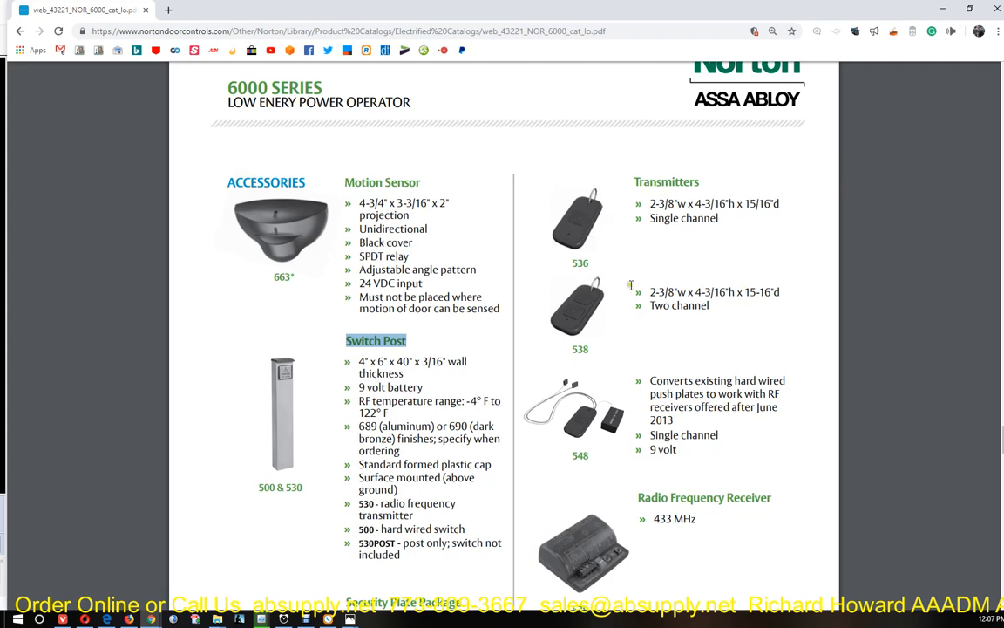
scroll(down, 3)
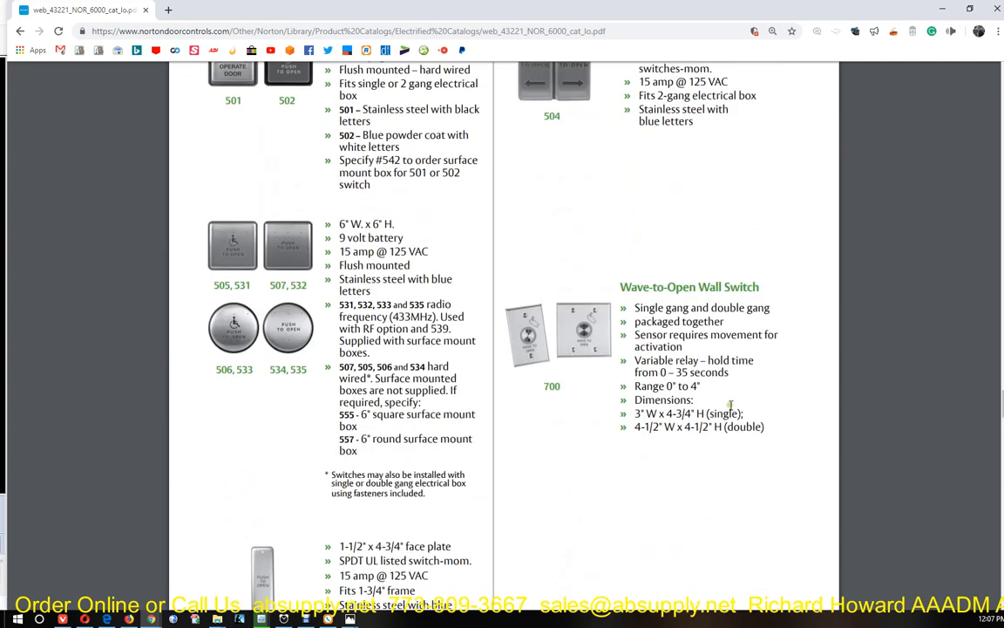
scroll(down, 3)
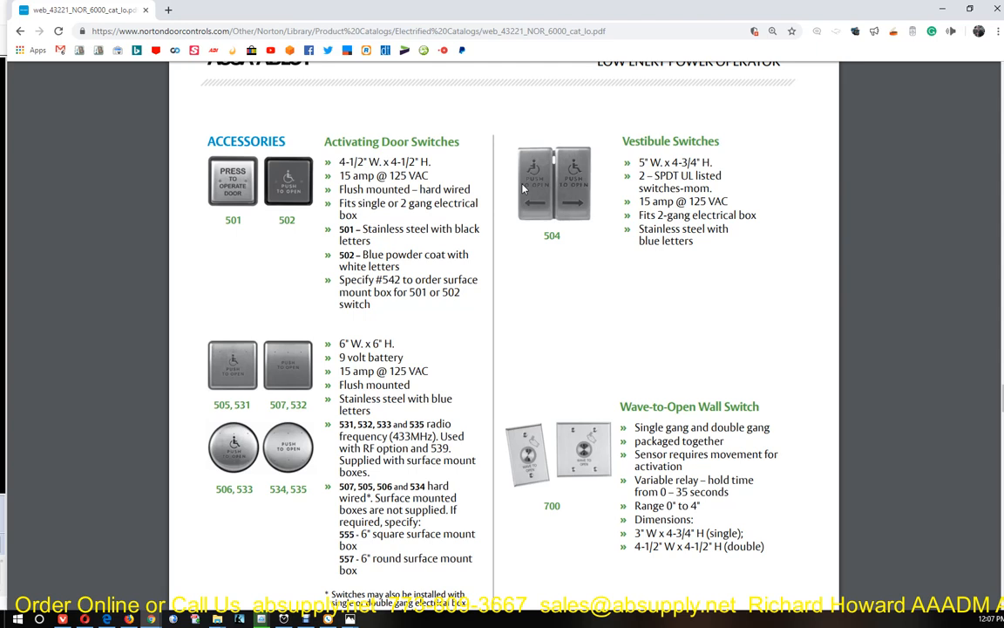
mouse_move(545, 286)
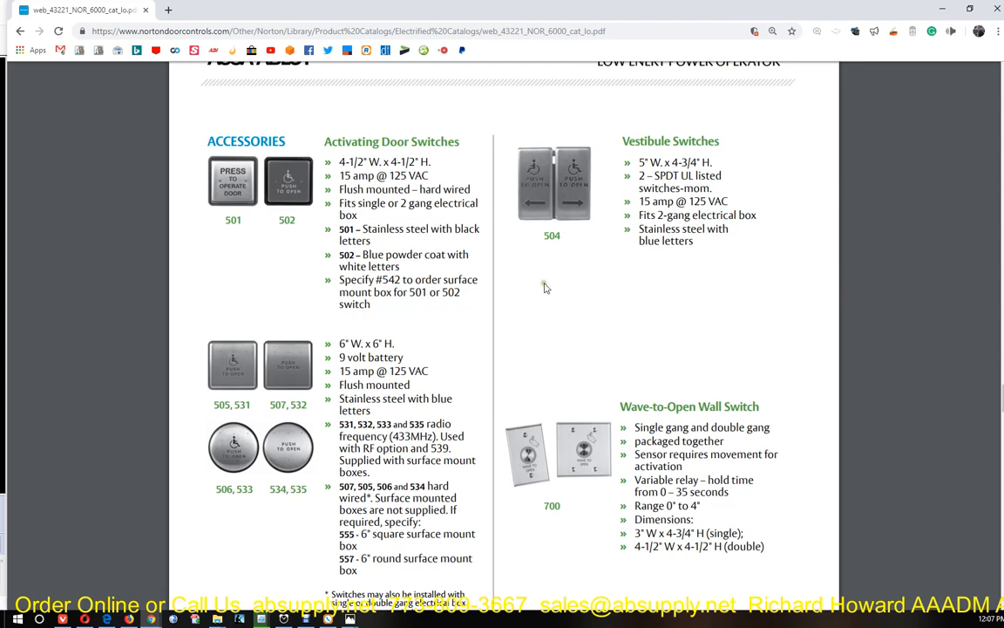
Scroll past page 10's drop angle brackets and operational signage parts tables
scroll(down, 3)
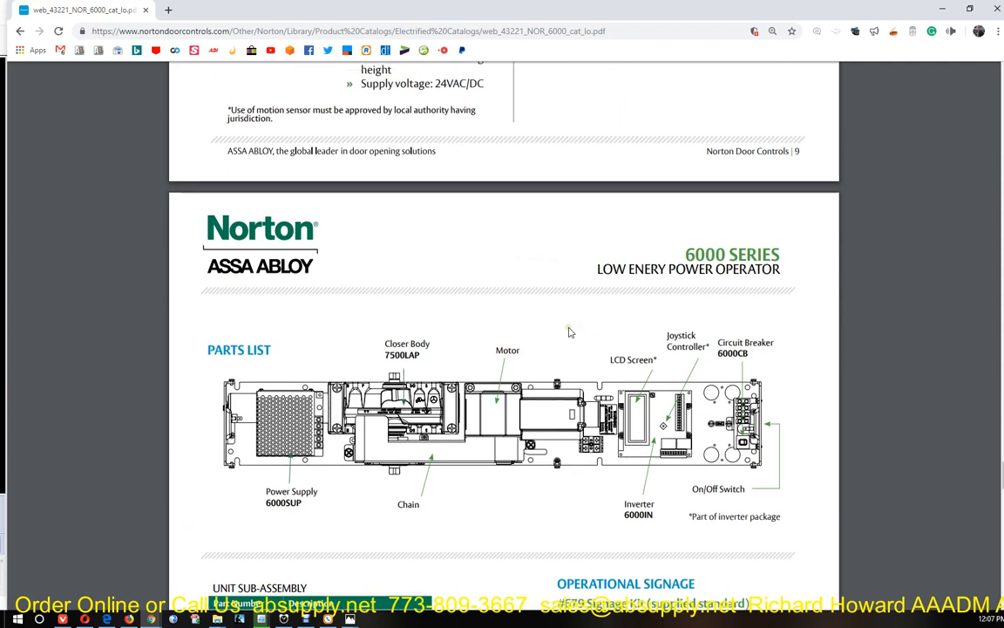
scroll(down, 3)
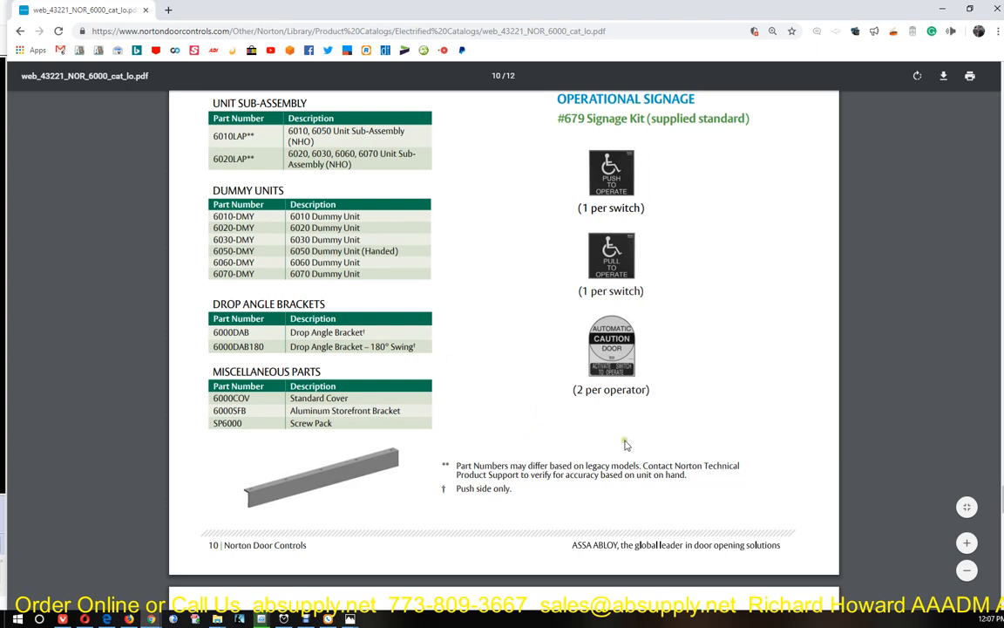
mouse_move(582, 362)
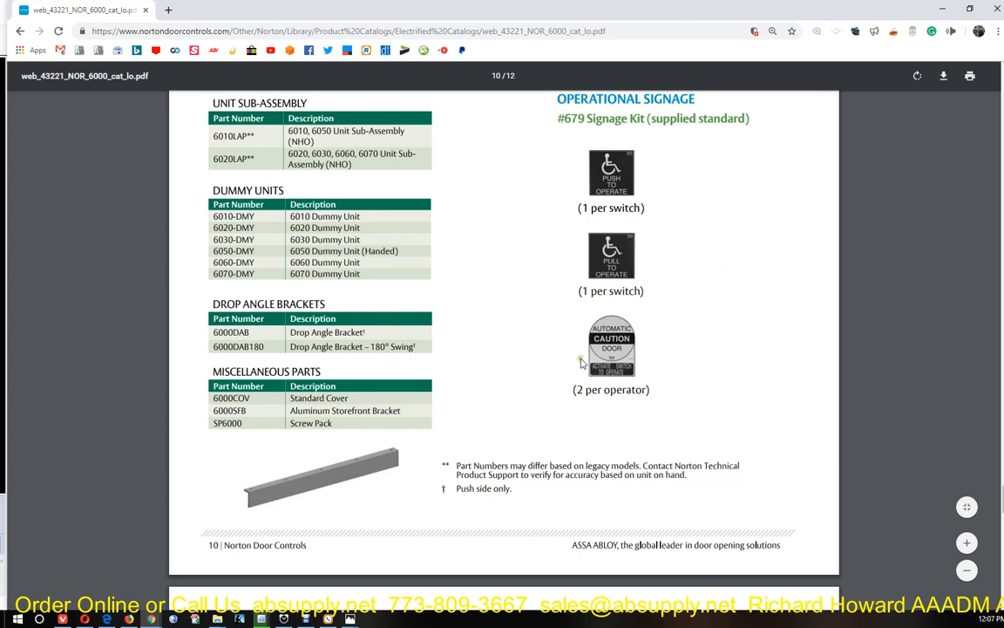
mouse_move(583, 363)
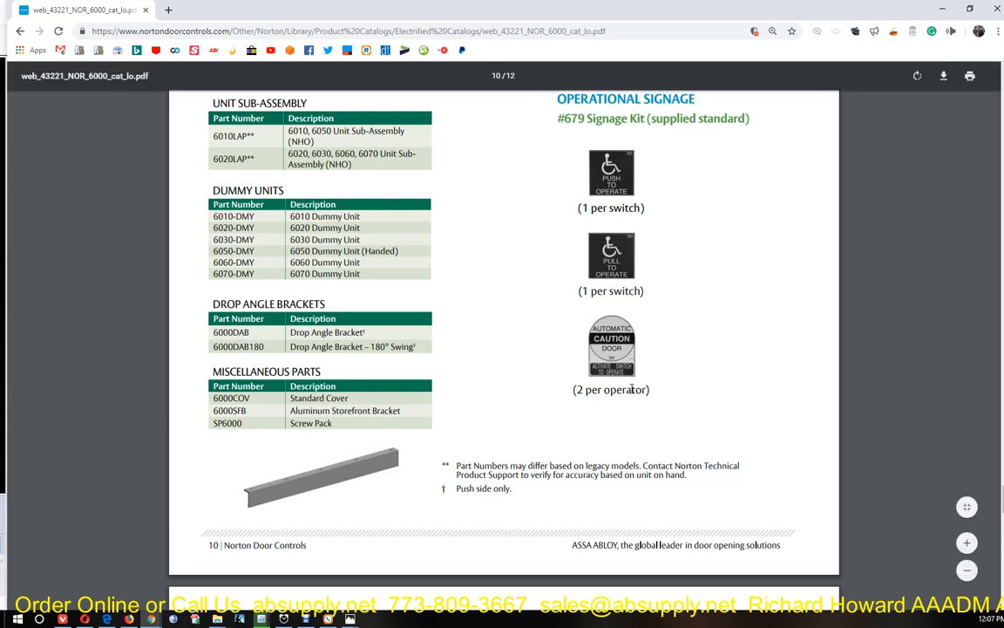
scroll(down, 3)
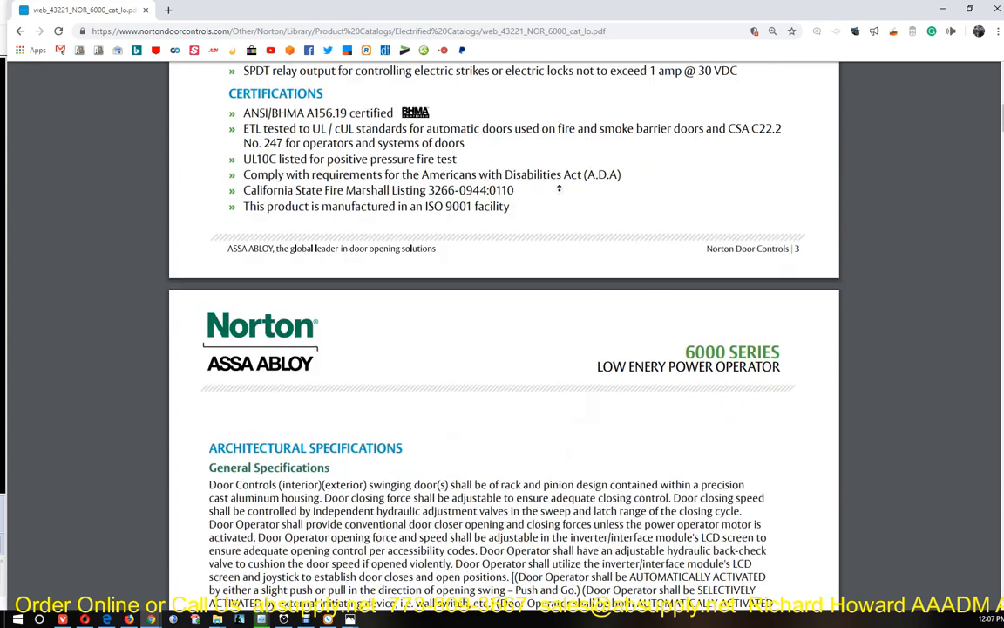
Return to How to Order and select the D suffix drop-application description
scroll(down, 3)
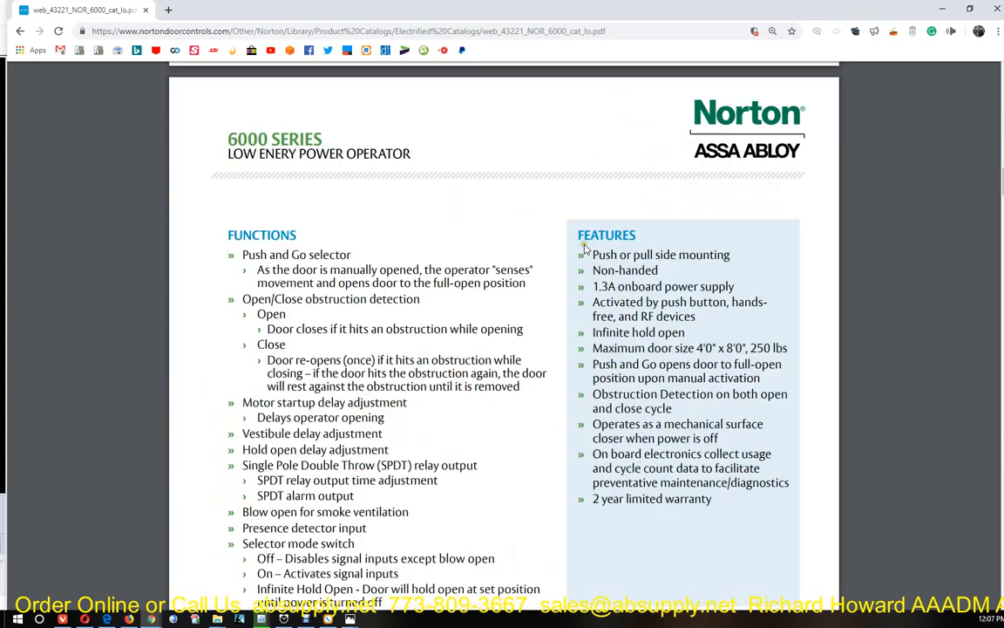
scroll(down, 3)
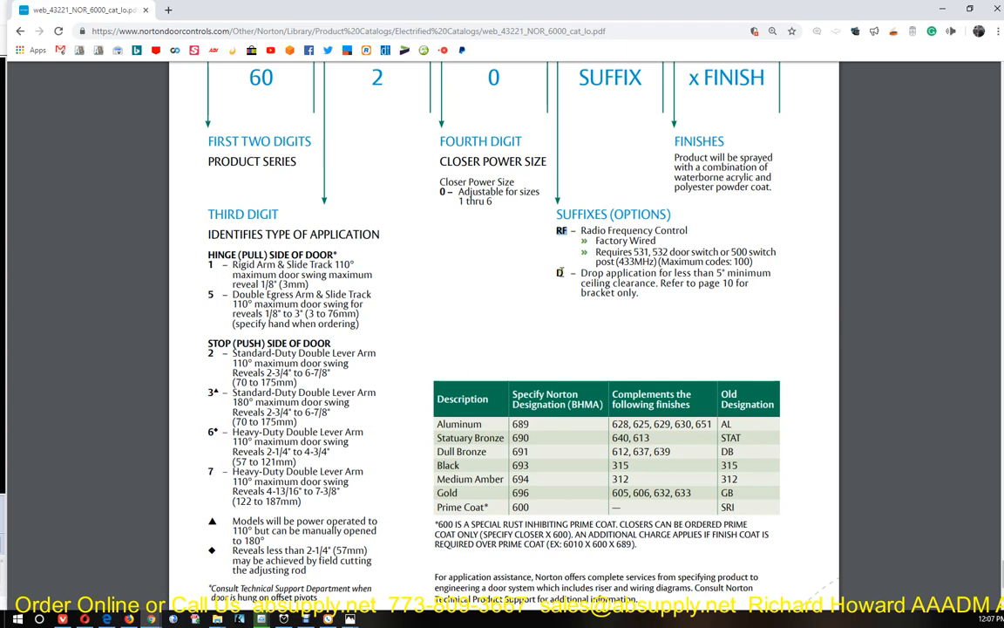
drag(581, 273, 640, 299)
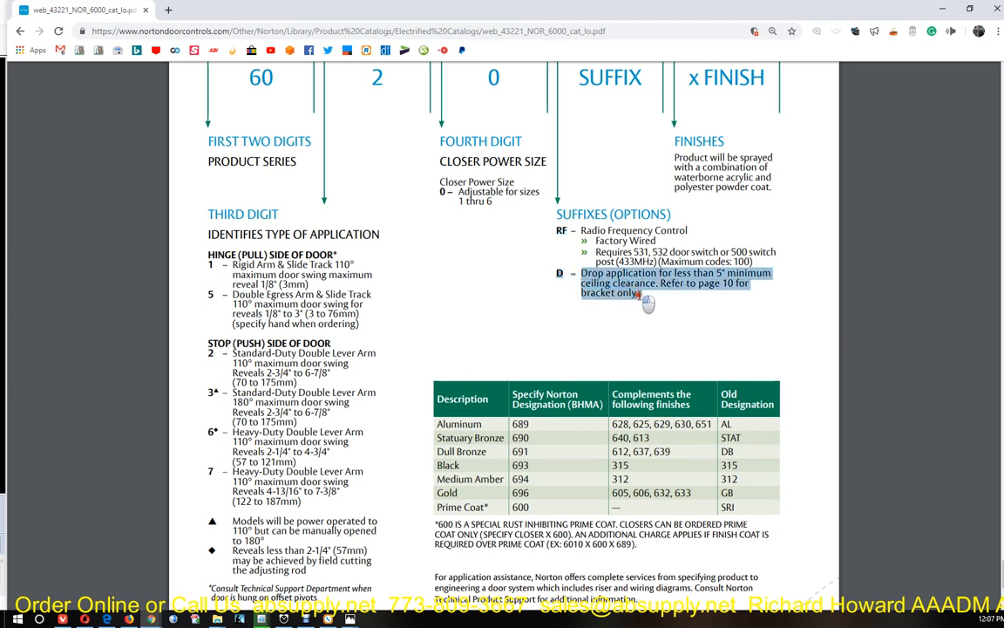
mouse_move(671, 293)
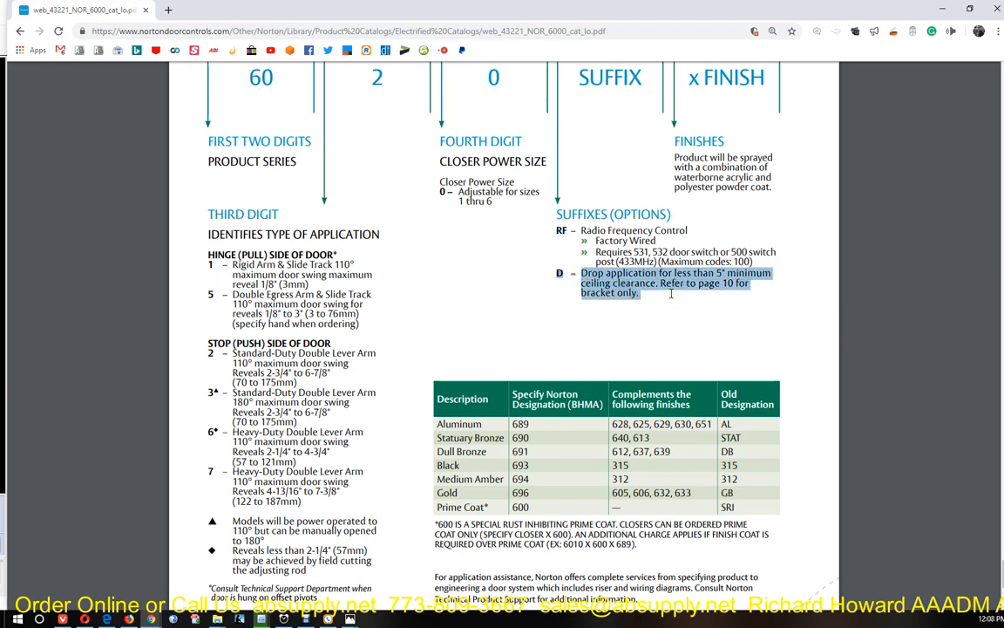
Scroll to page 10's Drop Angle Brackets table with 6000DAB and 180° swing brackets
scroll(down, 3)
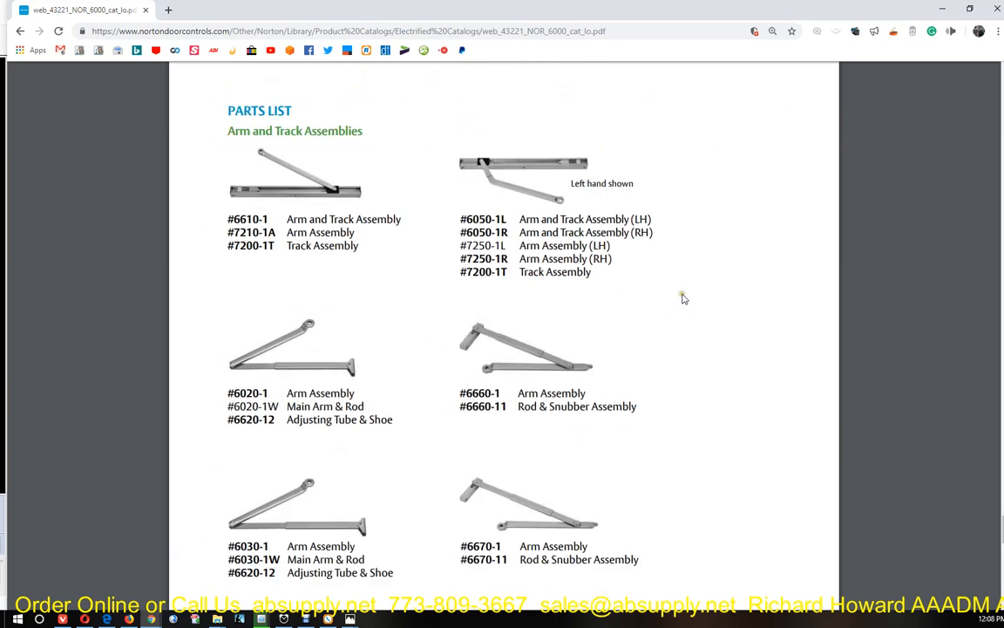
scroll(down, 3)
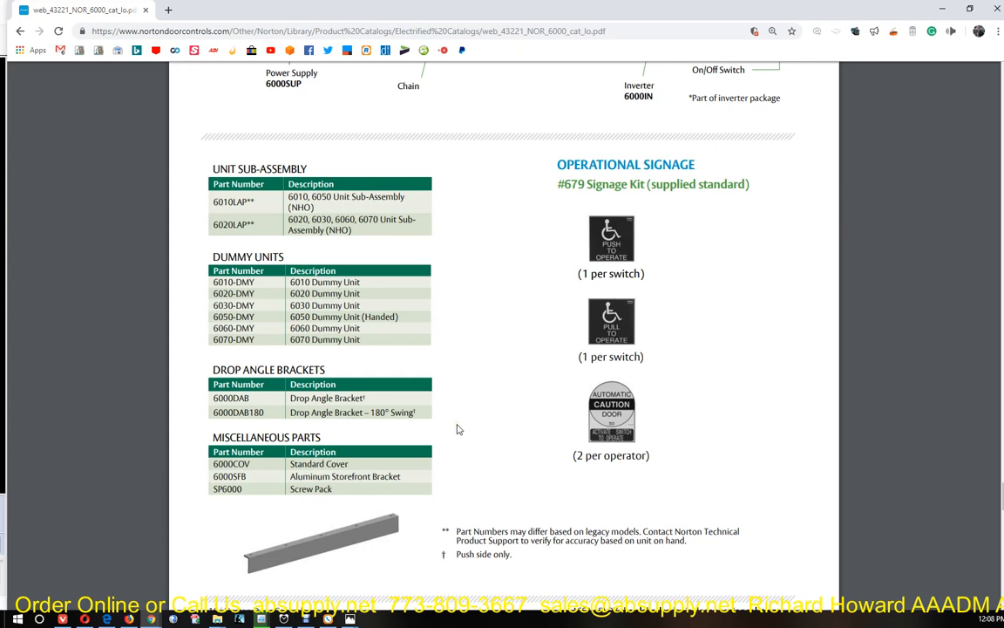
mouse_move(490, 417)
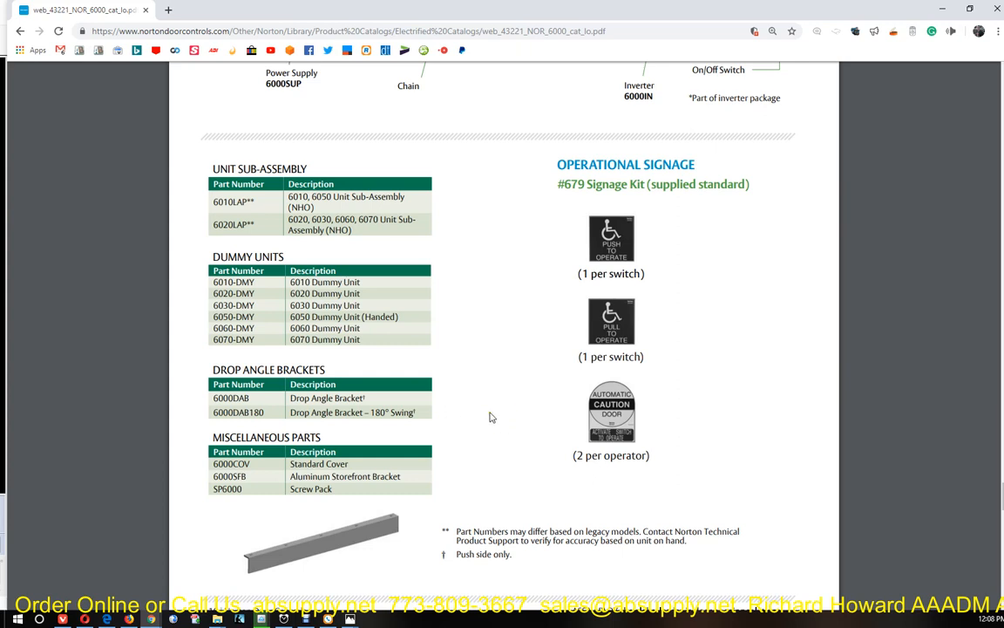
Scroll back to the How to Order page with the highlighted D suffix note
scroll(down, 3)
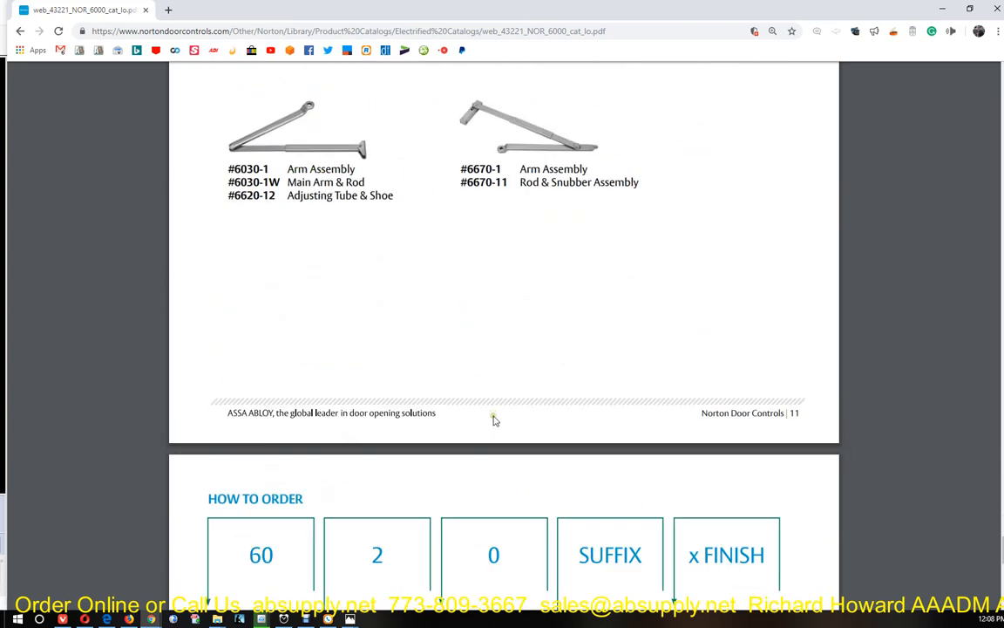
scroll(down, 3)
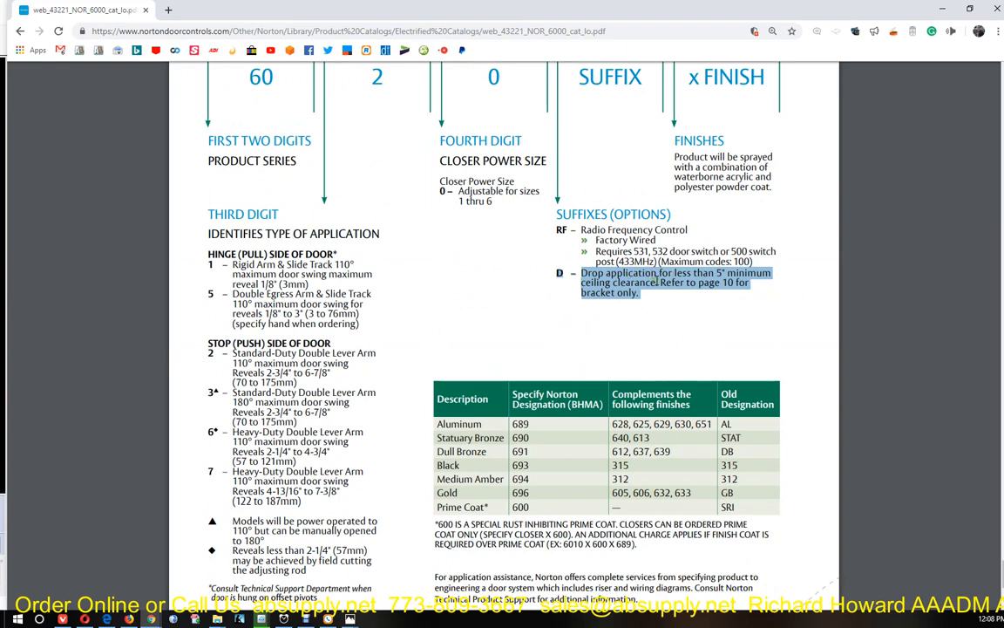
mouse_move(629, 332)
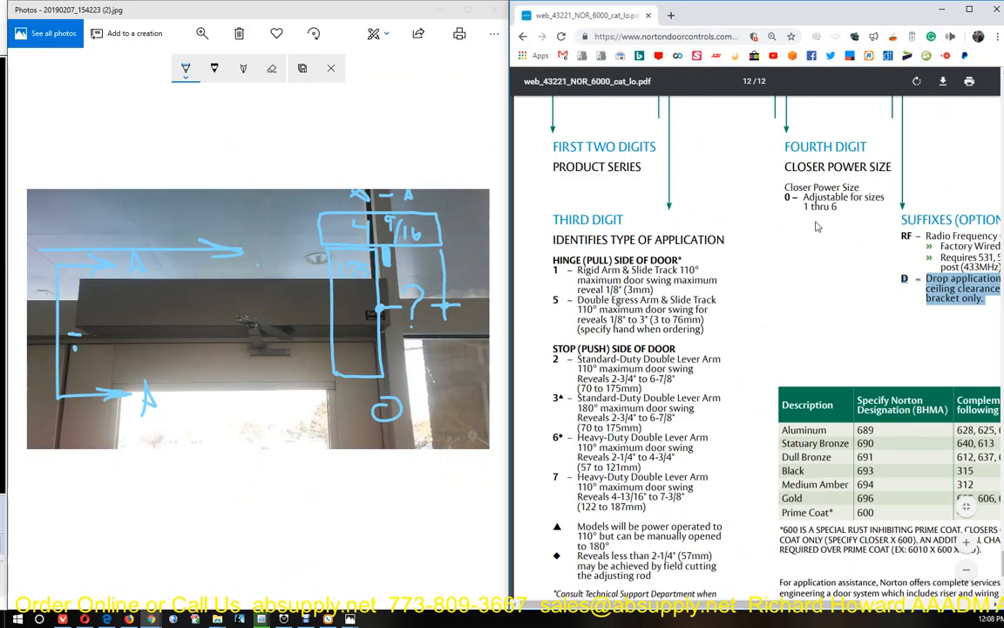
mouse_move(68, 315)
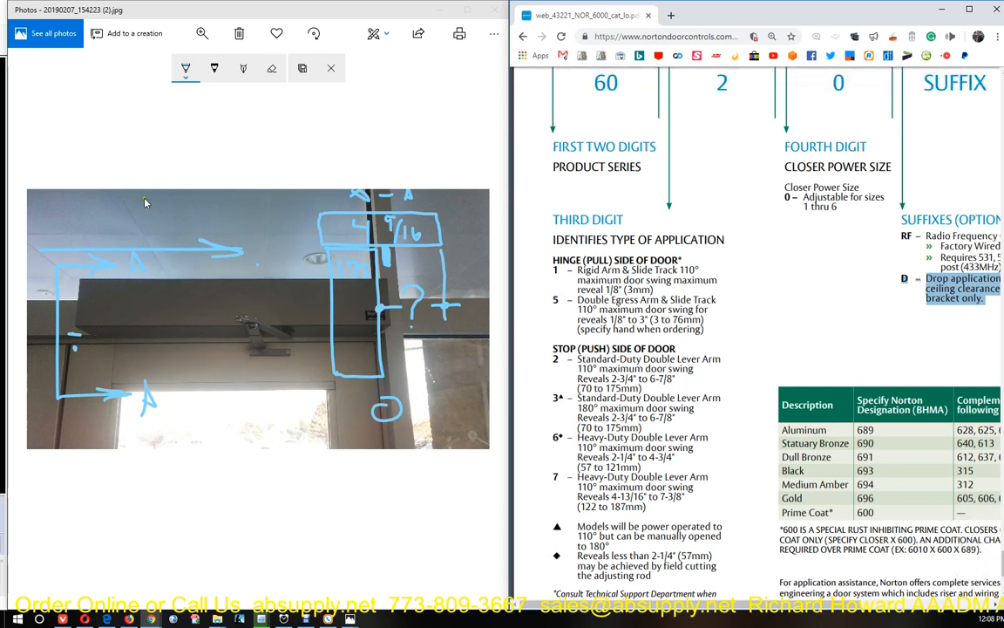
Maximize the door photo in Photos and sketch another measurement mark on it
click(969, 9)
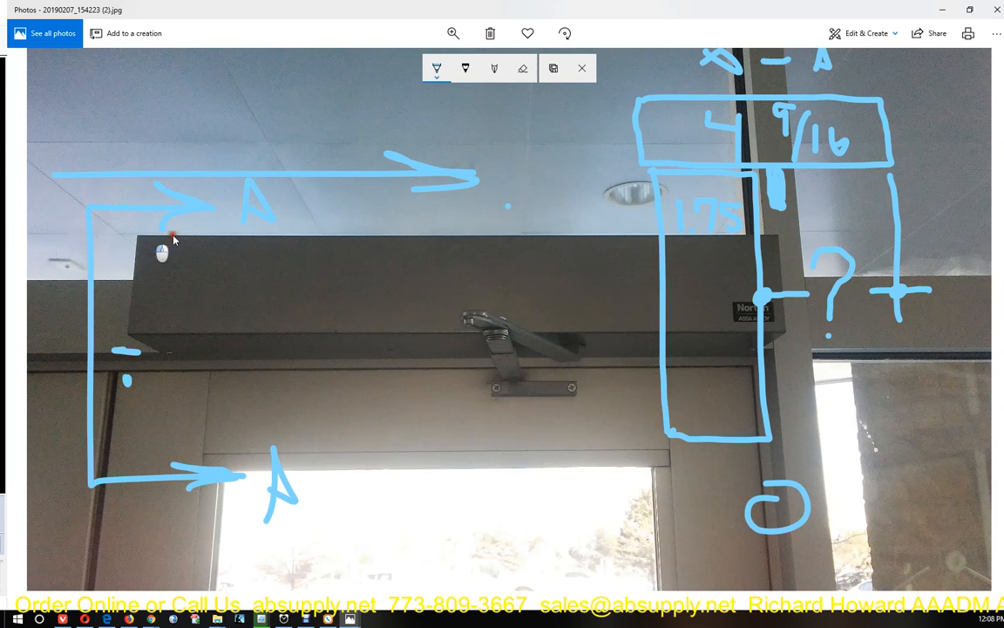
mouse_move(482, 239)
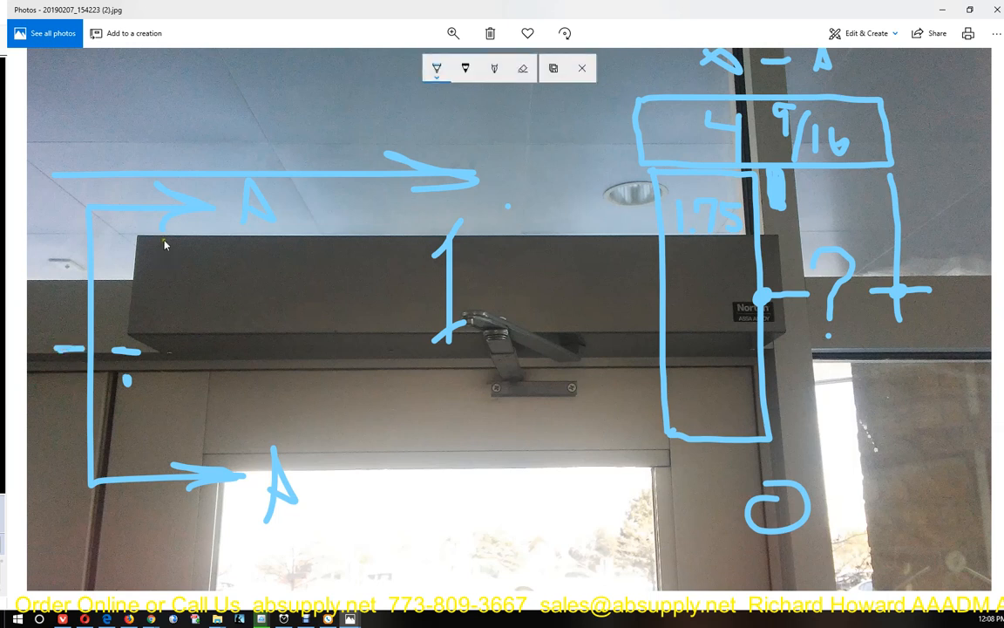
mouse_move(21, 240)
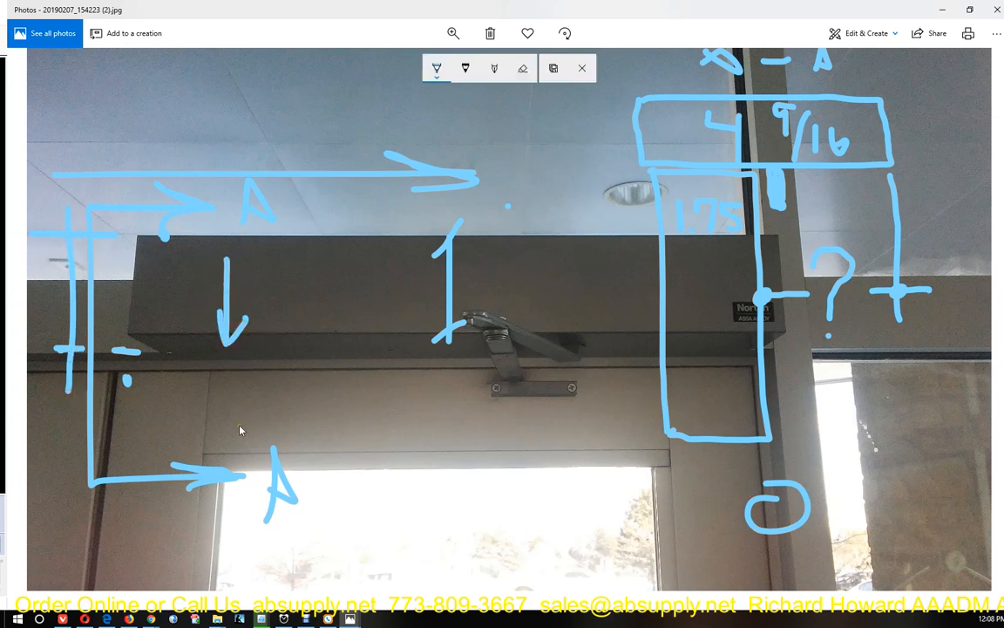
drag(427, 388, 619, 401)
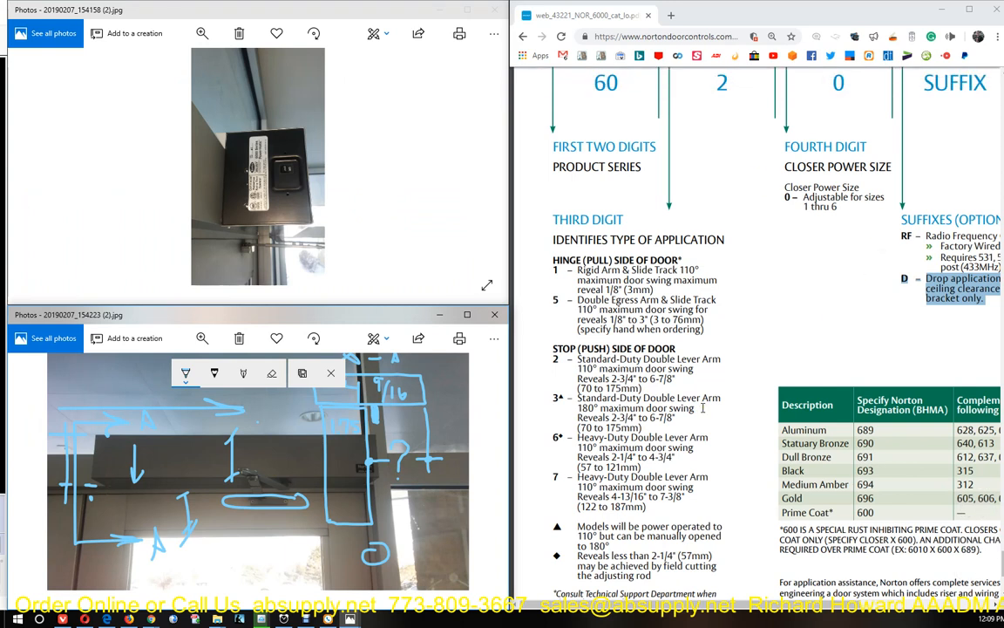
Maximize the Norton catalog window and scroll back to the 6000 Series introduction
click(970, 14)
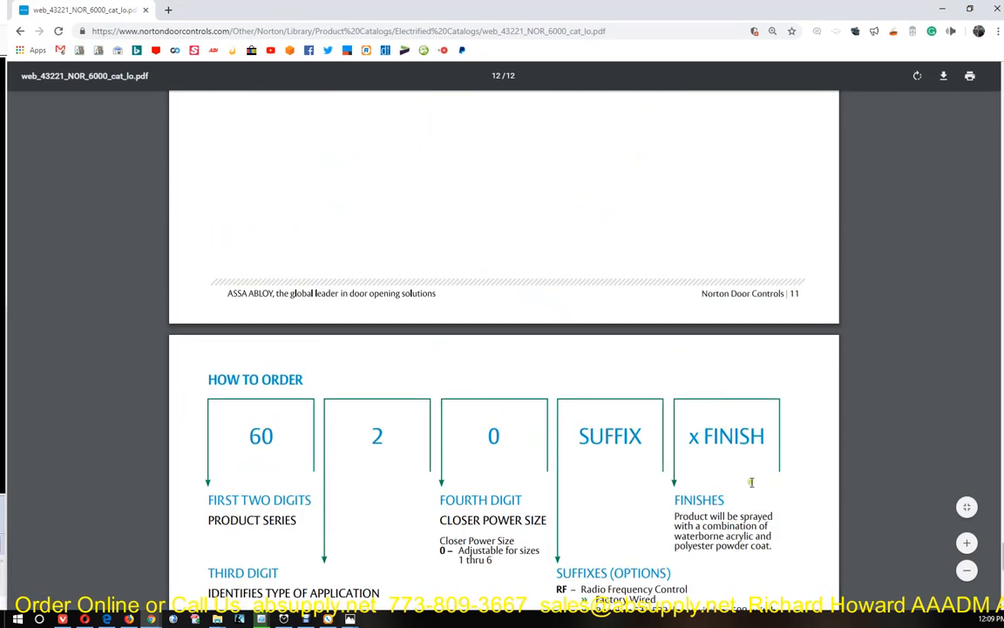
scroll(down, 3)
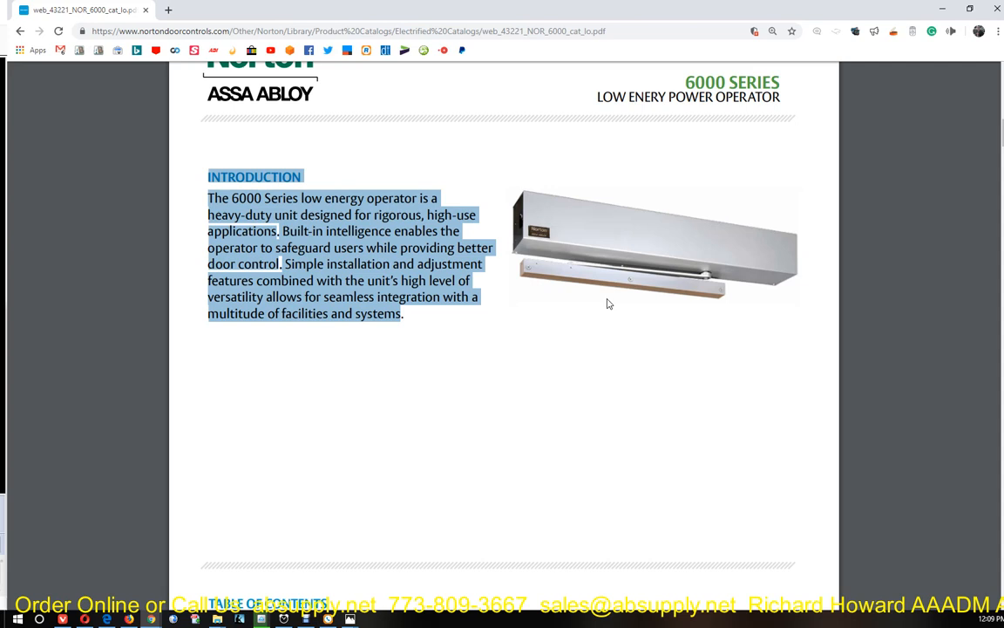
mouse_move(637, 347)
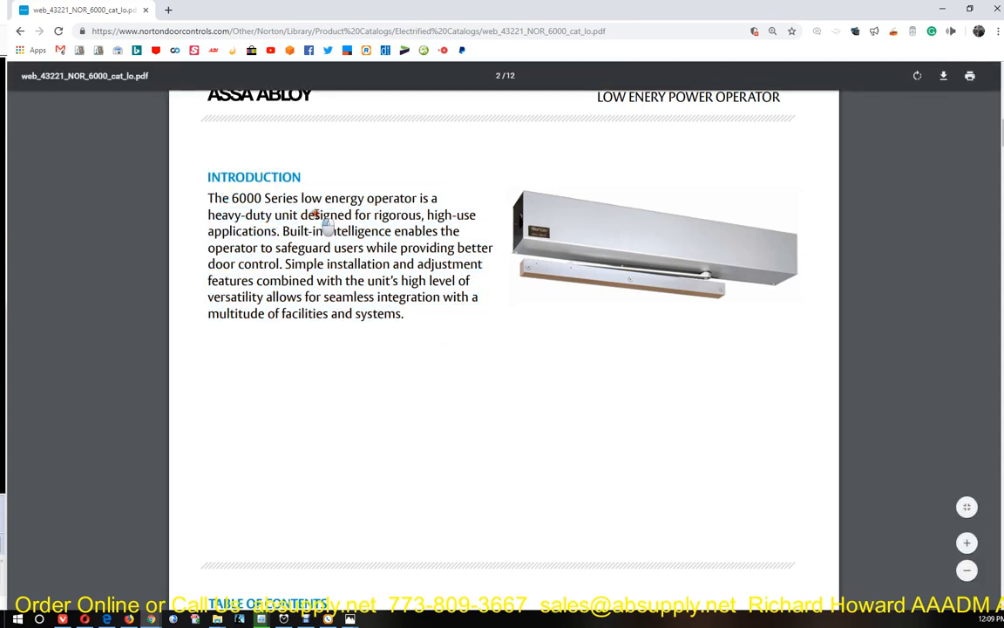
Highlight 'applications' and nearby introduction text on page 2, reaching the table of contents
double_click(239, 230)
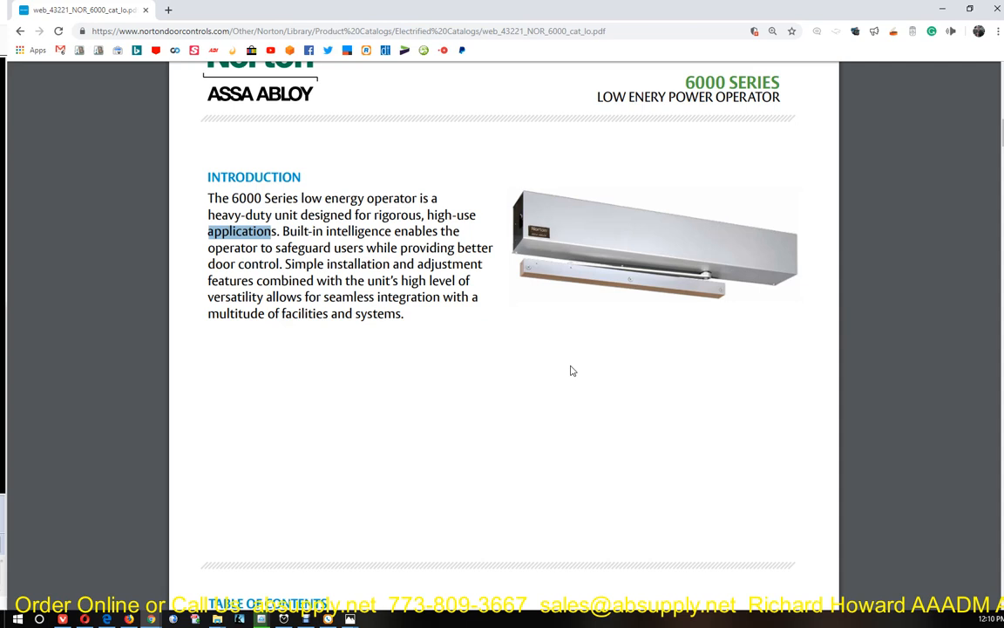
mouse_move(399, 285)
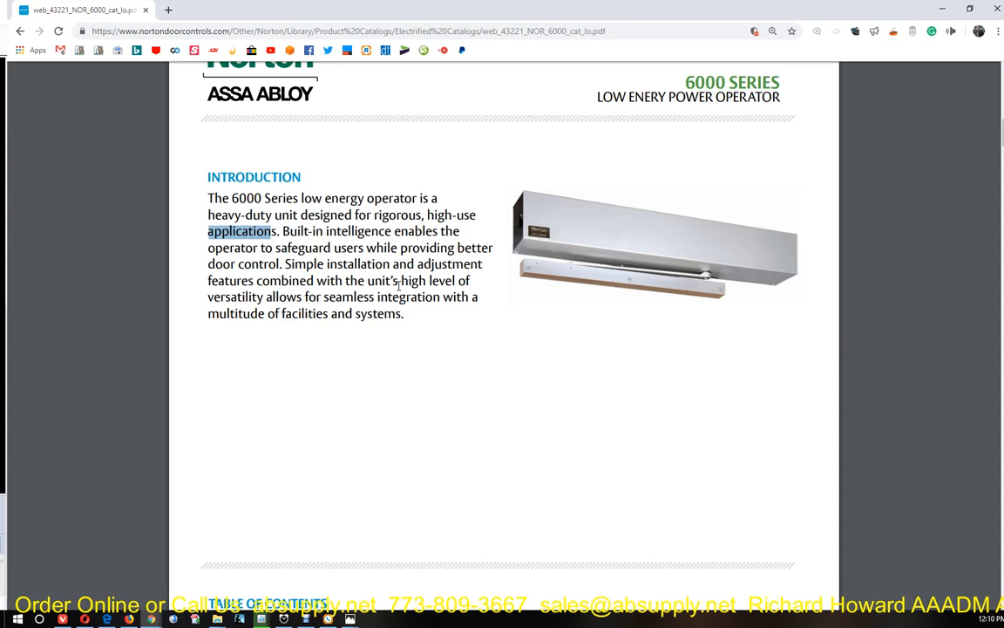
drag(279, 230, 383, 296)
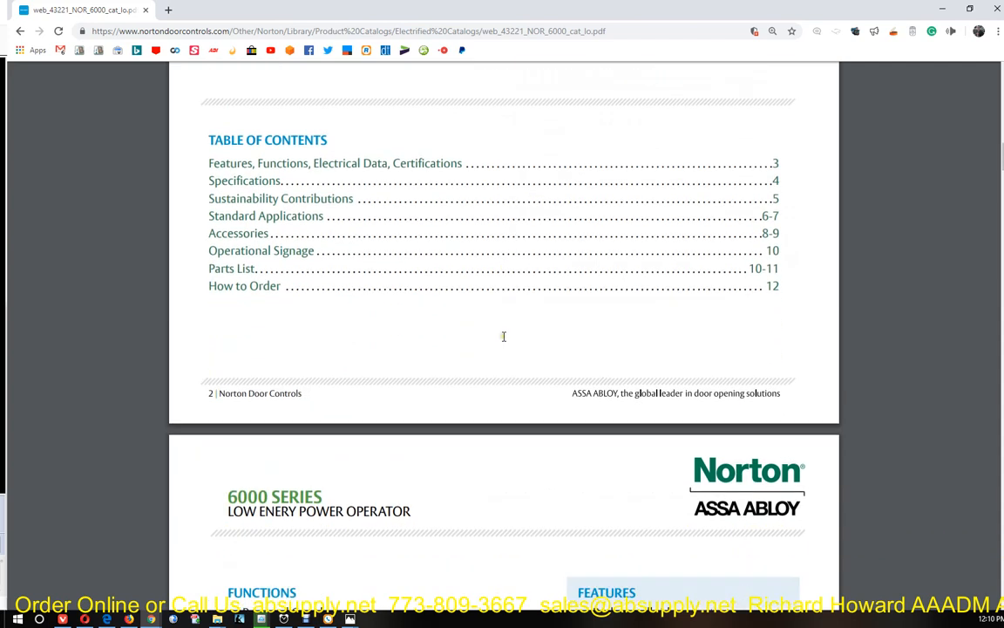
Scroll past page 3's Electrical Data and Certifications to page 4's Architectural Specifications
scroll(down, 3)
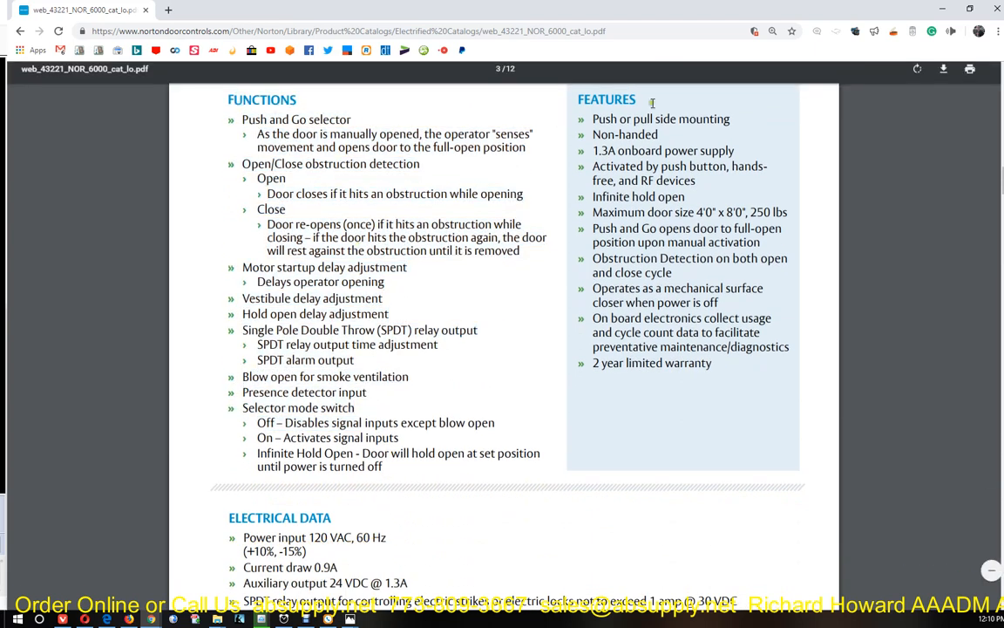
scroll(down, 3)
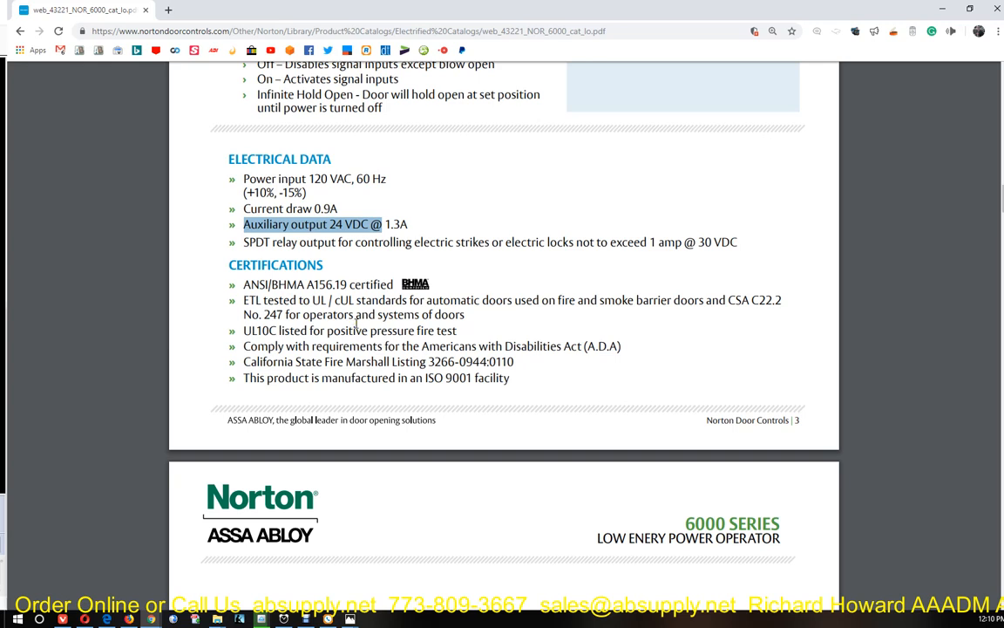
scroll(down, 3)
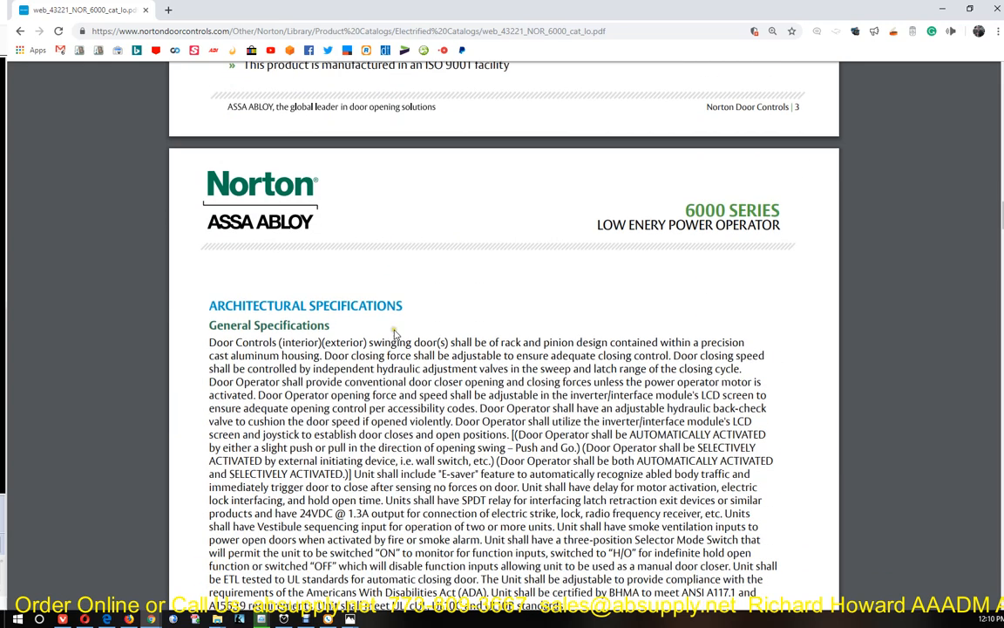
Highlight the General Specifications paragraph, then scroll to page 5's Sustainability Contributions
scroll(down, 3)
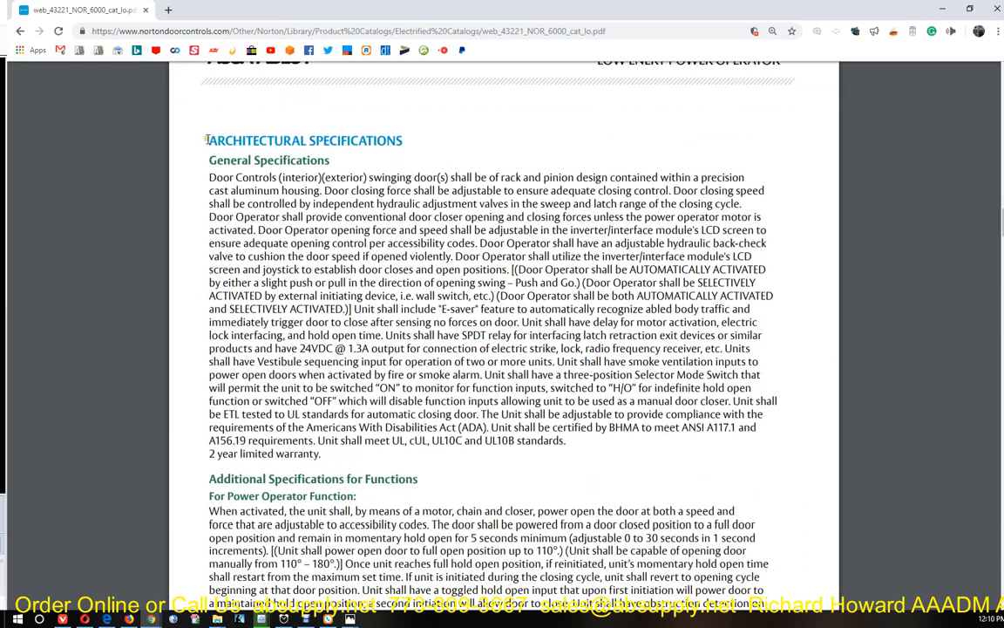
drag(208, 139, 565, 440)
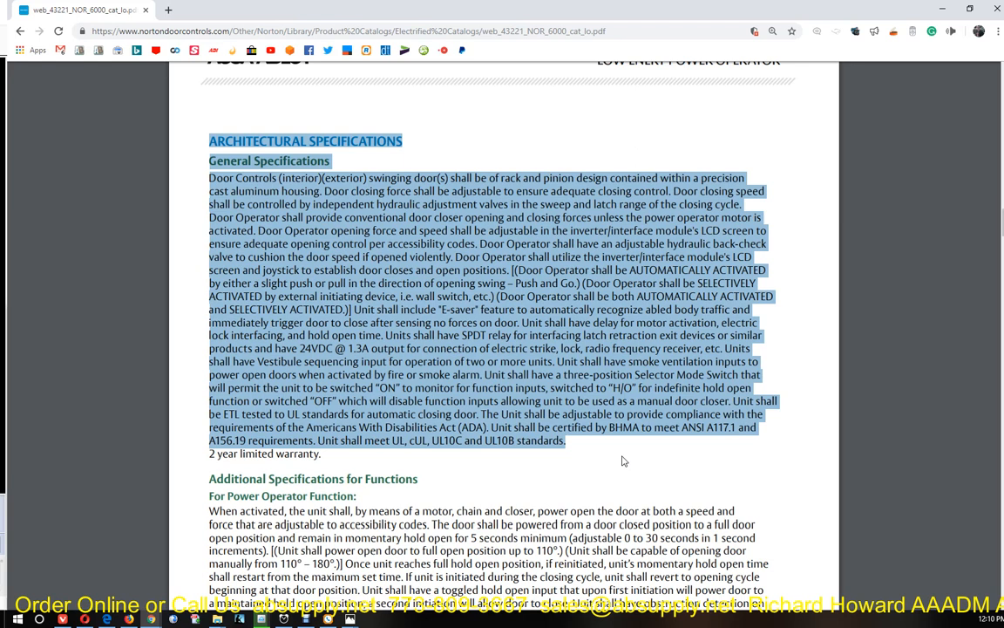
mouse_move(588, 342)
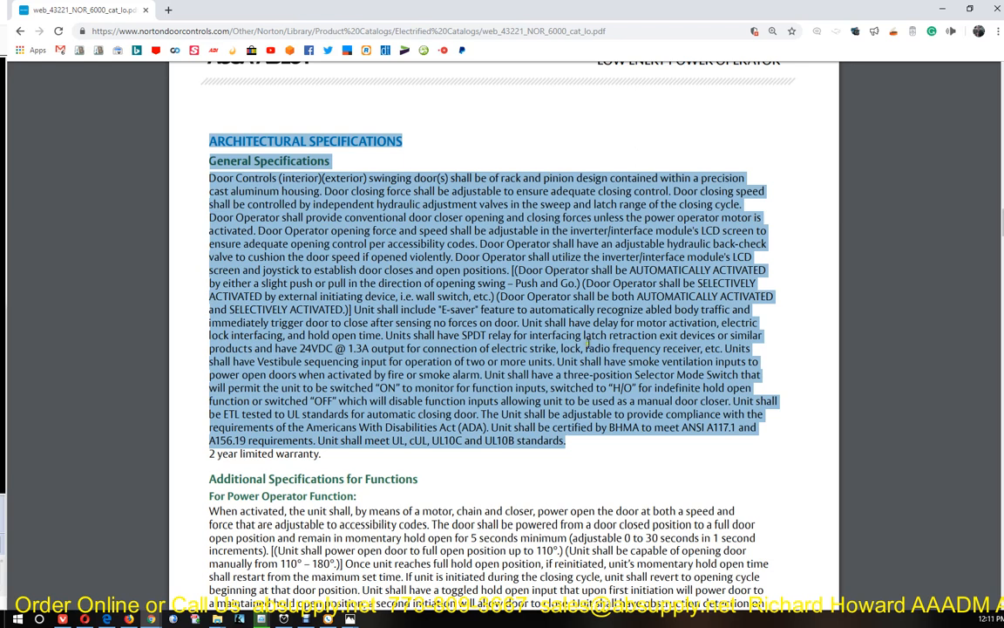
click(292, 191)
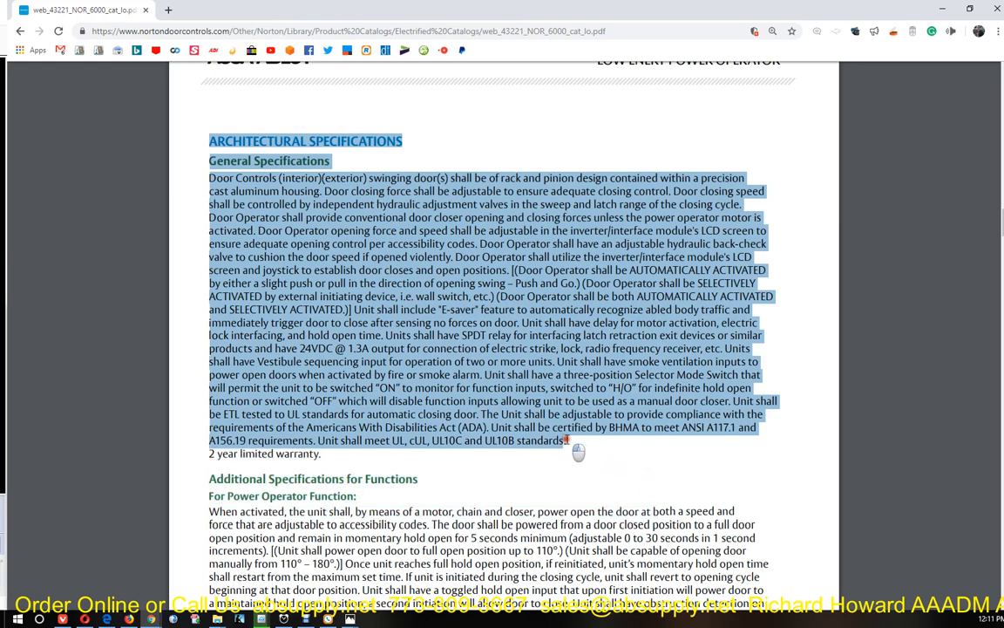
scroll(down, 3)
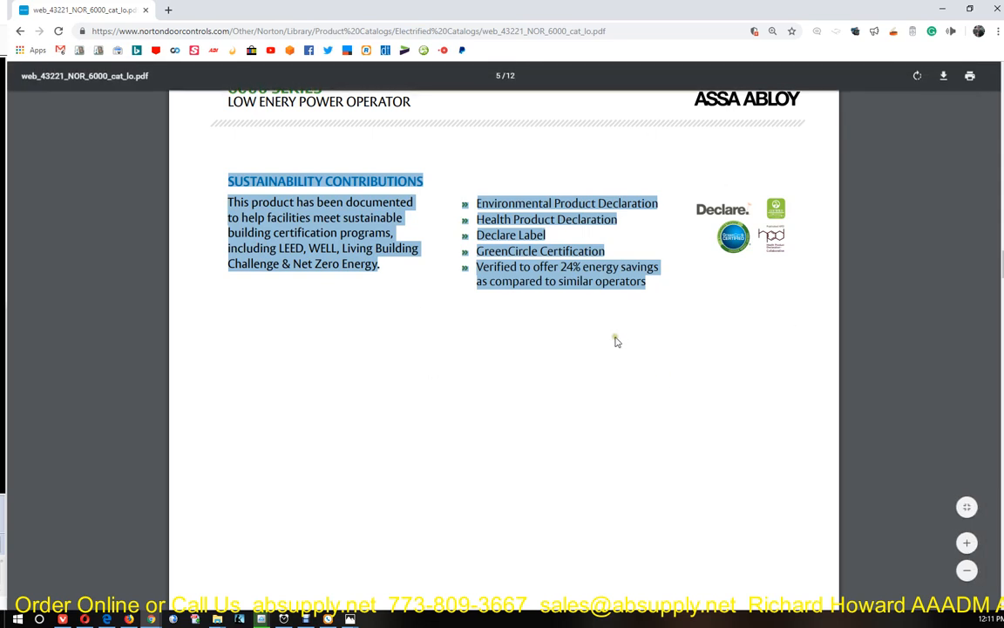
Scroll through Standard Applications and arm dimension drawings to page 9's Accessories
scroll(down, 3)
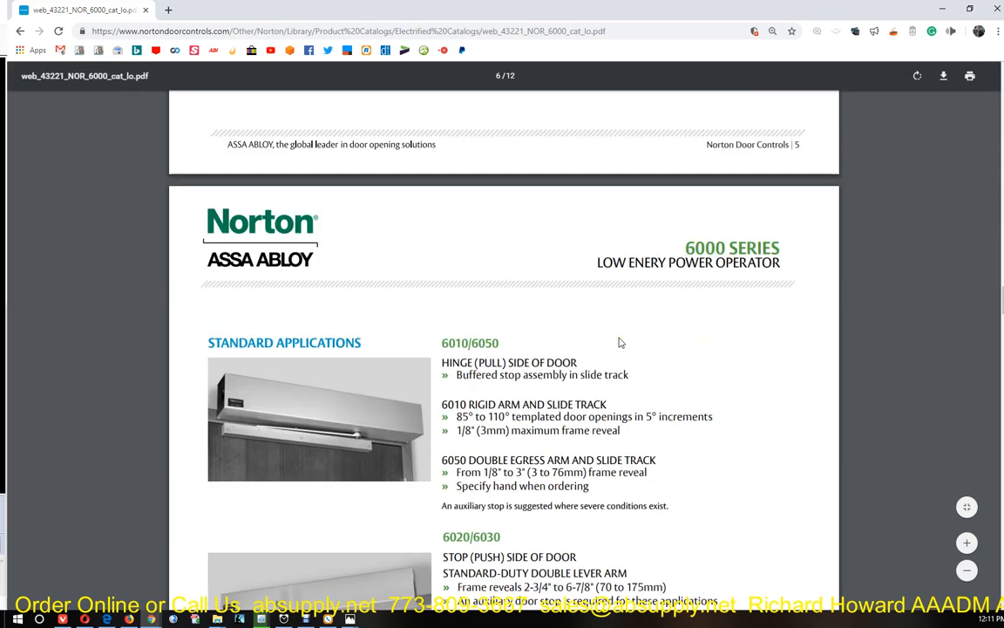
scroll(down, 3)
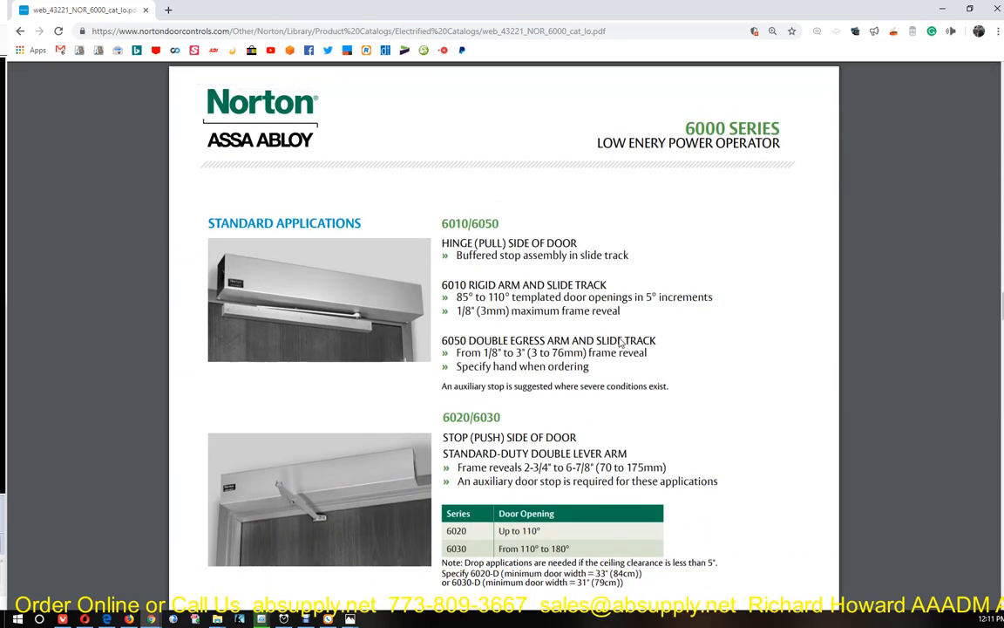
scroll(down, 3)
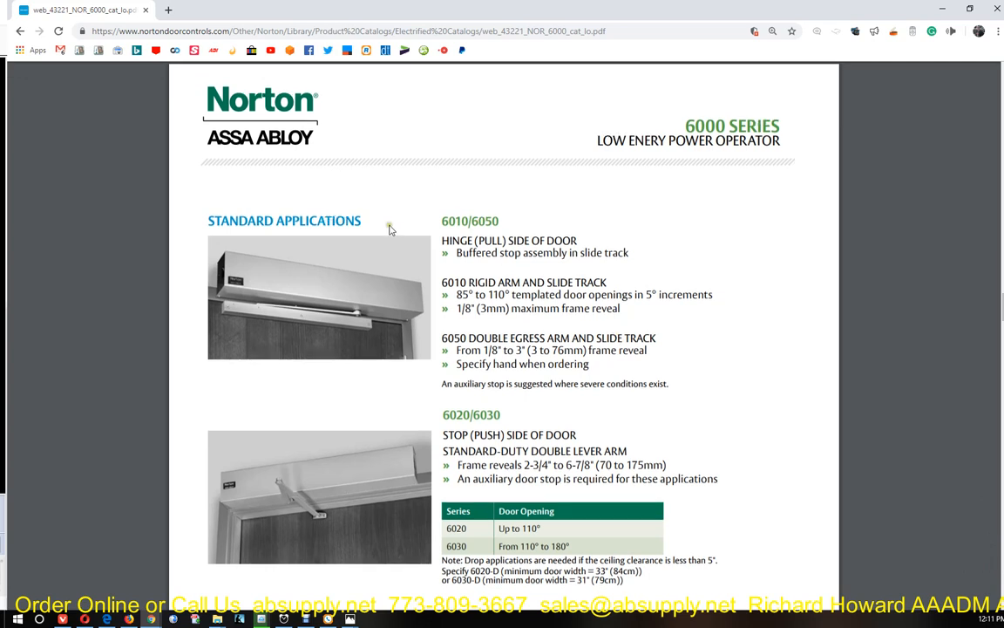
scroll(down, 3)
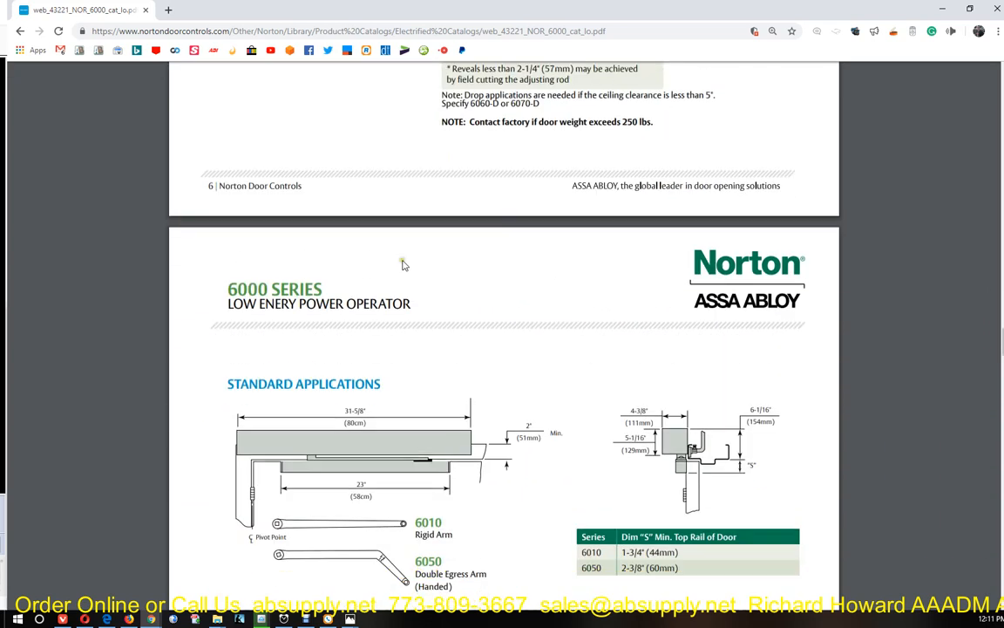
scroll(down, 3)
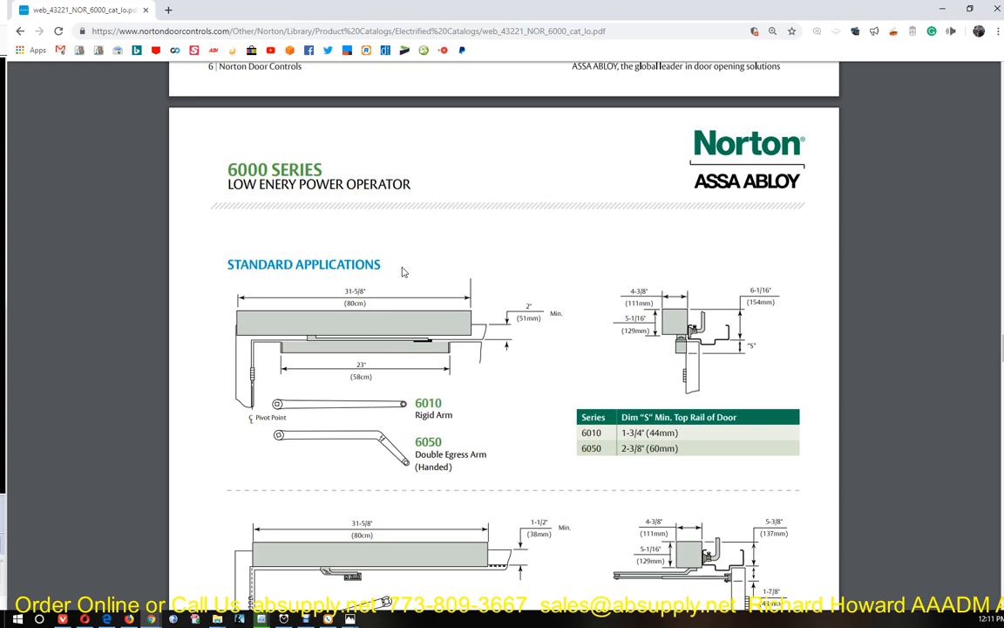
scroll(down, 3)
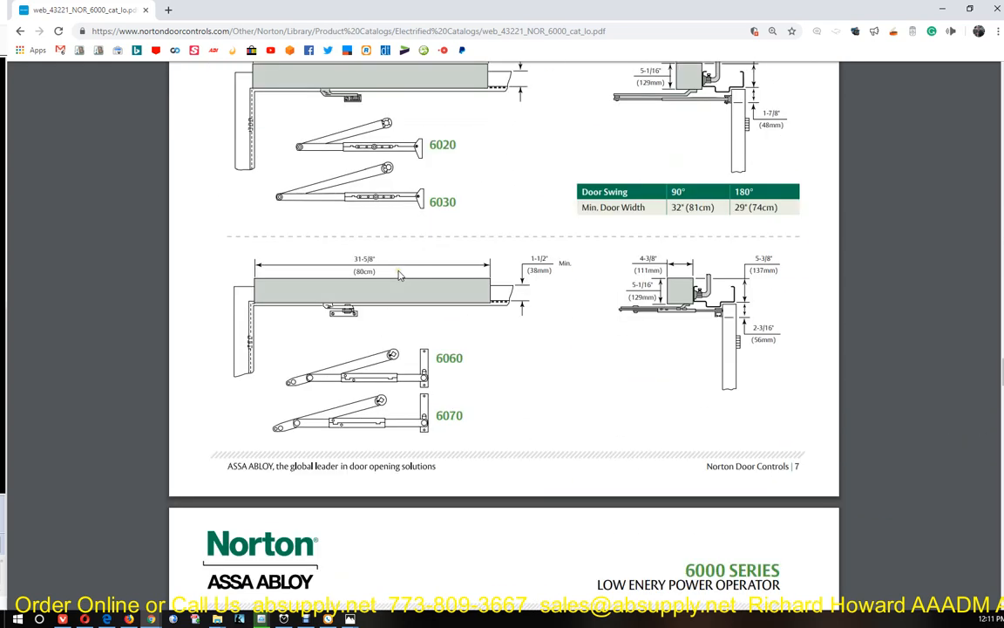
scroll(down, 3)
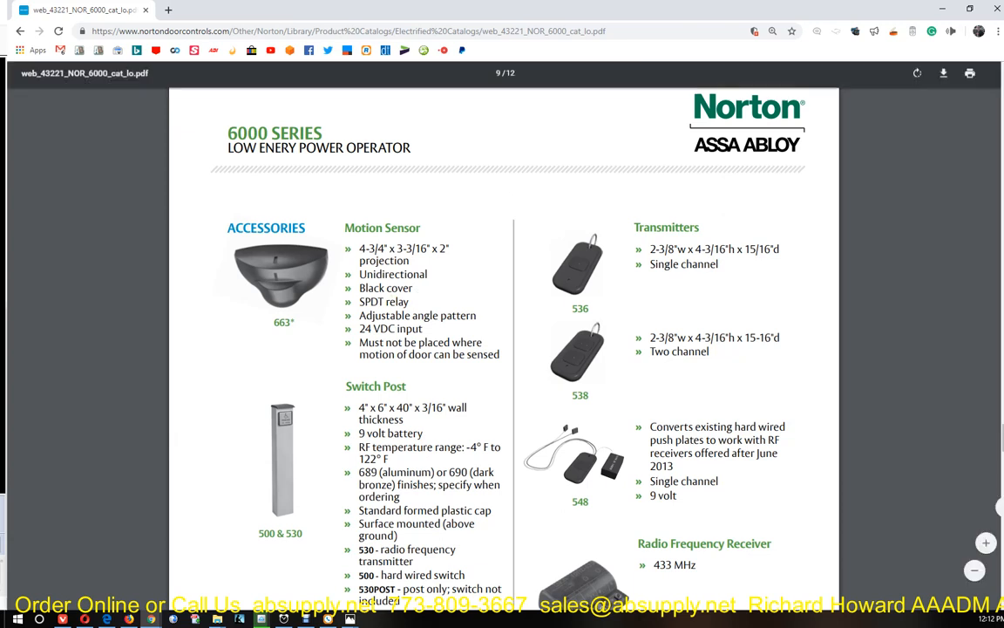
Browse page 10's parts list and page 11's arm and track assemblies, returning to the parts diagram
scroll(down, 3)
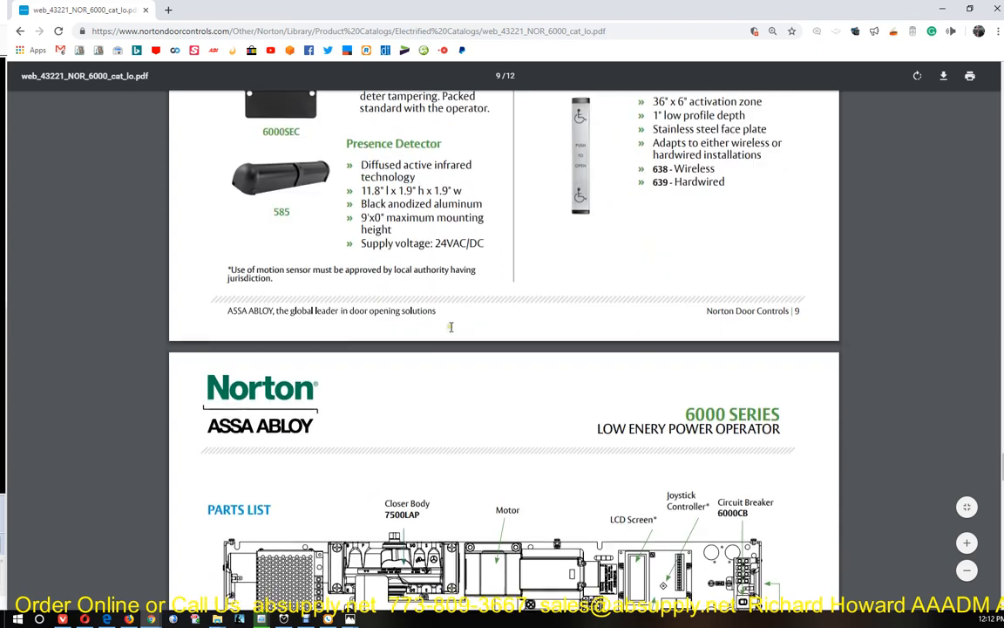
scroll(down, 3)
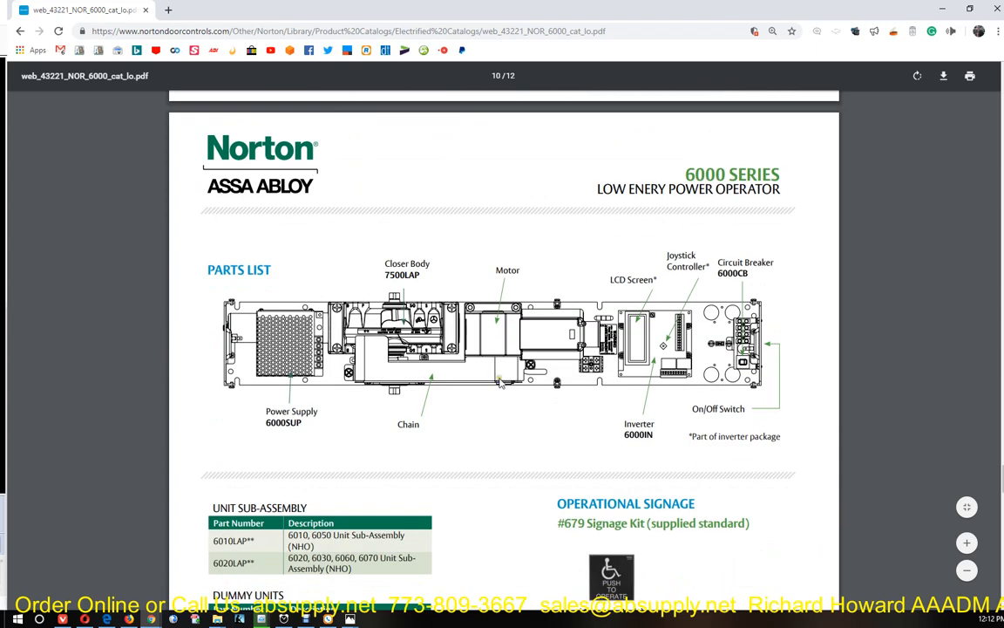
mouse_move(722, 419)
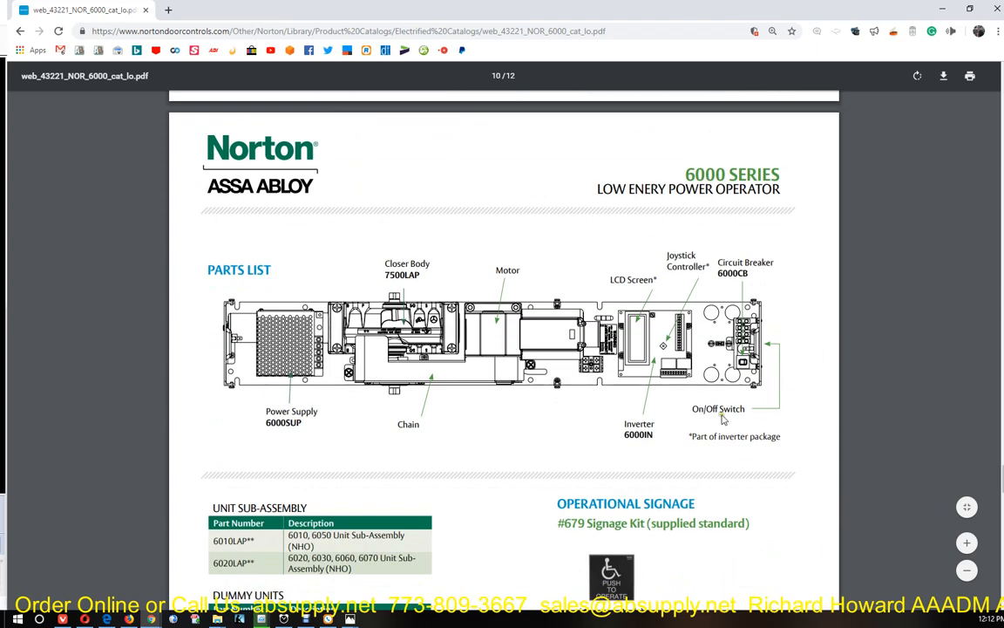
scroll(down, 3)
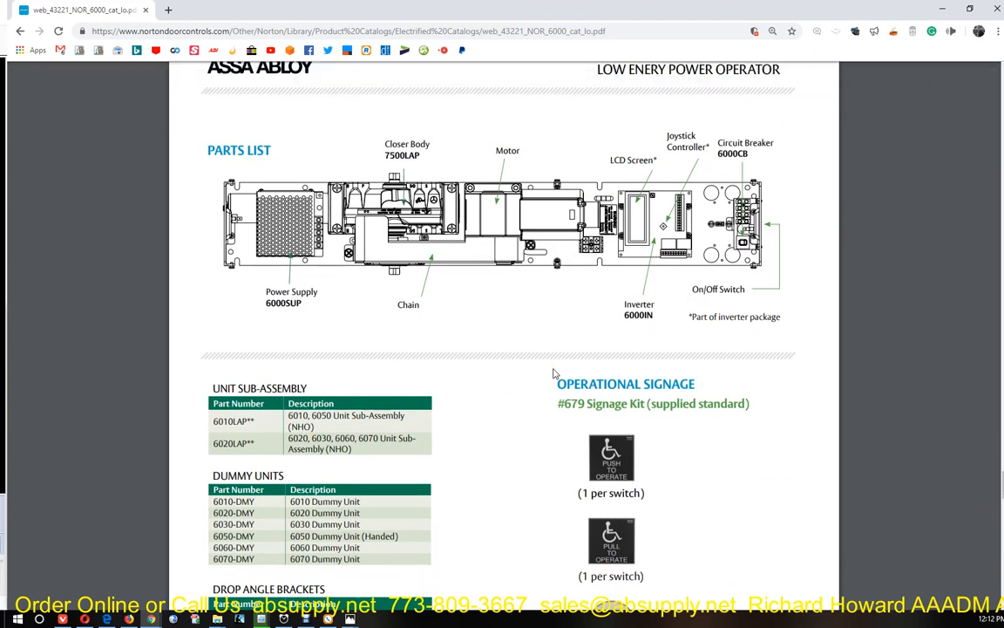
scroll(down, 3)
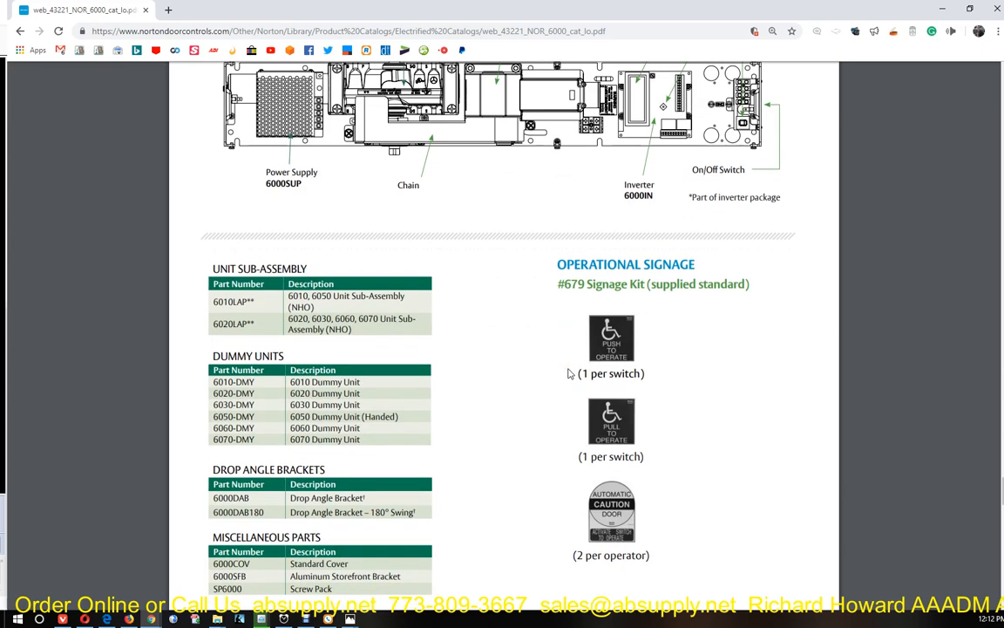
scroll(down, 3)
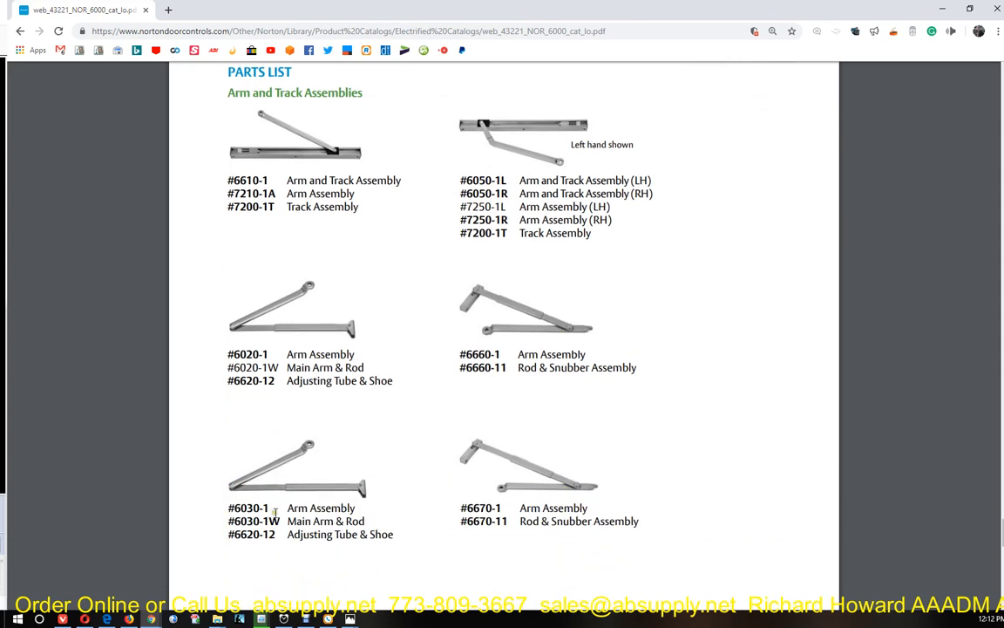
scroll(down, 3)
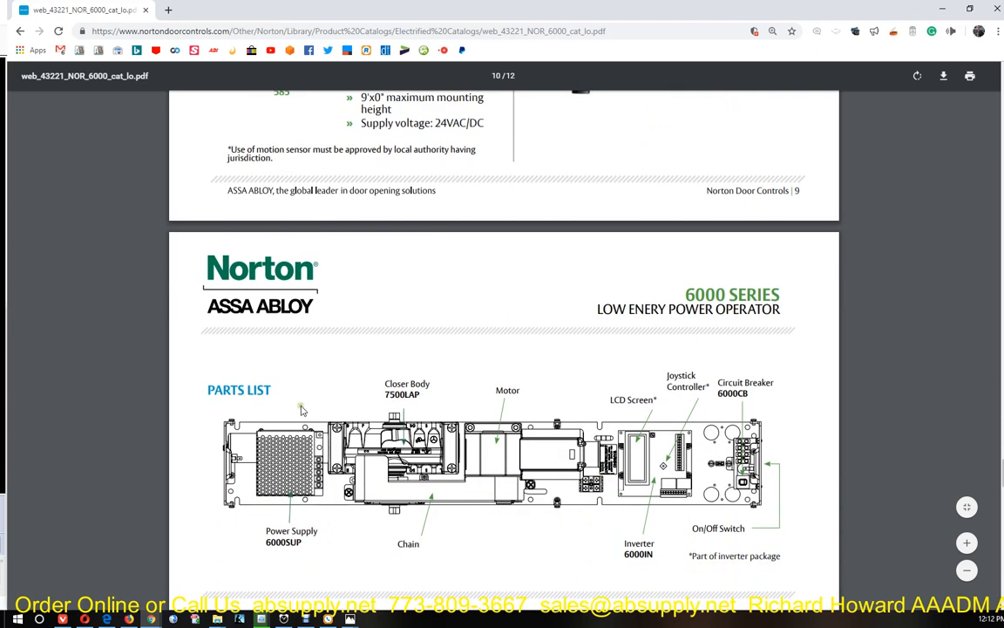
mouse_move(402, 449)
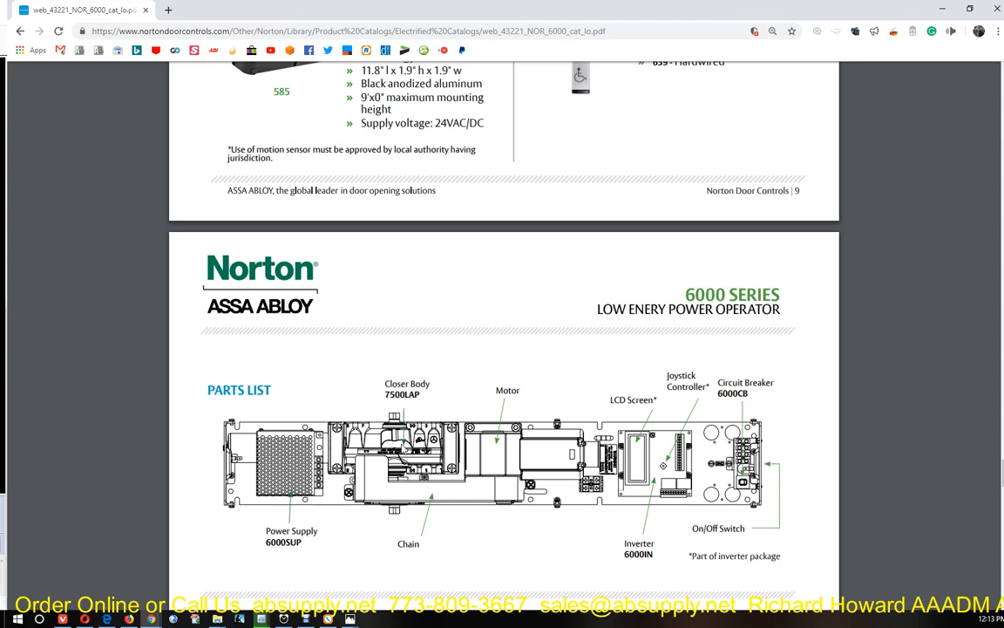
mouse_move(402, 449)
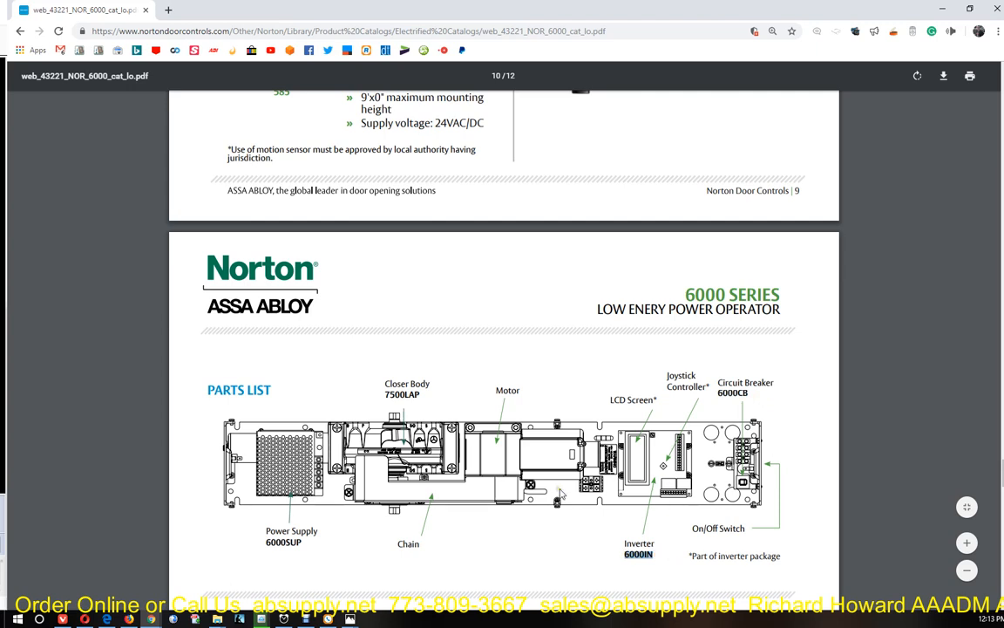
mouse_move(591, 480)
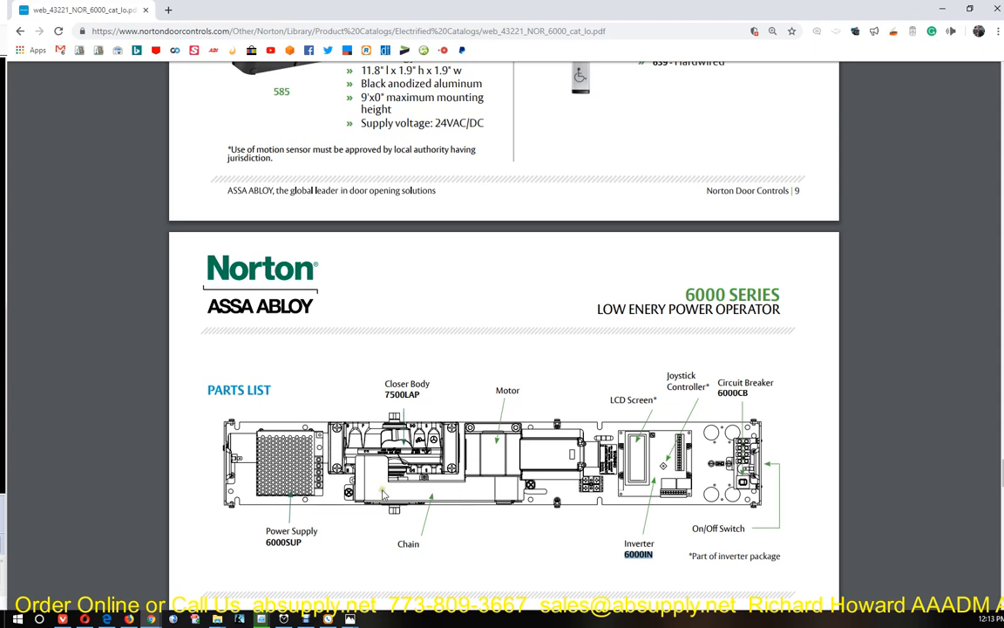
mouse_move(688, 588)
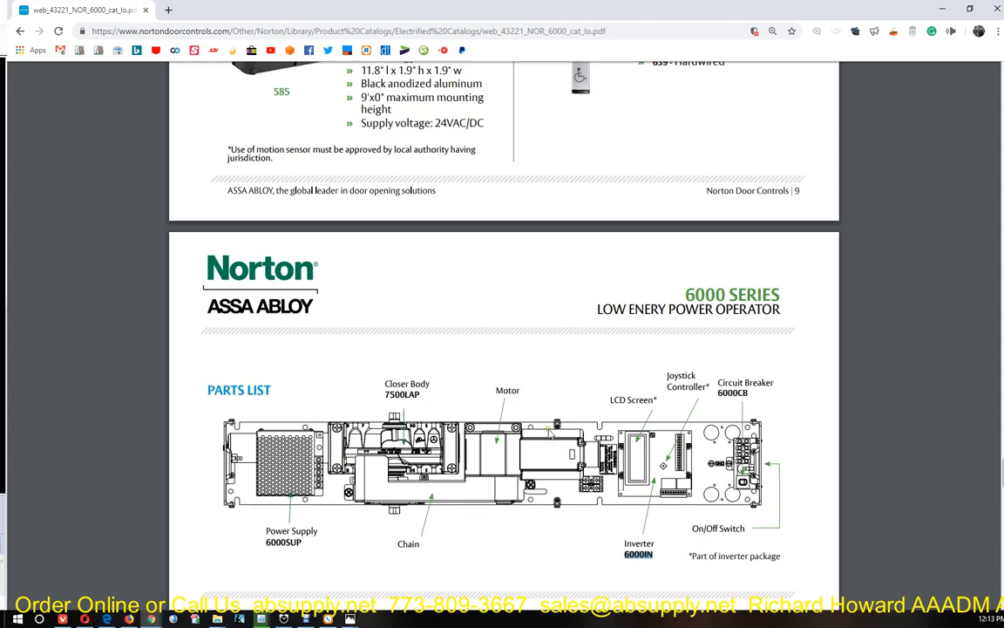
mouse_move(371, 491)
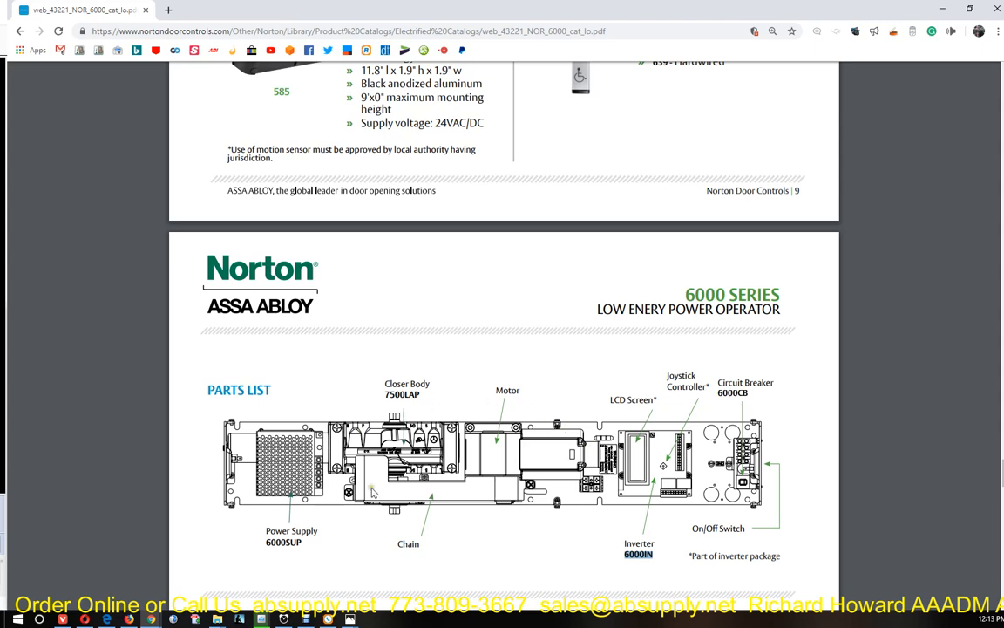
mouse_move(442, 365)
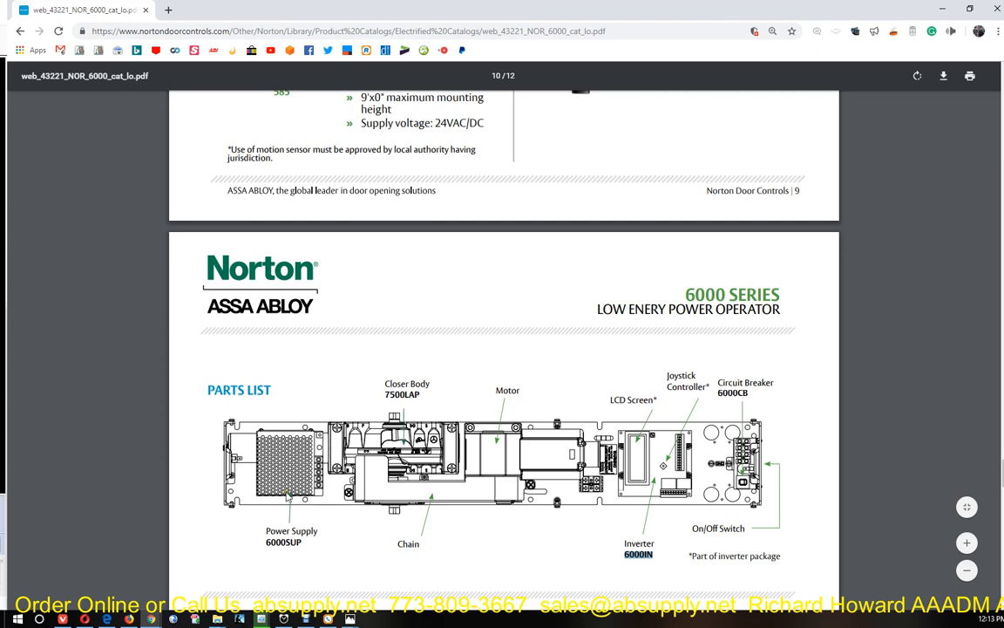
mouse_move(436, 488)
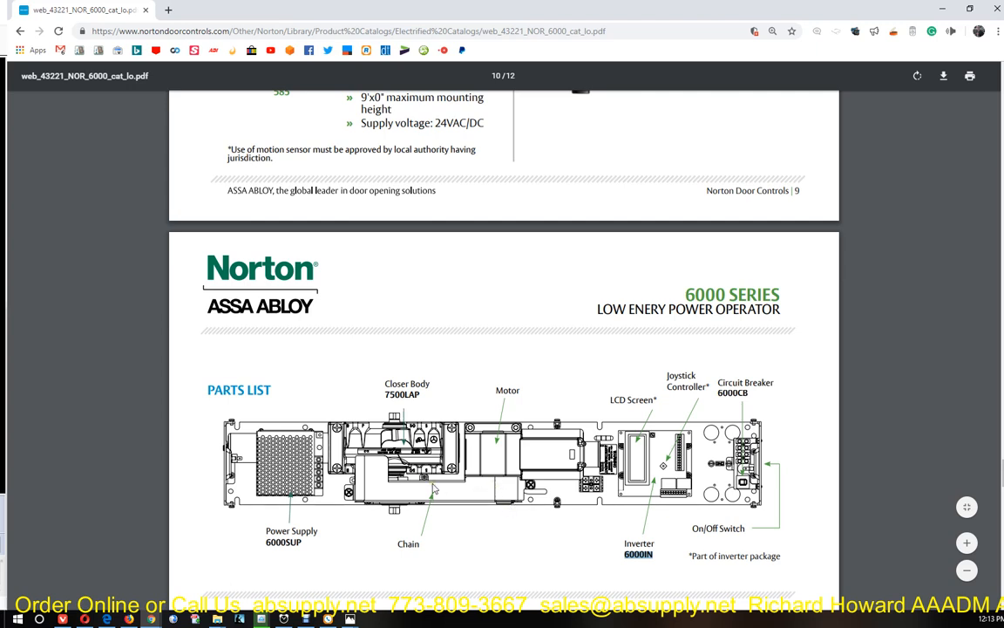
scroll(down, 3)
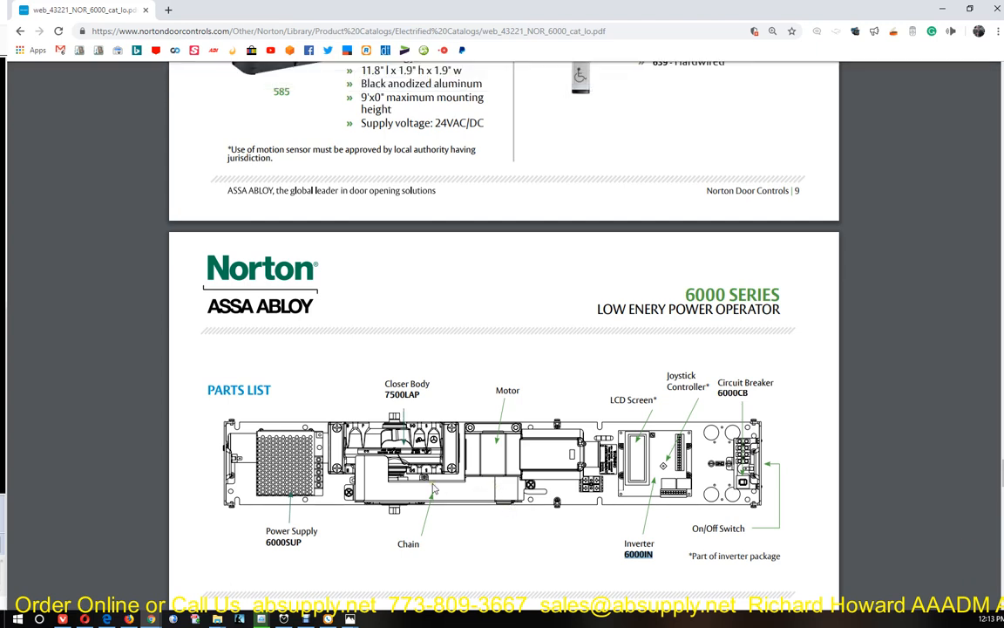